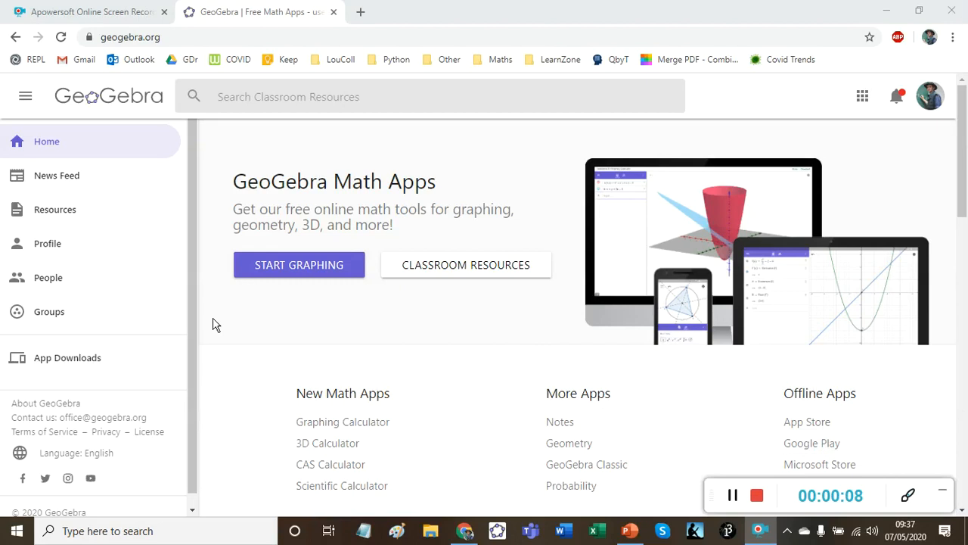
pyautogui.moveTo(299, 265)
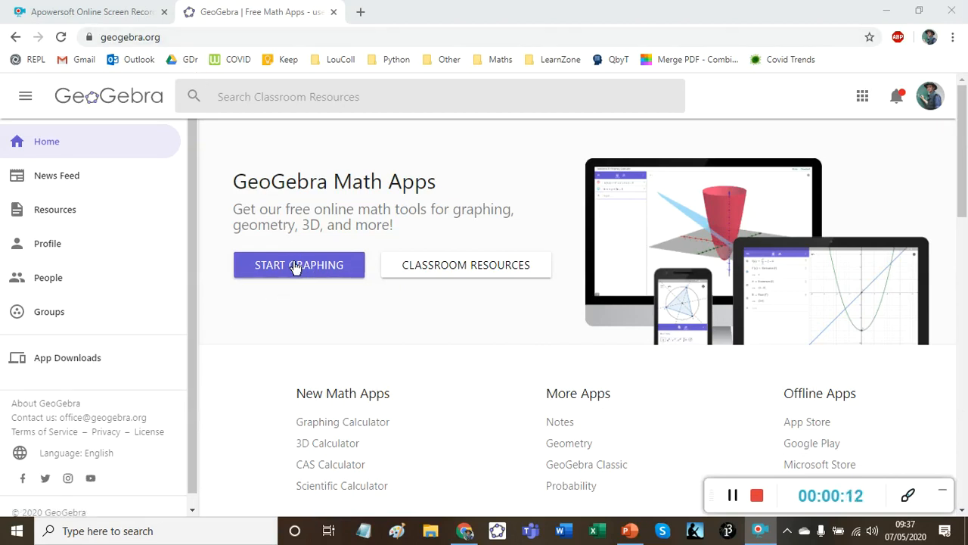
# Launch the GeoGebra Graphing Calculator from the home page
pyautogui.click(299, 264)
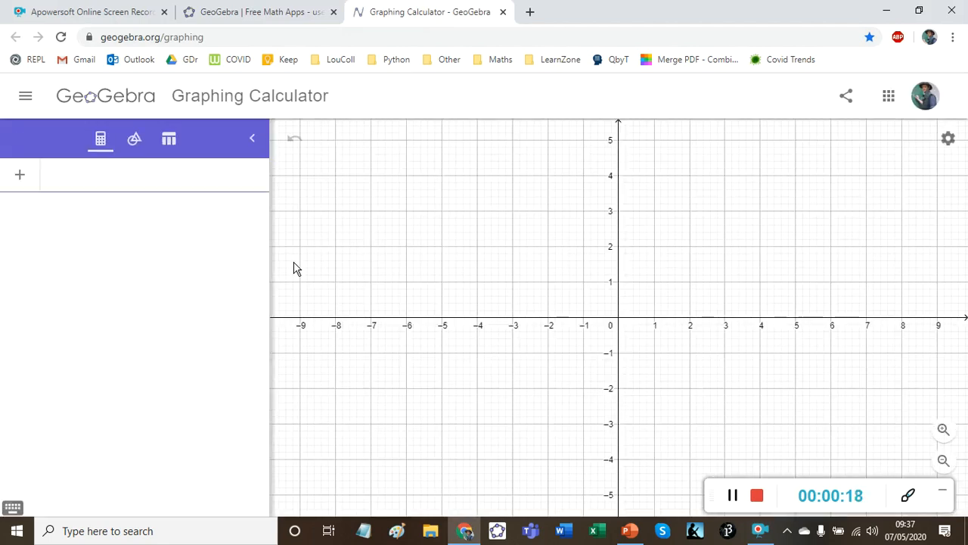
pyautogui.moveTo(146, 186)
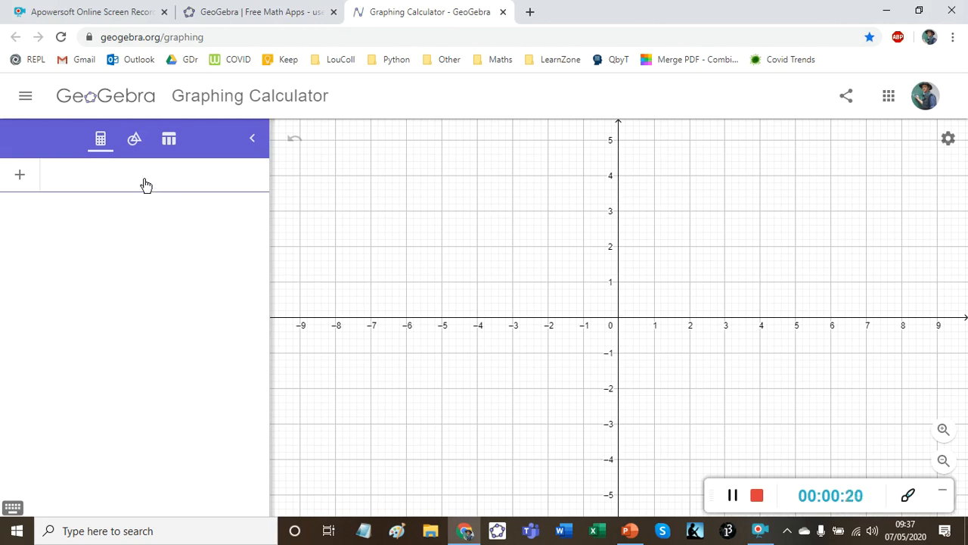
# Enter the parametric curve a = (t, √t) in the Input bar
pyautogui.click(143, 175)
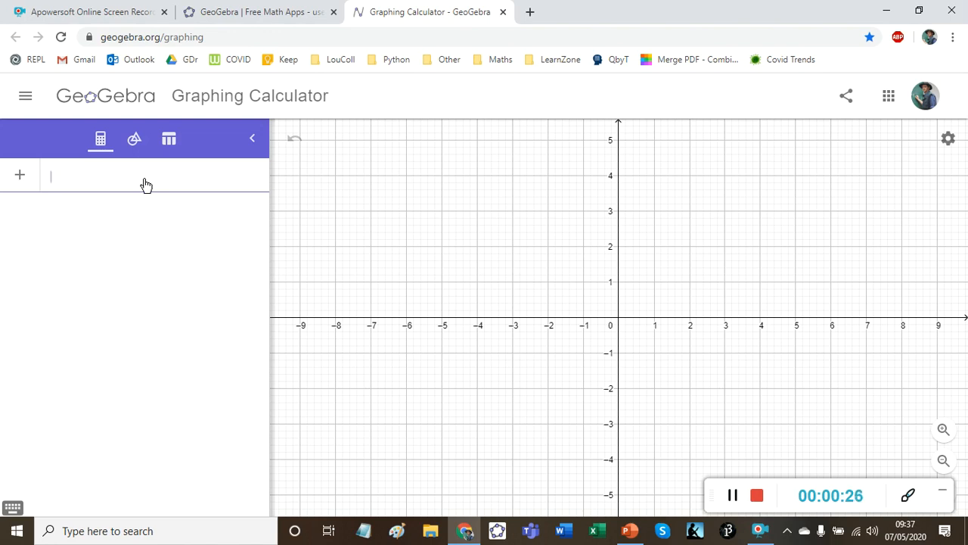
pyautogui.write('(t,t)')
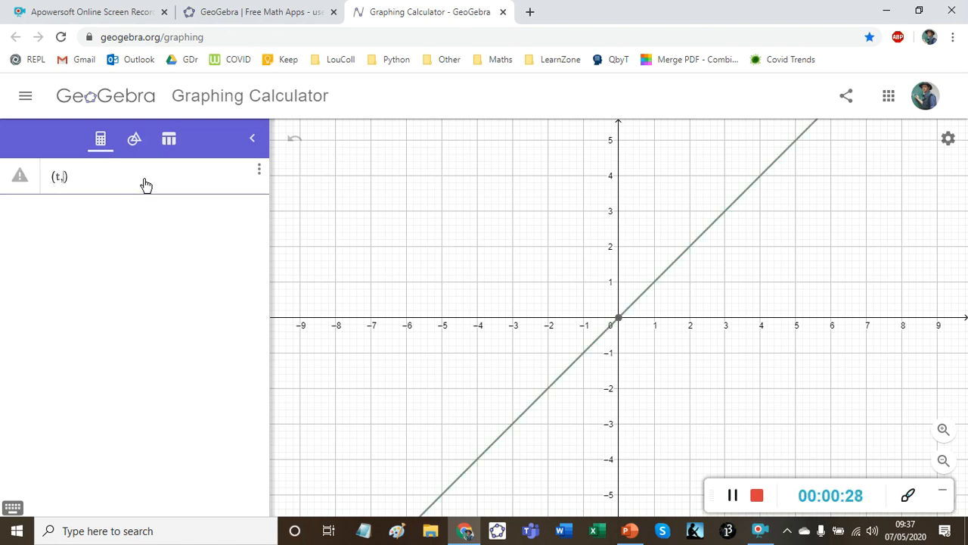
pyautogui.write(', sqrt')
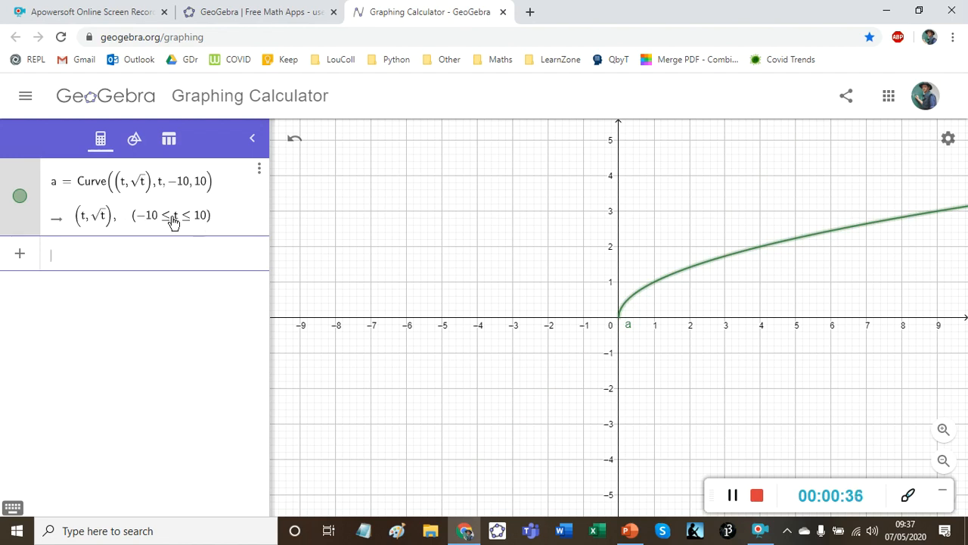
pyautogui.moveTo(149, 227)
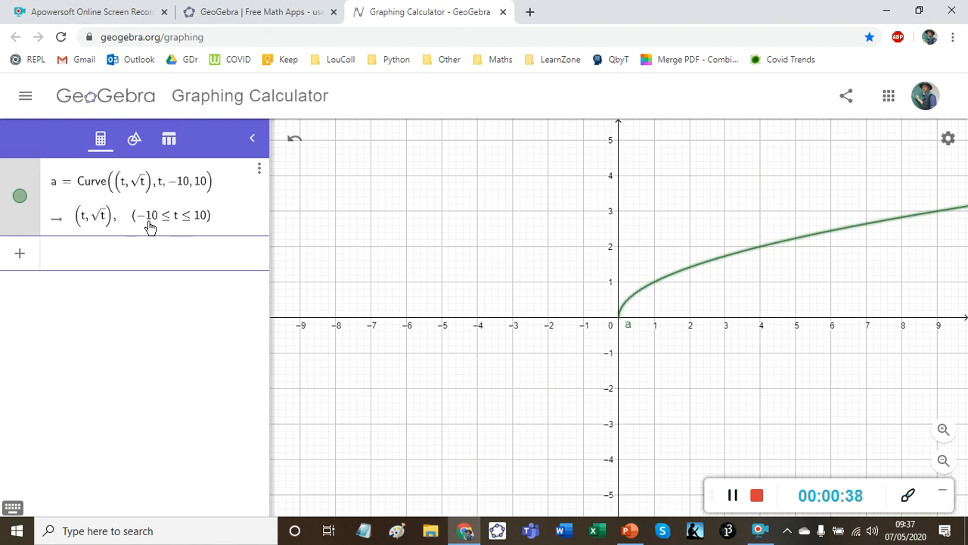
pyautogui.moveTo(201, 228)
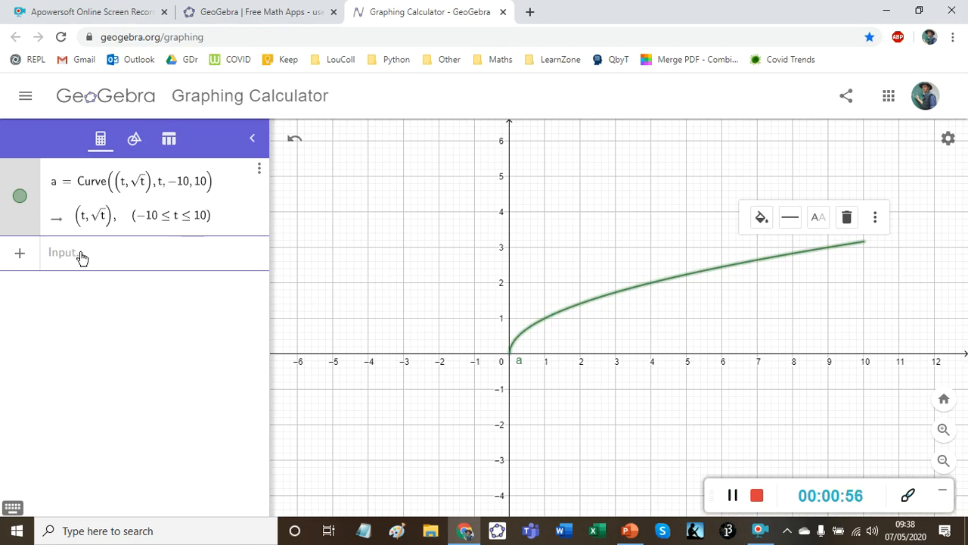
pyautogui.moveTo(79, 212)
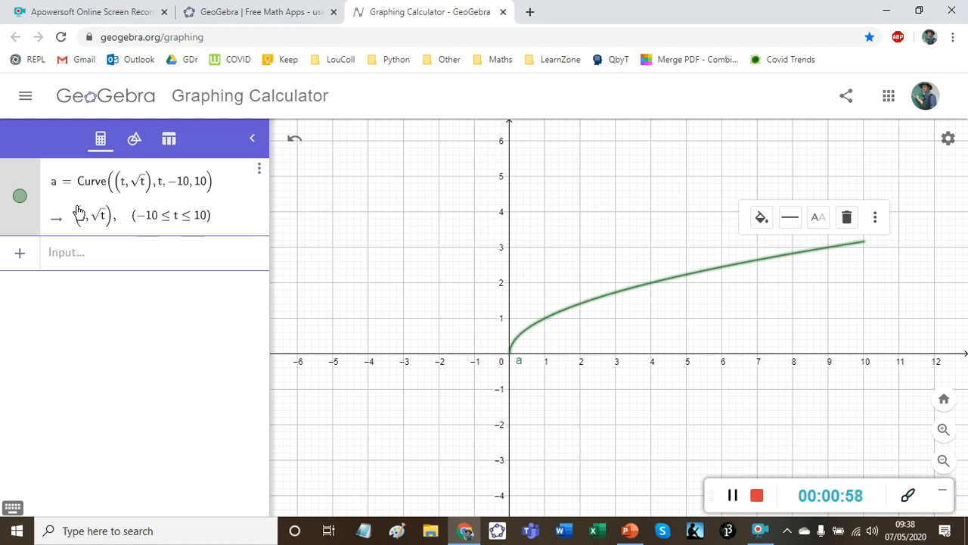
pyautogui.moveTo(234, 219)
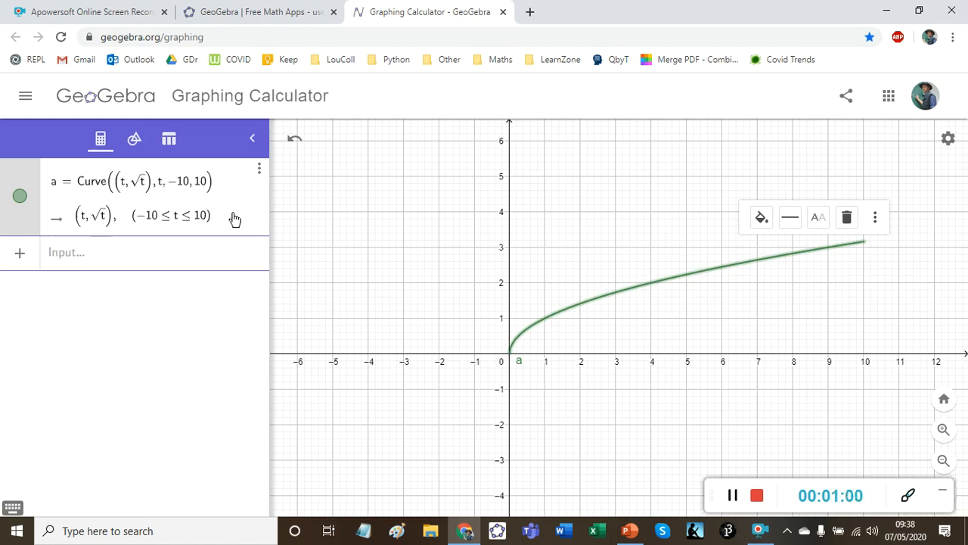
# Delete curve a and enter point A = (a, √a), accepting the new slider a
pyautogui.click(259, 167)
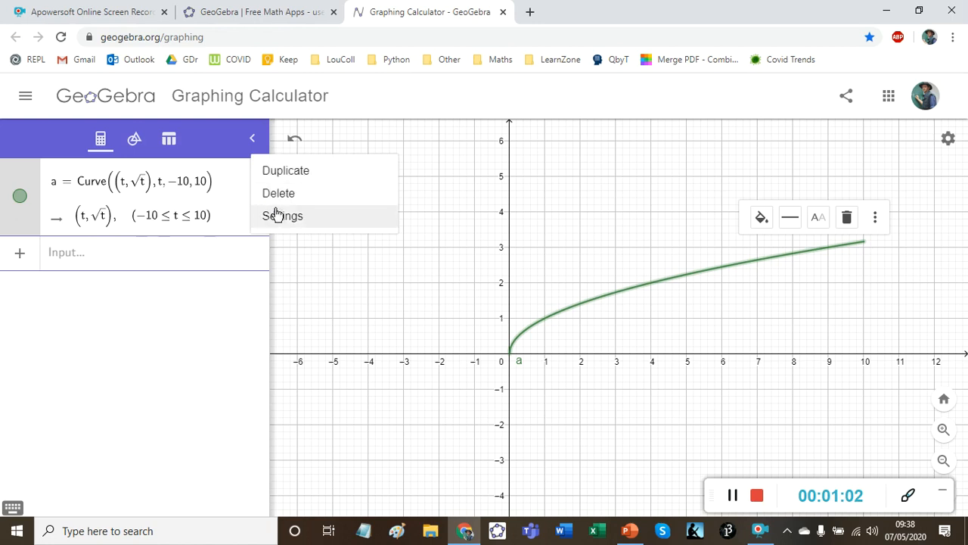
pyautogui.click(278, 193)
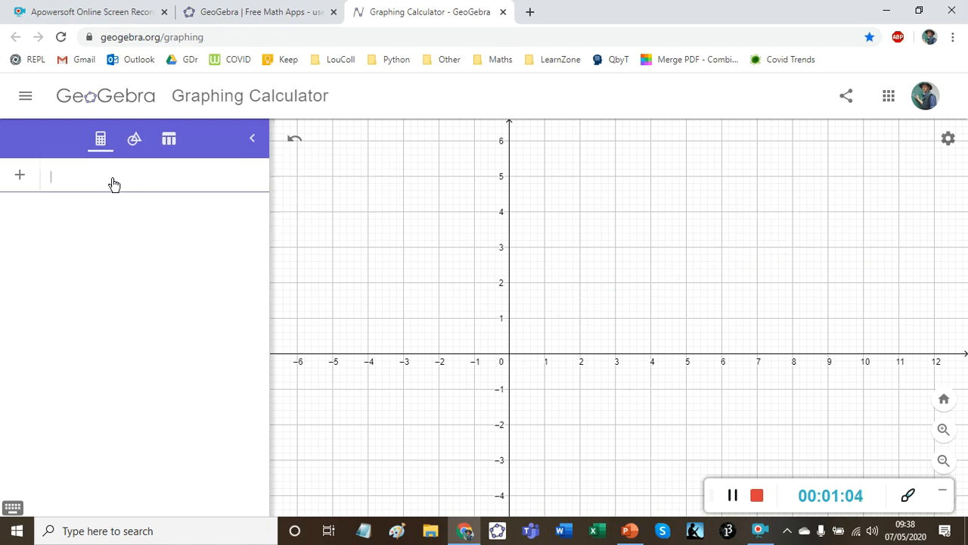
pyautogui.write('(a,s)')
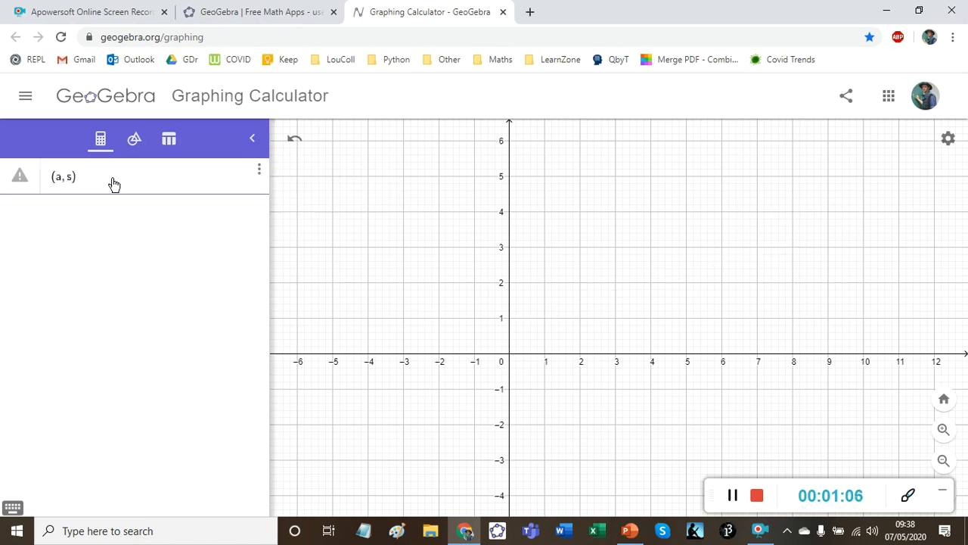
pyautogui.write('√a')
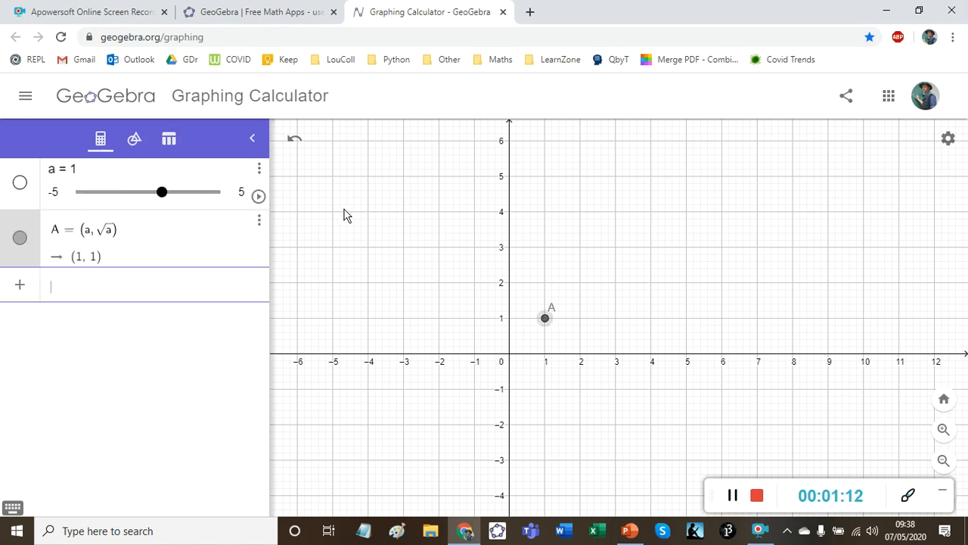
pyautogui.moveTo(484, 336)
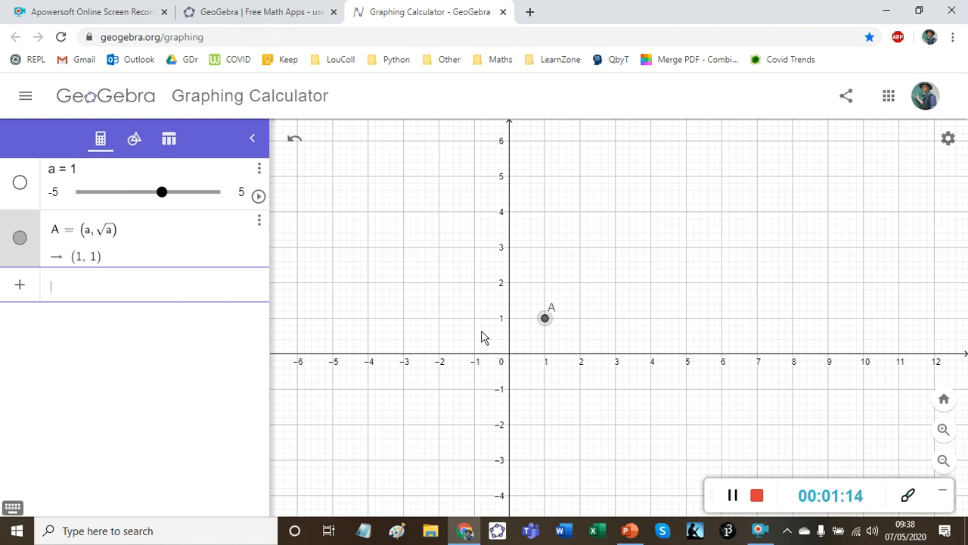
# Drag slider a between about −4.5 and 3.3, watching A vanish for negative a
pyautogui.moveTo(161, 191); pyautogui.dragTo(135, 192)
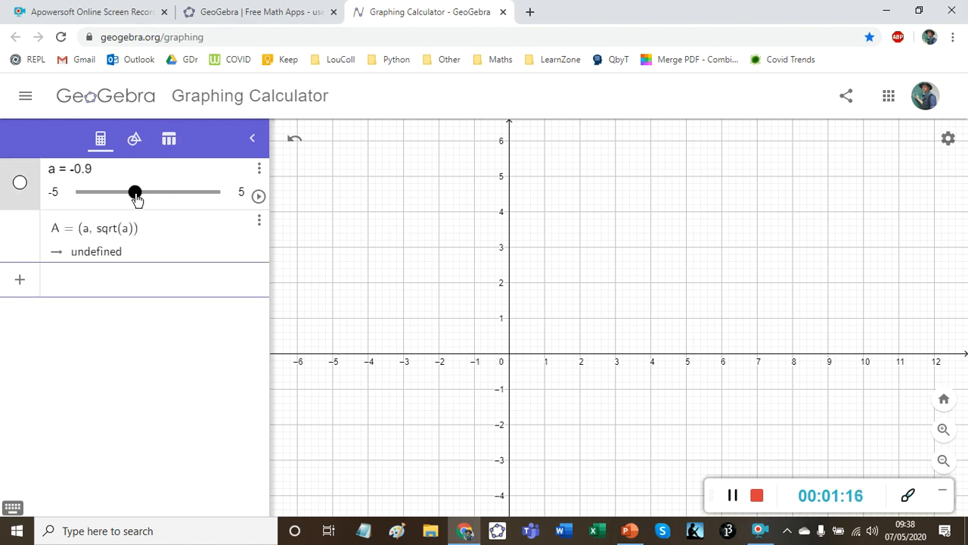
pyautogui.moveTo(135, 192); pyautogui.dragTo(191, 191)
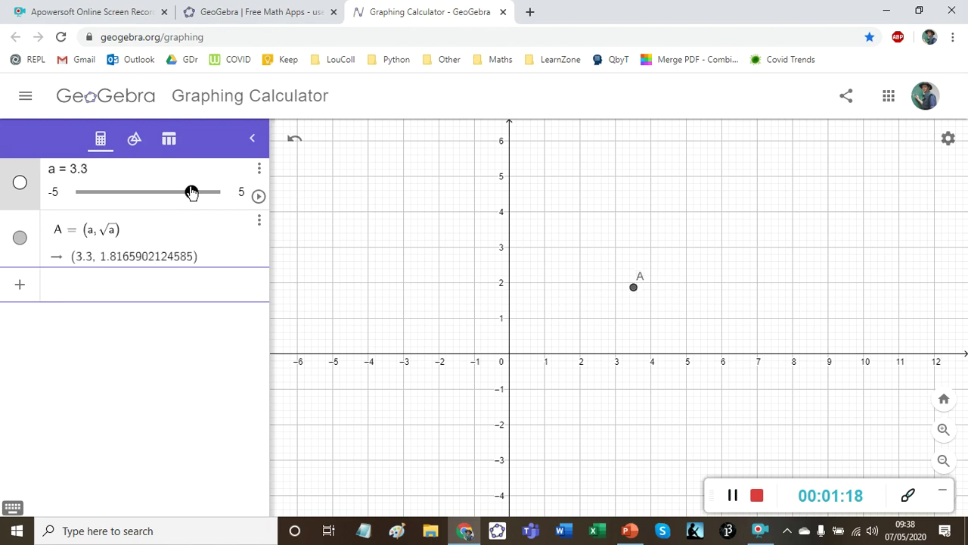
pyautogui.moveTo(192, 191); pyautogui.dragTo(97, 191)
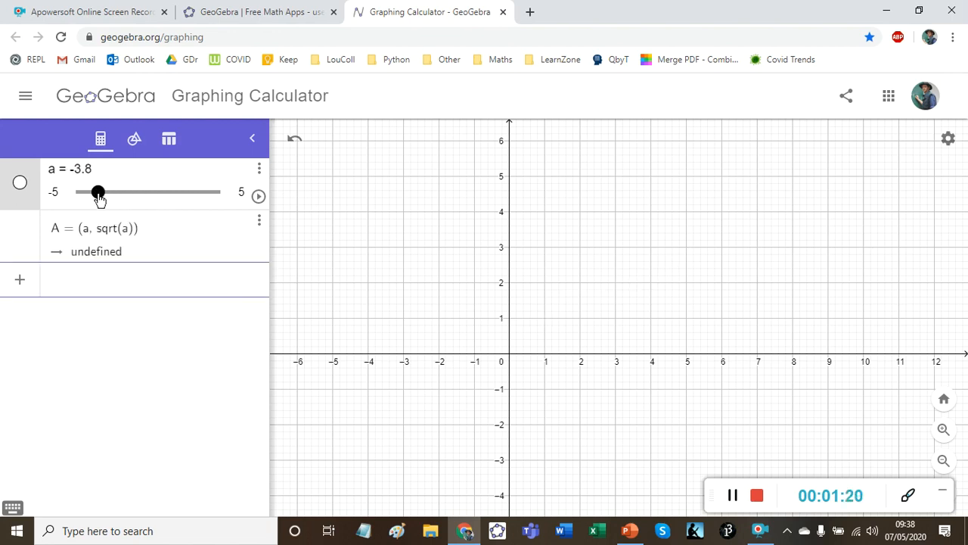
pyautogui.moveTo(96, 192); pyautogui.dragTo(88, 192)
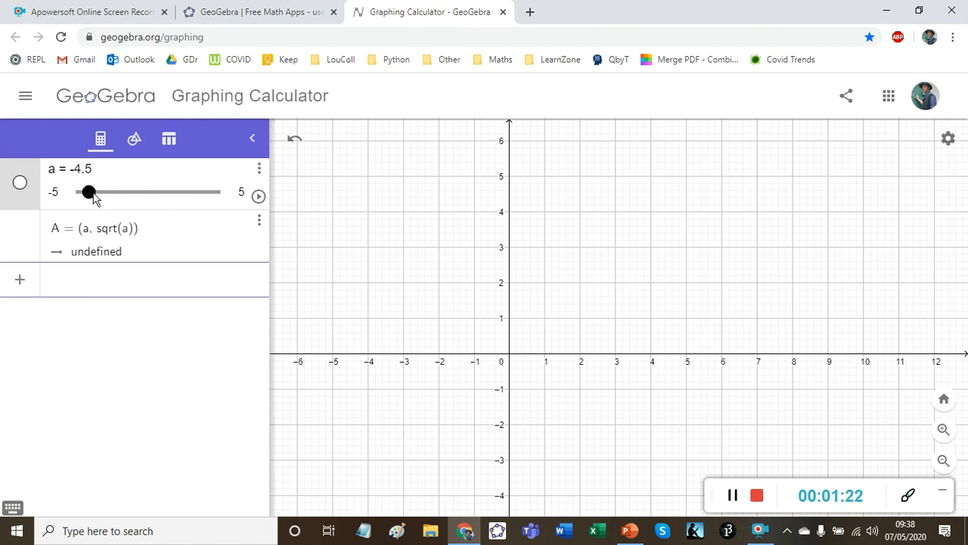
pyautogui.moveTo(88, 191); pyautogui.dragTo(187, 191)
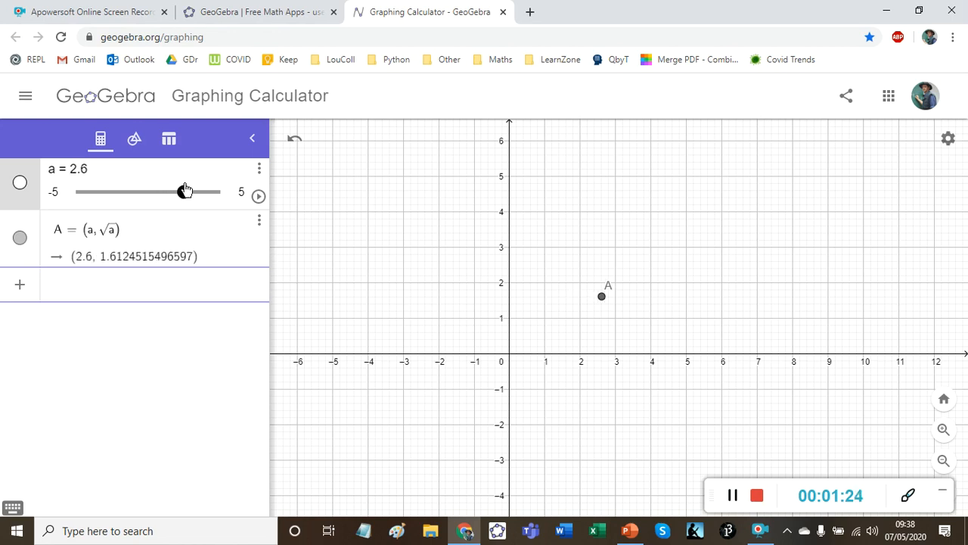
pyautogui.moveTo(186, 191); pyautogui.dragTo(166, 192)
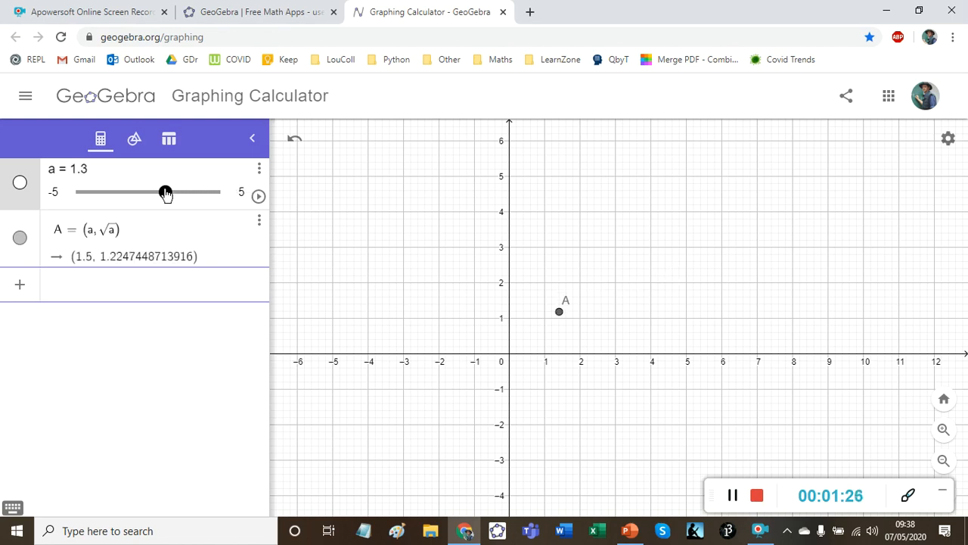
pyautogui.moveTo(166, 191); pyautogui.dragTo(160, 191)
pyautogui.write('slider')
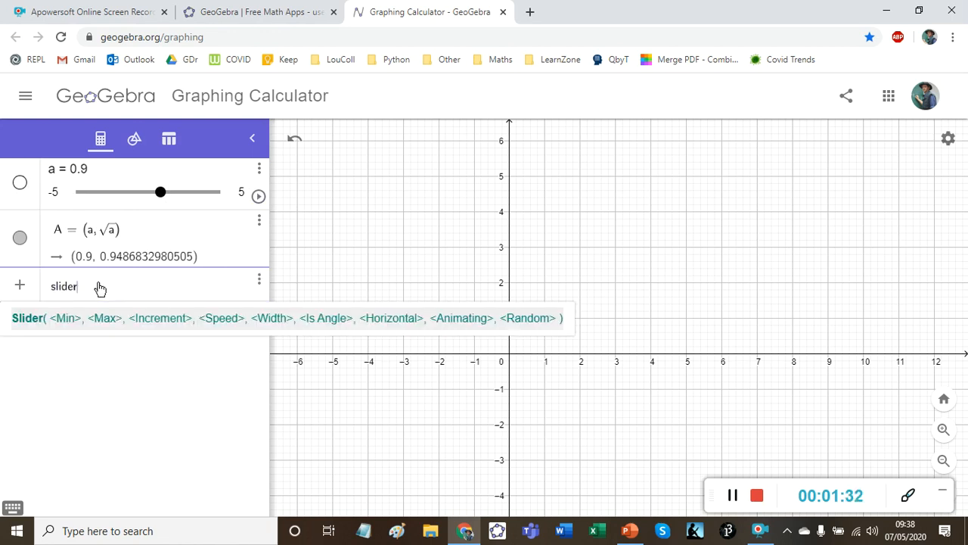
pyautogui.moveTo(168, 331)
pyautogui.write('0')
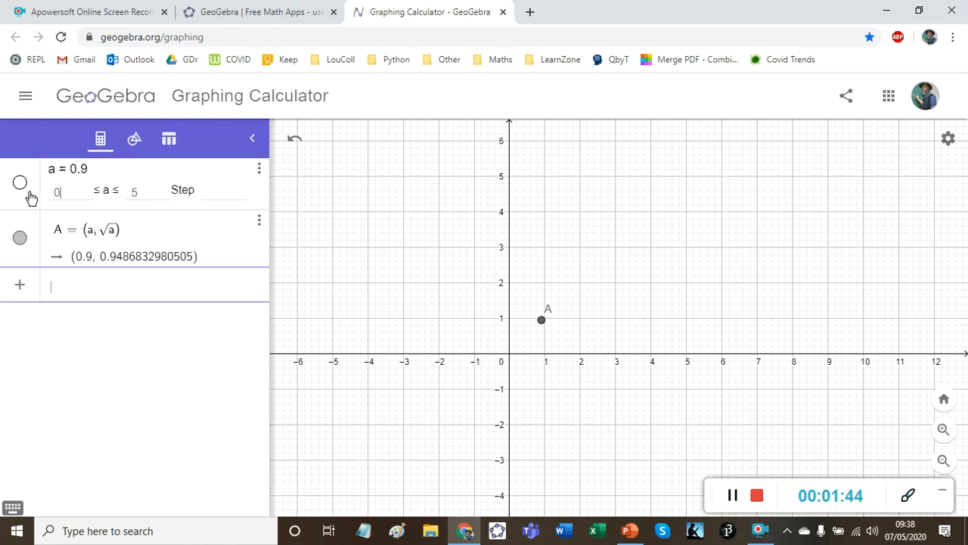
# Set slider a's range to 0–6, animate it at double speed, then set a to about 2.2
pyautogui.doubleClick(134, 190)
pyautogui.write('6')
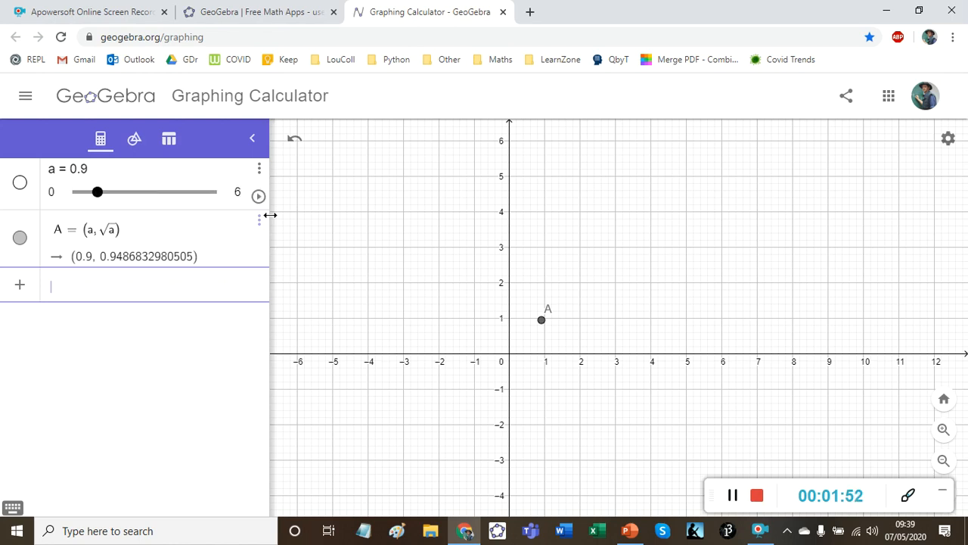
pyautogui.moveTo(97, 191); pyautogui.dragTo(76, 191)
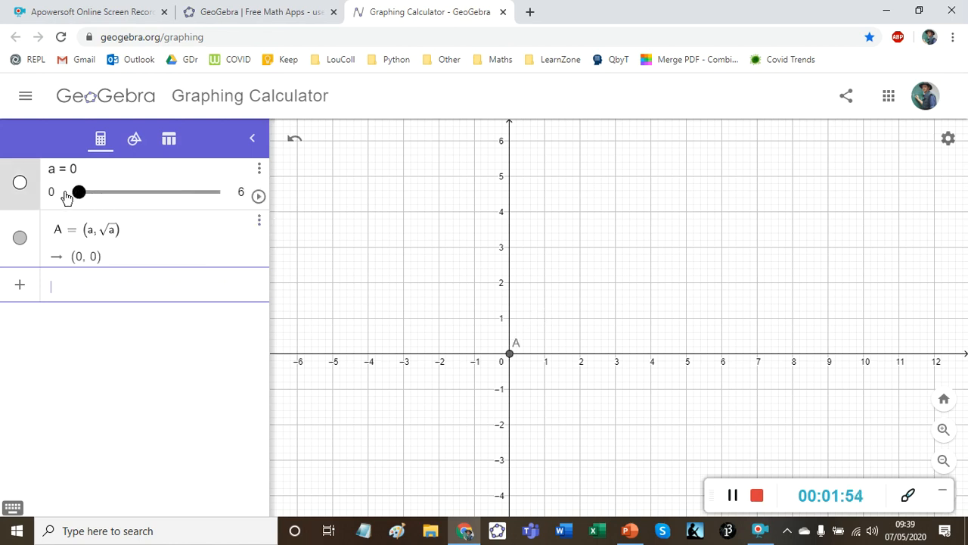
pyautogui.click(259, 196)
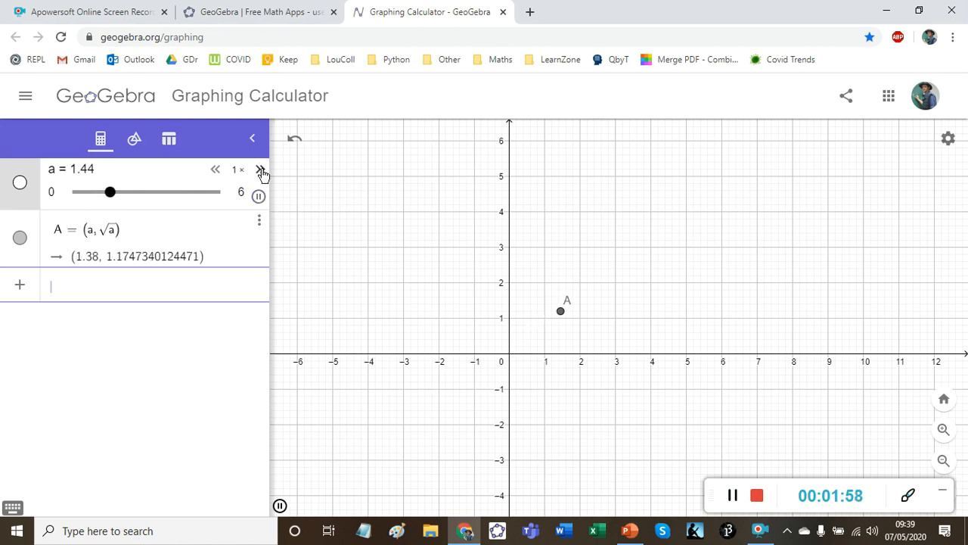
pyautogui.click(261, 169)
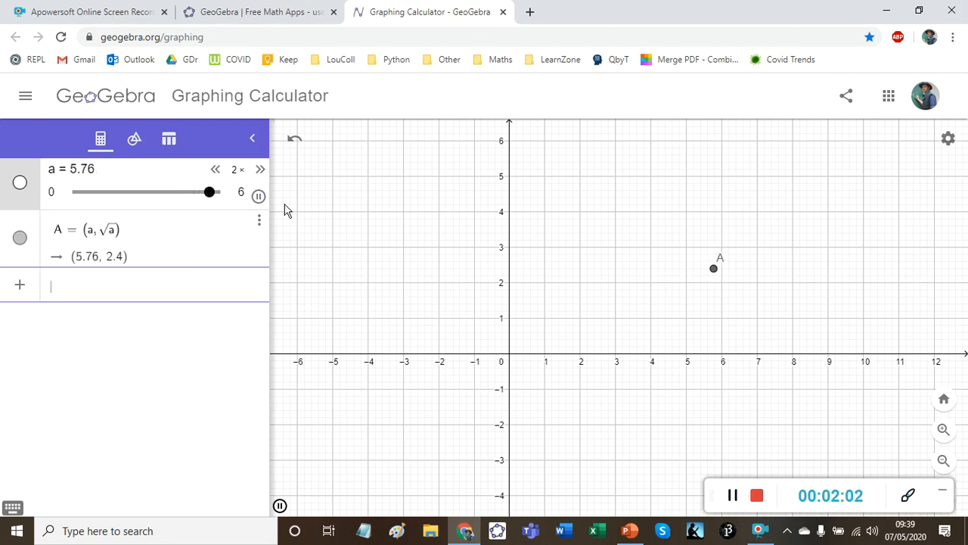
pyautogui.moveTo(209, 191); pyautogui.dragTo(164, 191)
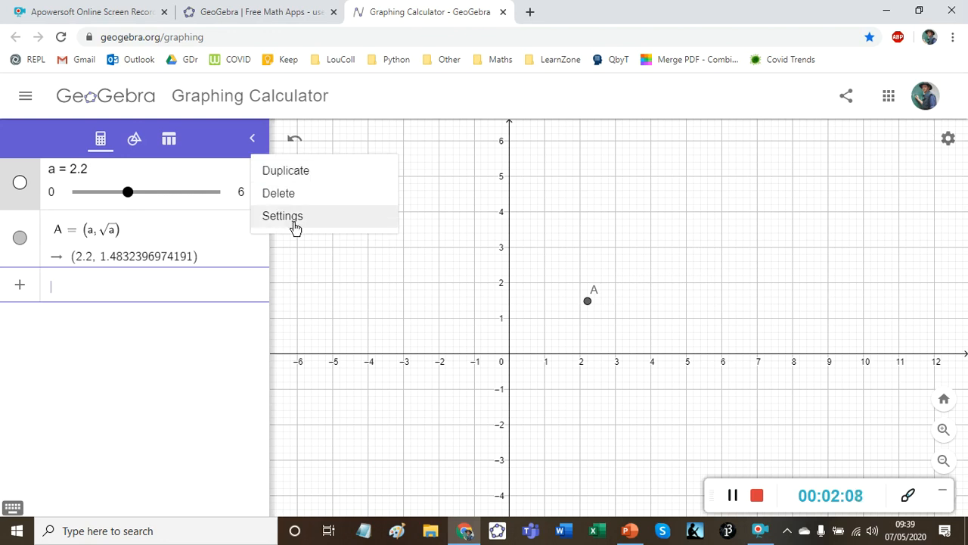
# Review slider a's limits, increment and speed in its settings panel
pyautogui.click(282, 216)
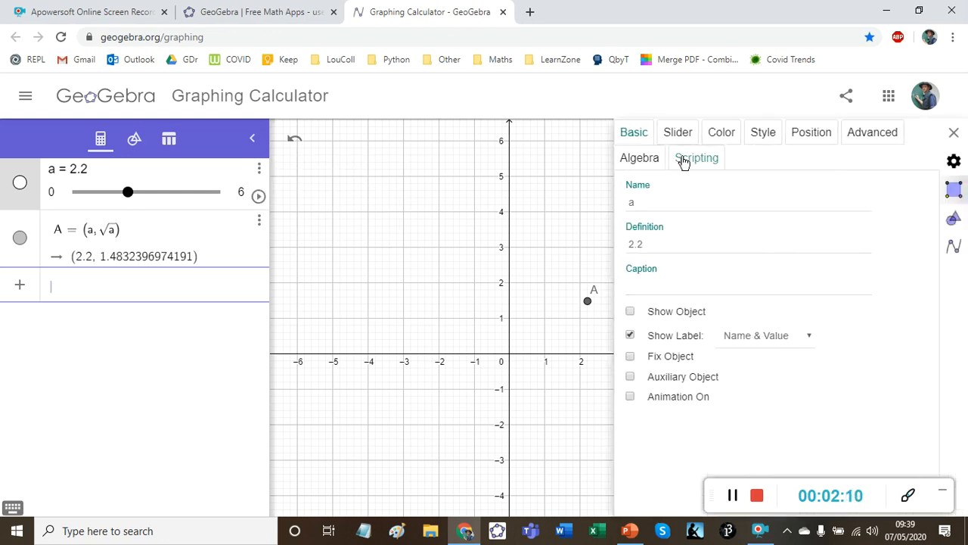
pyautogui.click(677, 132)
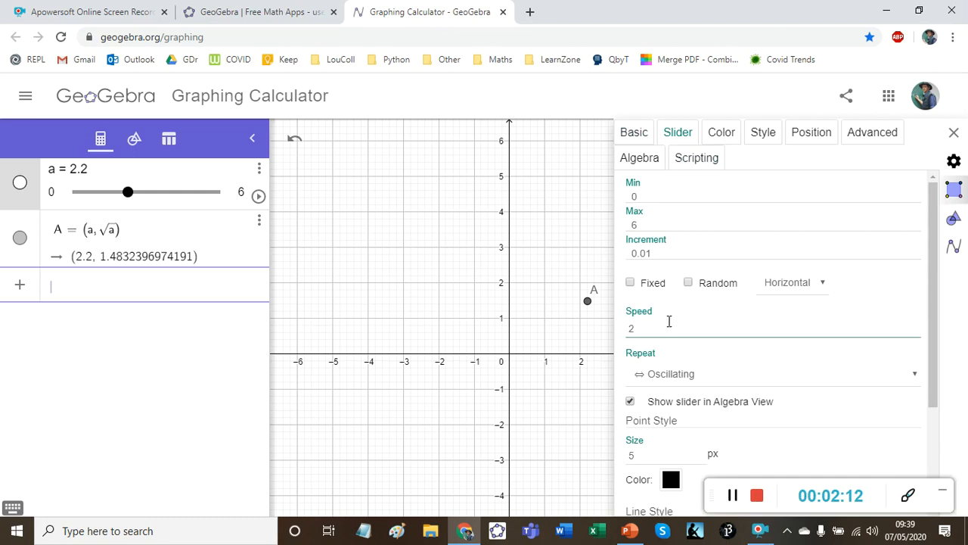
pyautogui.click(771, 373)
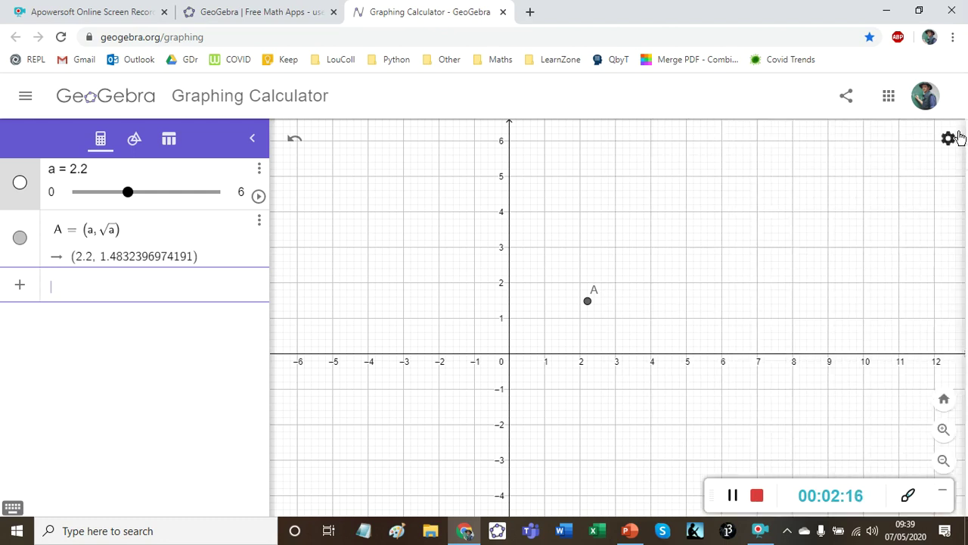
# Rerun and stop slider a's animation, then set a back to 0
pyautogui.click(258, 197)
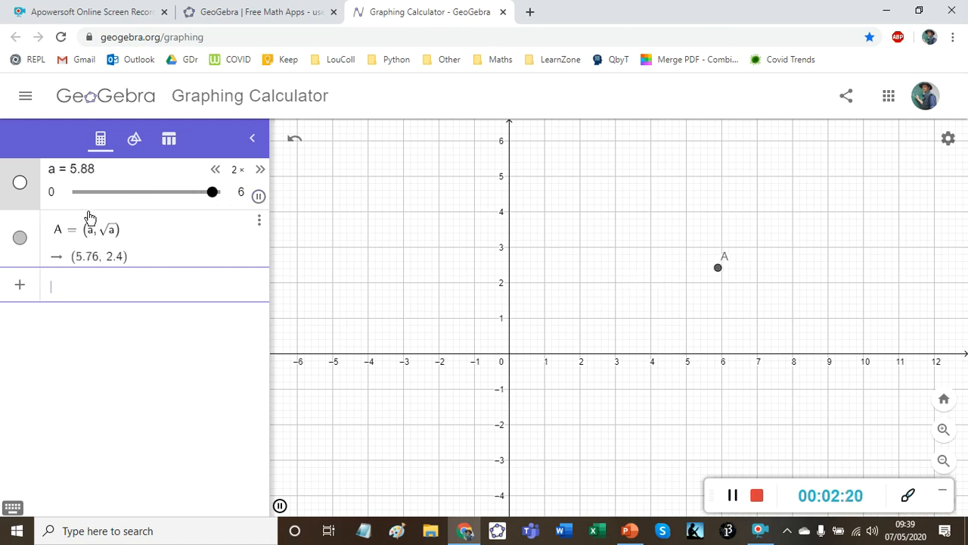
pyautogui.moveTo(212, 191); pyautogui.dragTo(130, 191)
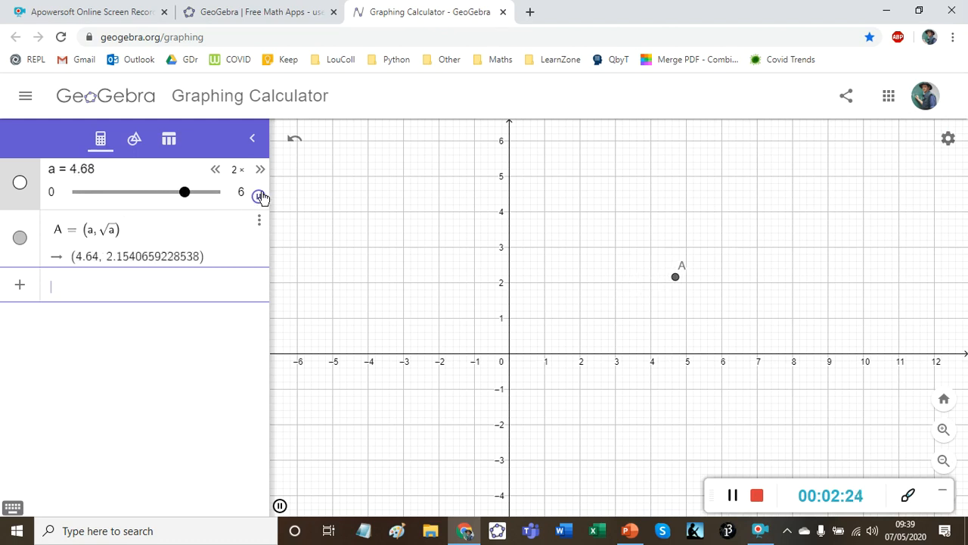
pyautogui.click(258, 197)
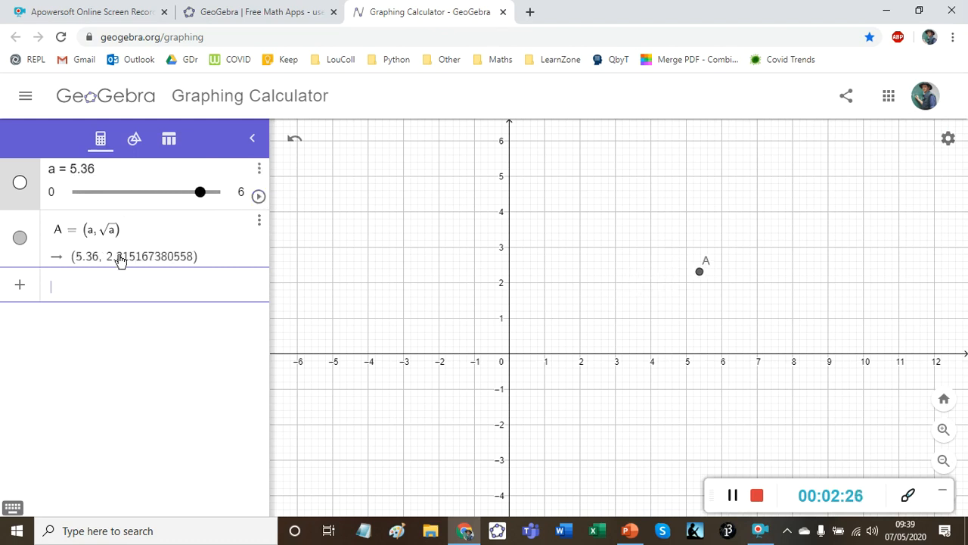
pyautogui.moveTo(716, 285)
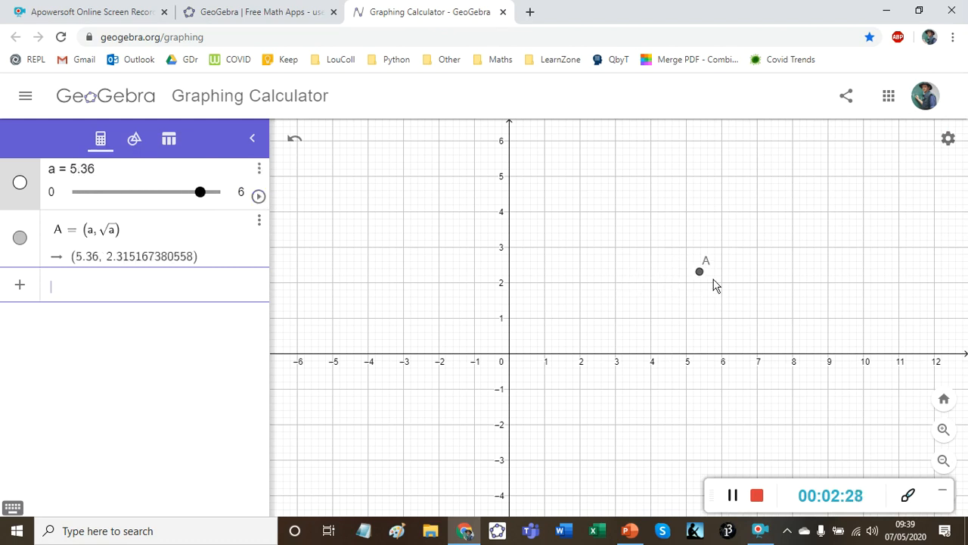
pyautogui.moveTo(199, 192); pyautogui.dragTo(76, 192)
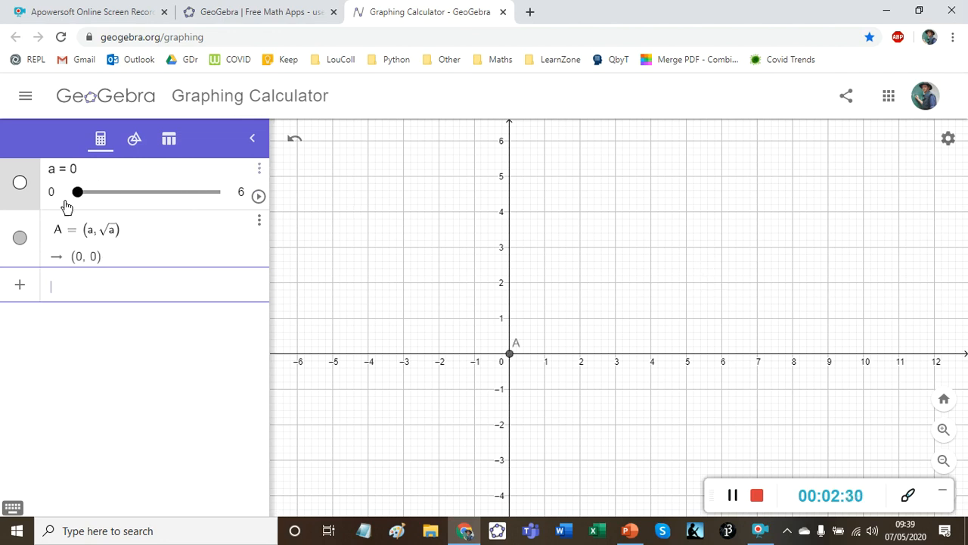
# Turn on Show trace for point A and start slider a animating to draw the √a trace
pyautogui.rightClick(509, 353)
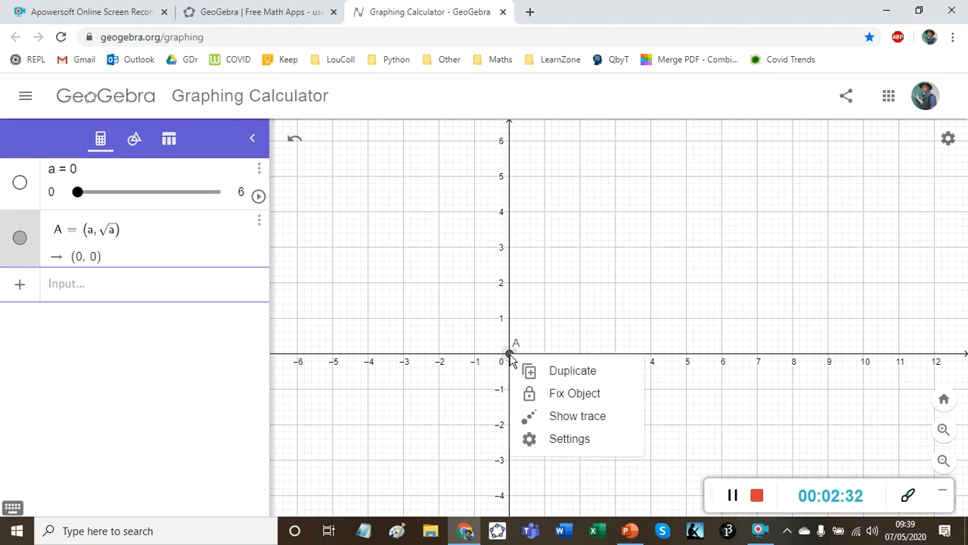
pyautogui.moveTo(563, 420)
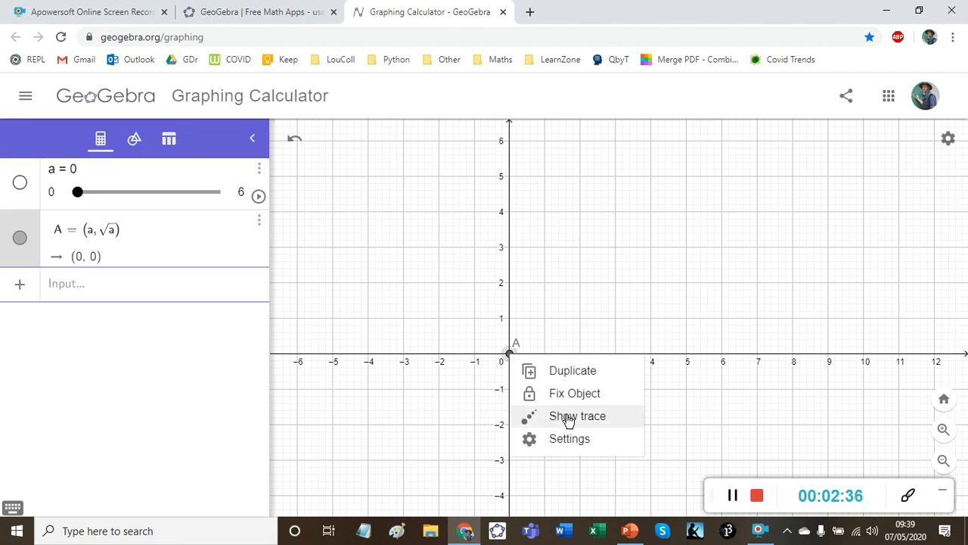
pyautogui.click(258, 196)
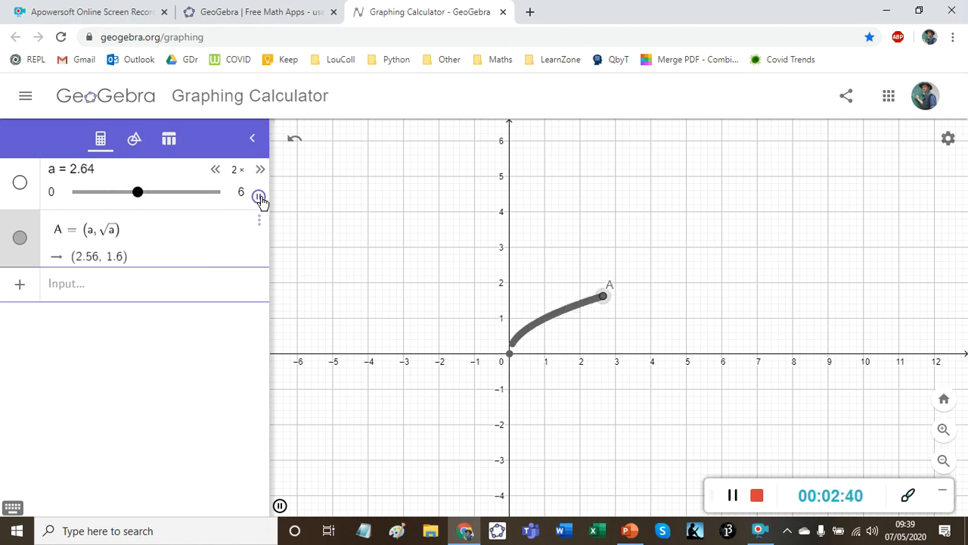
pyautogui.moveTo(137, 191); pyautogui.dragTo(192, 192)
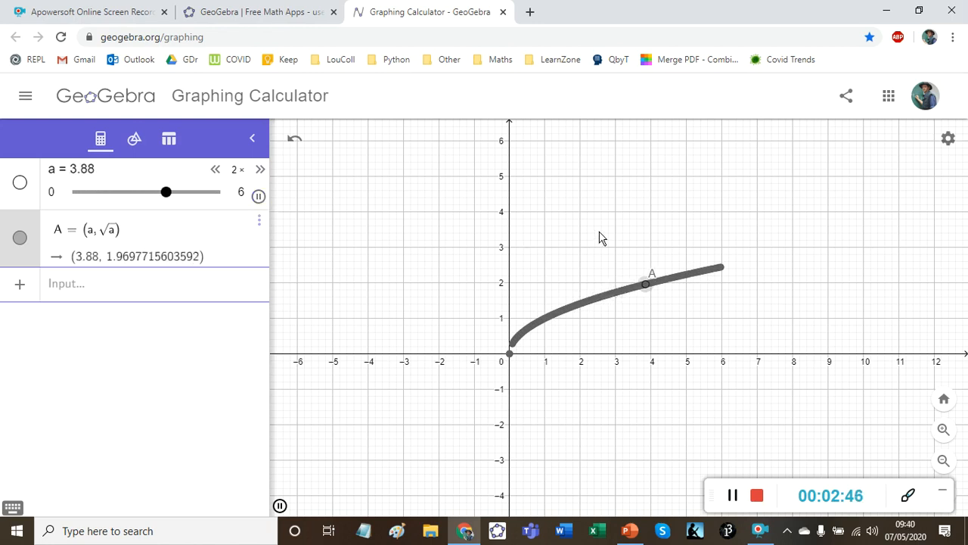
pyautogui.moveTo(166, 191); pyautogui.dragTo(83, 192)
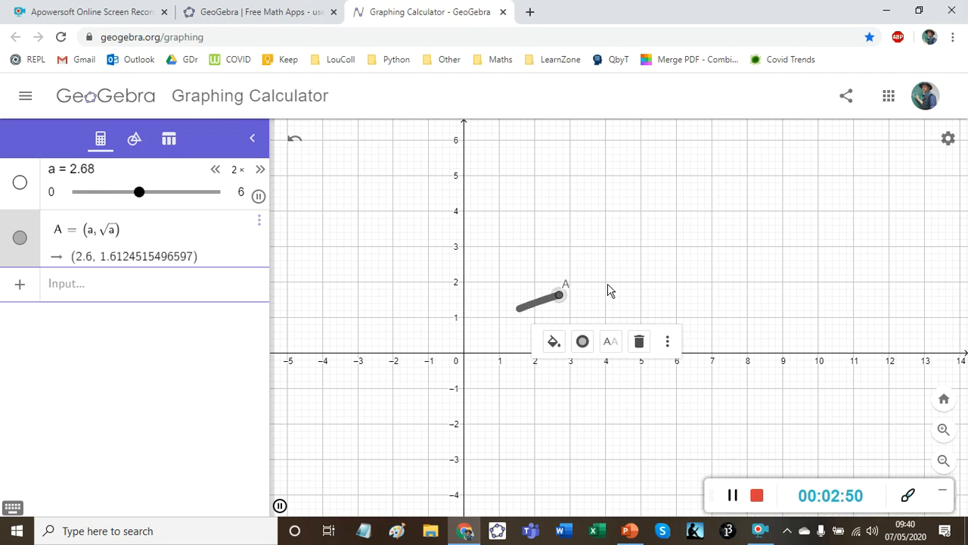
pyautogui.click(943, 460)
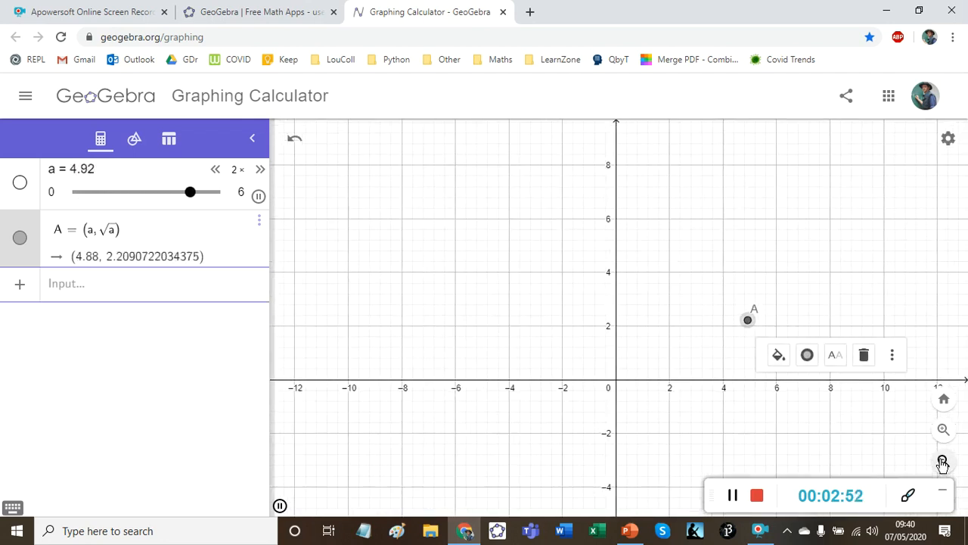
# Recentre the graph view on the origin and pause slider a at about 4.44
pyautogui.moveTo(189, 191); pyautogui.dragTo(103, 192)
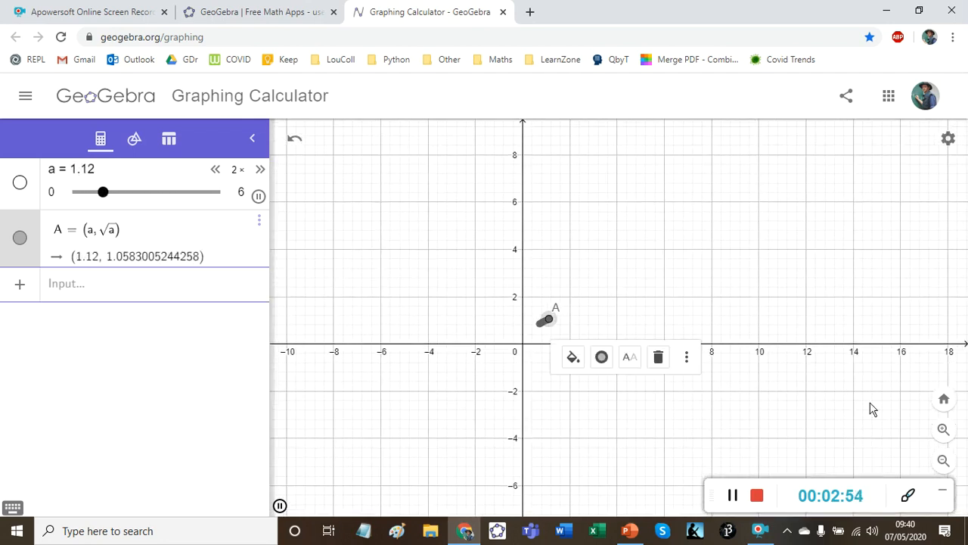
pyautogui.moveTo(102, 192); pyautogui.dragTo(157, 191)
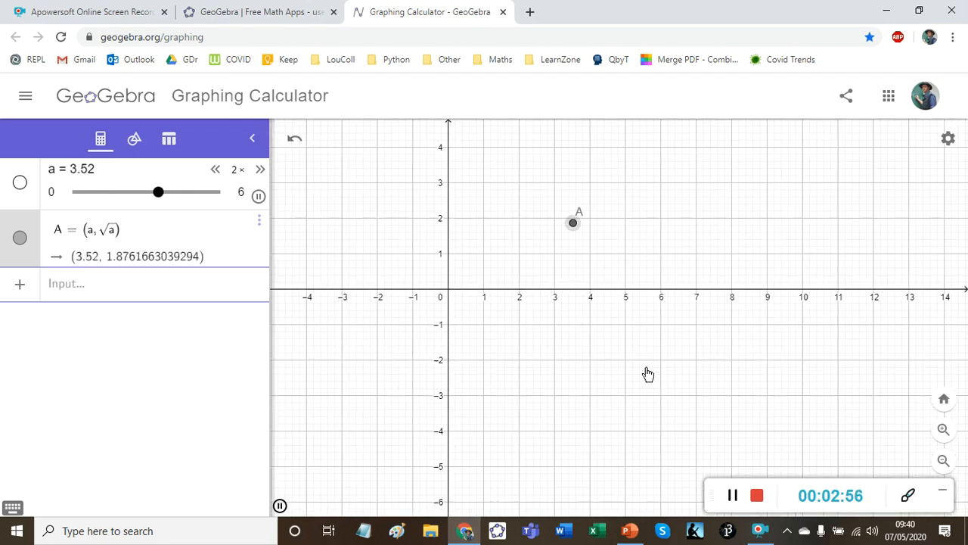
pyautogui.moveTo(158, 191); pyautogui.dragTo(213, 192)
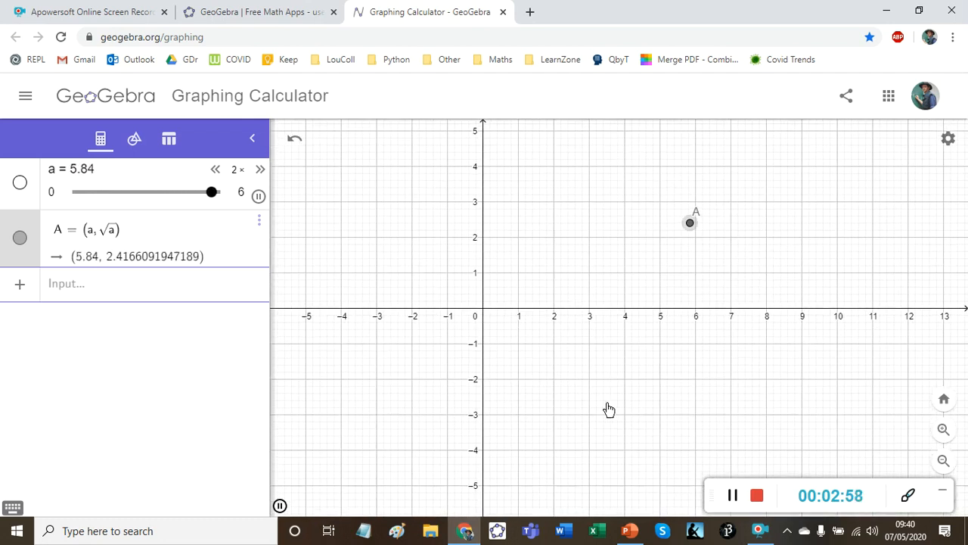
pyautogui.moveTo(213, 191); pyautogui.dragTo(126, 191)
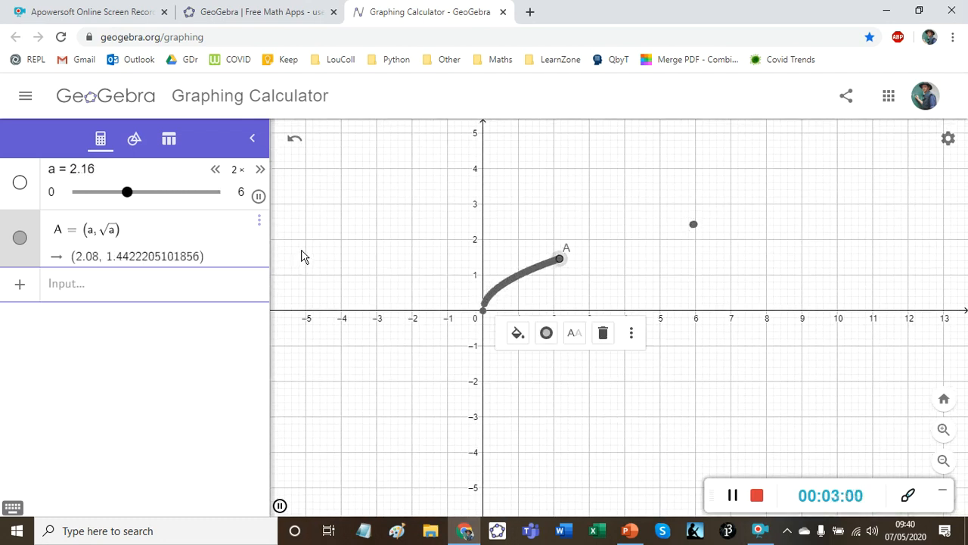
pyautogui.click(259, 196)
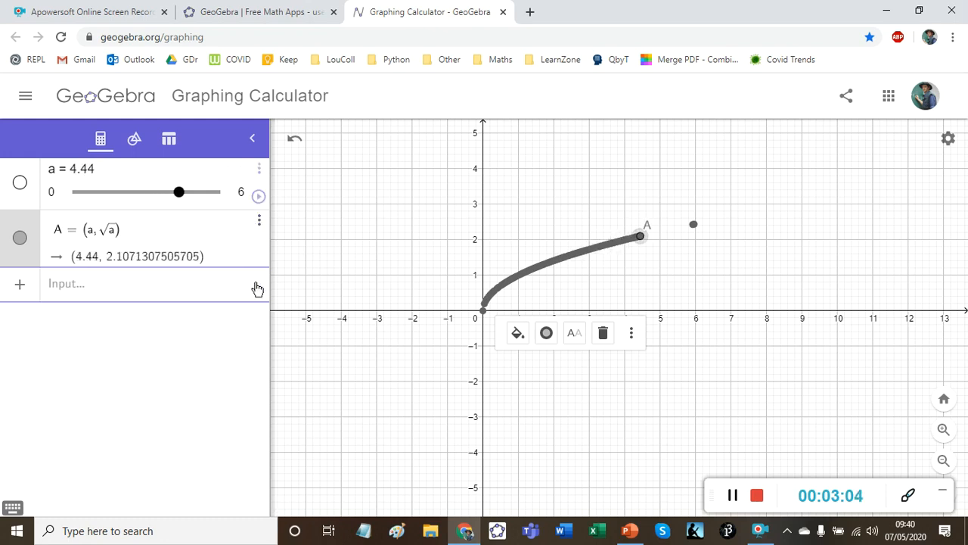
pyautogui.click(151, 284)
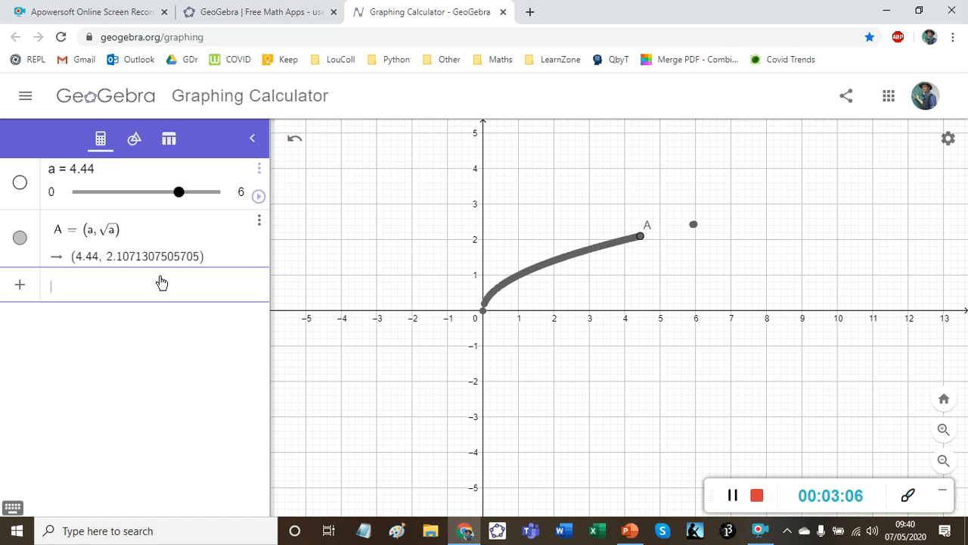
# Enter point B = (sin(a), √a) and reset slider a to 0
pyautogui.write('(')
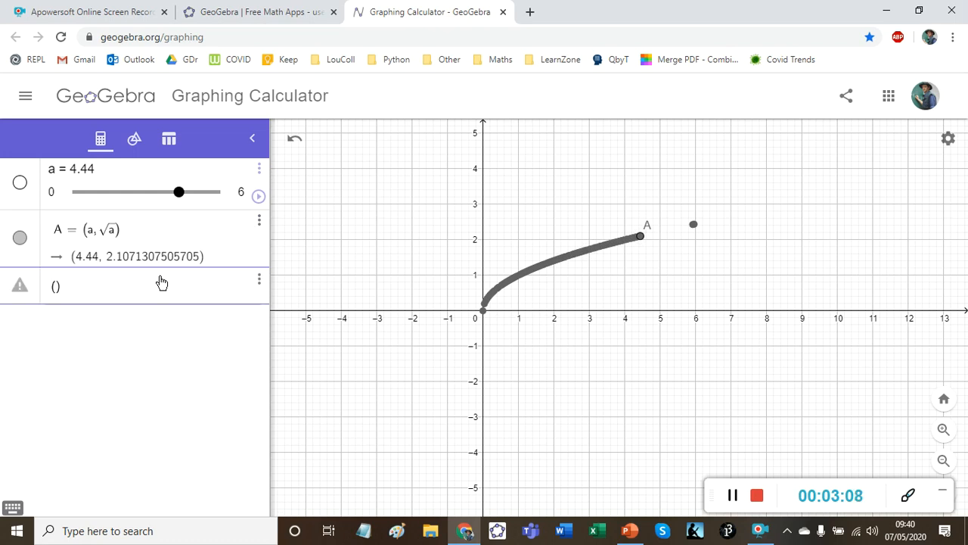
pyautogui.write('sin(a)')
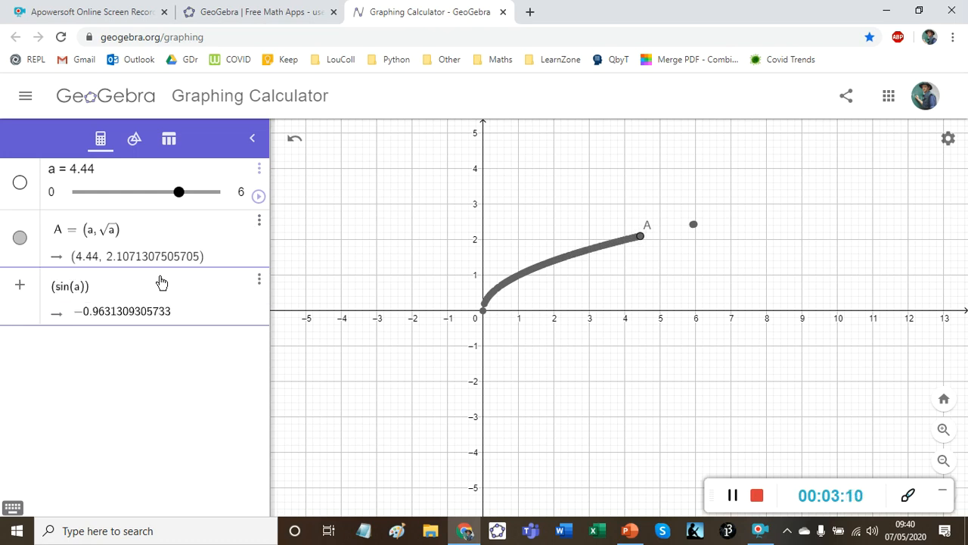
pyautogui.write(', sq')
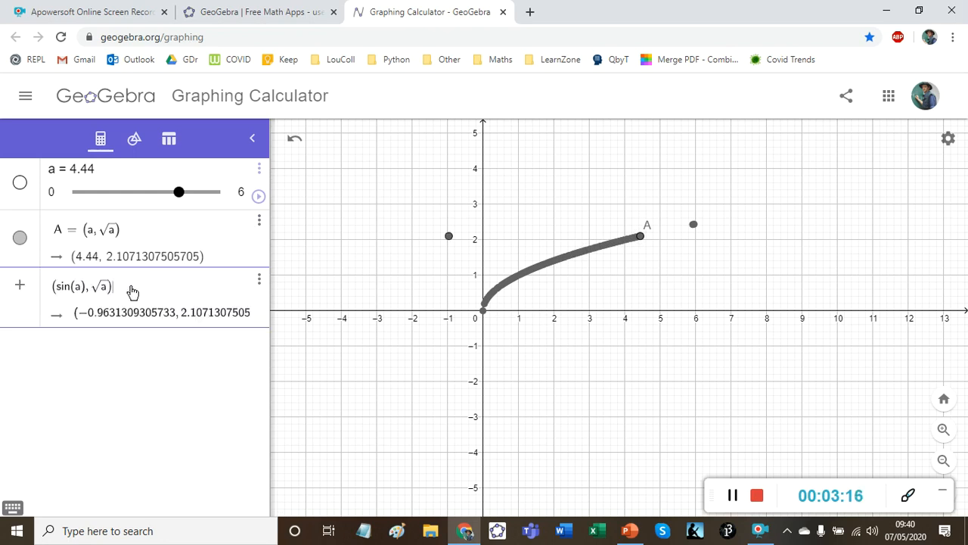
pyautogui.moveTo(121, 256)
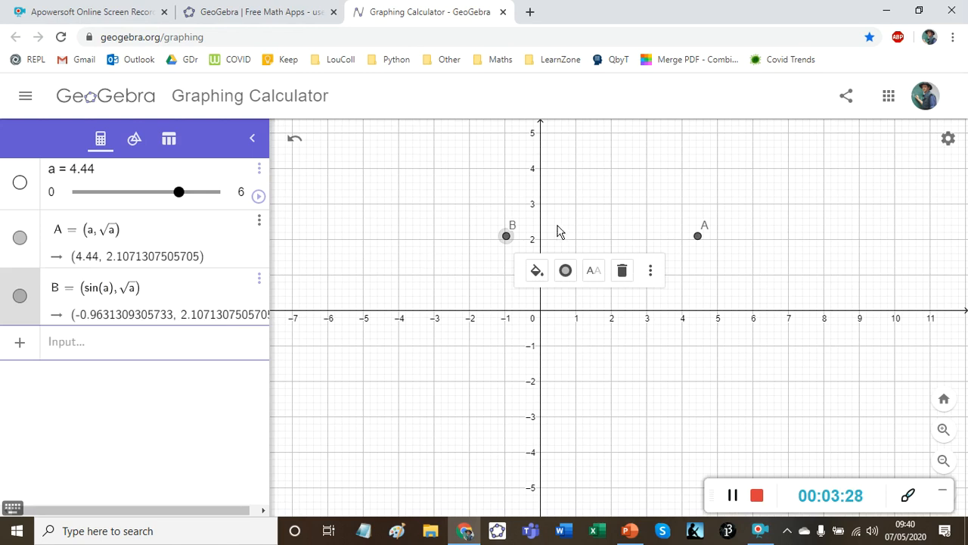
pyautogui.moveTo(179, 191); pyautogui.dragTo(77, 191)
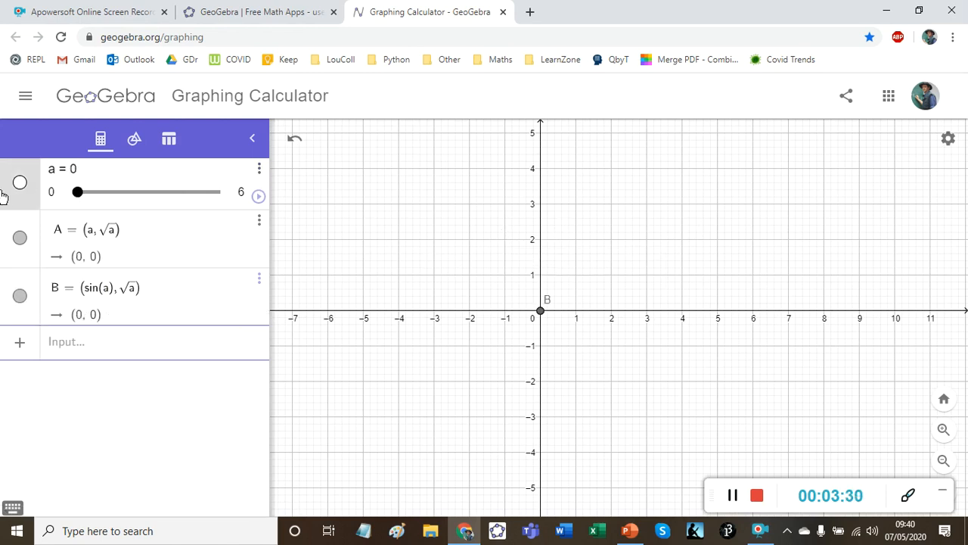
pyautogui.moveTo(249, 279)
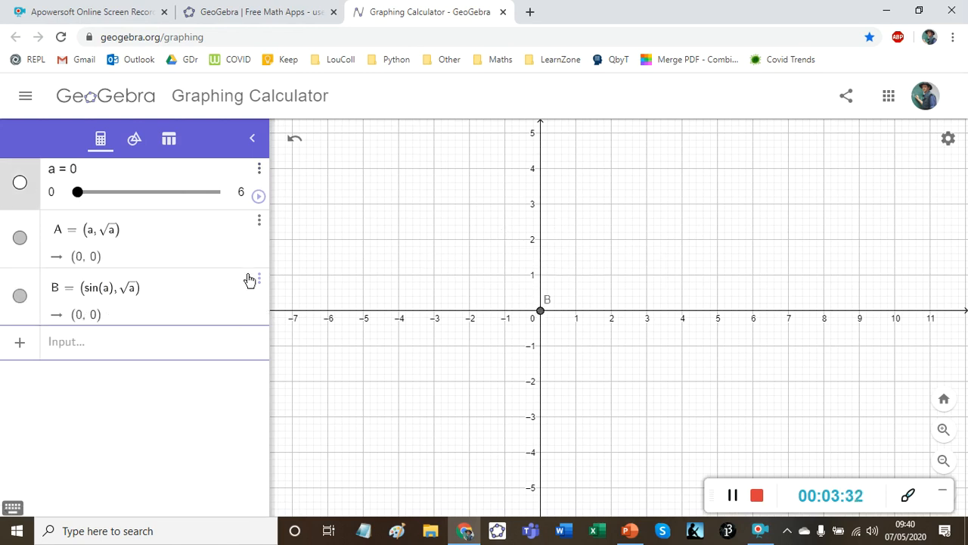
# Enable Show trace for point B in its settings and start animating slider a
pyautogui.click(258, 167)
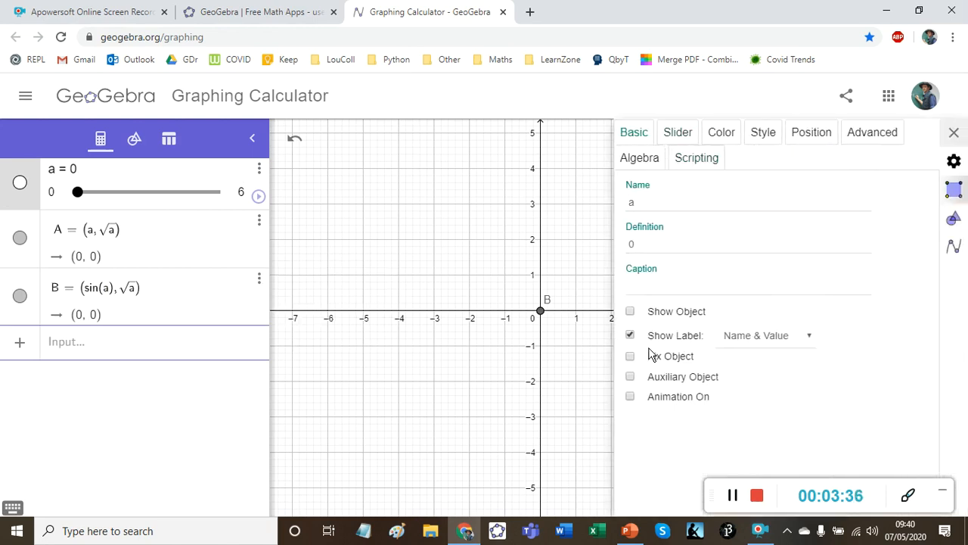
pyautogui.moveTo(577, 157)
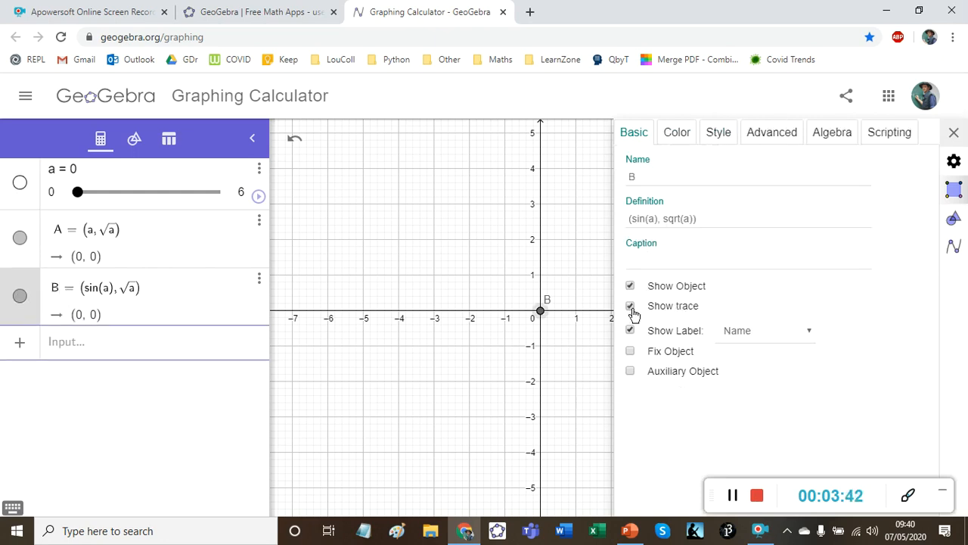
pyautogui.click(954, 133)
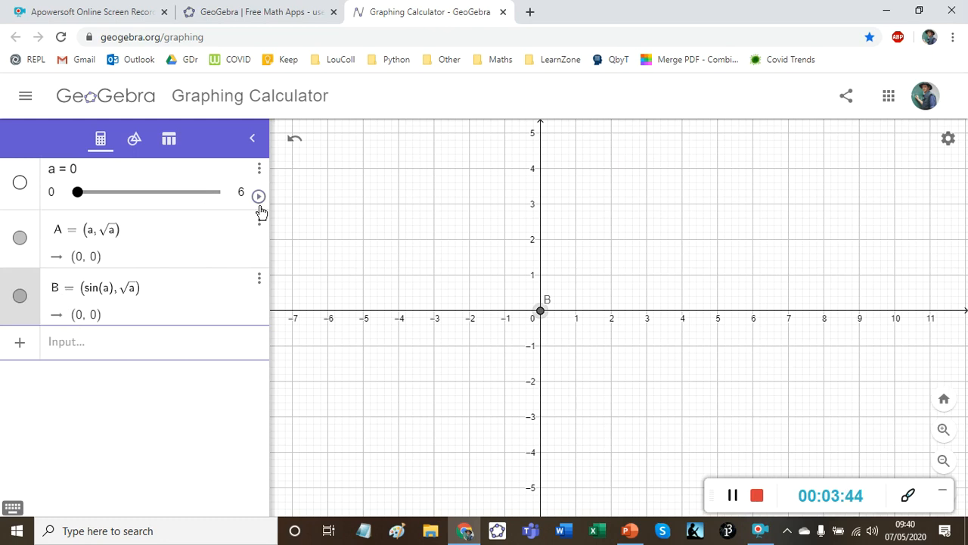
pyautogui.click(259, 196)
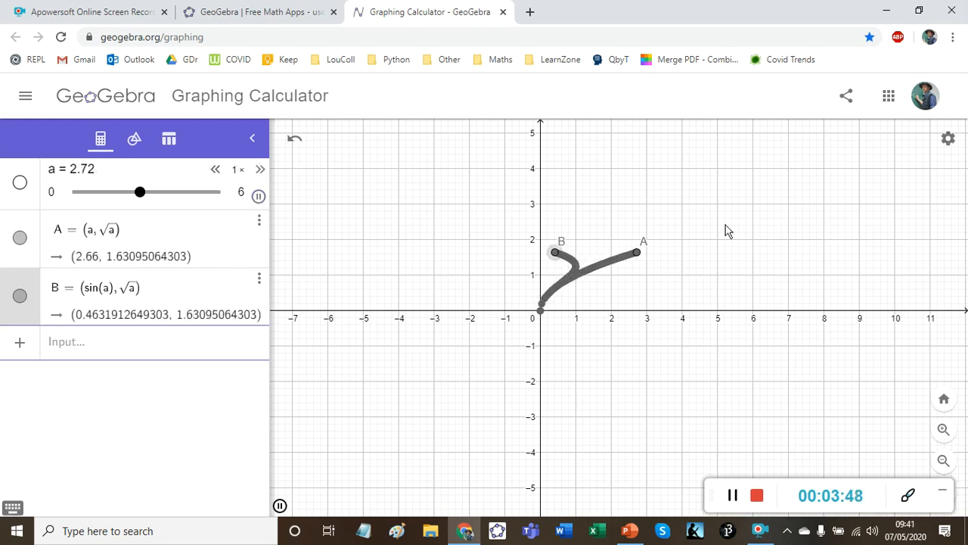
# Drag slider a stepwise up to about 6 so A and B trace their full paths
pyautogui.moveTo(139, 192); pyautogui.dragTo(167, 191)
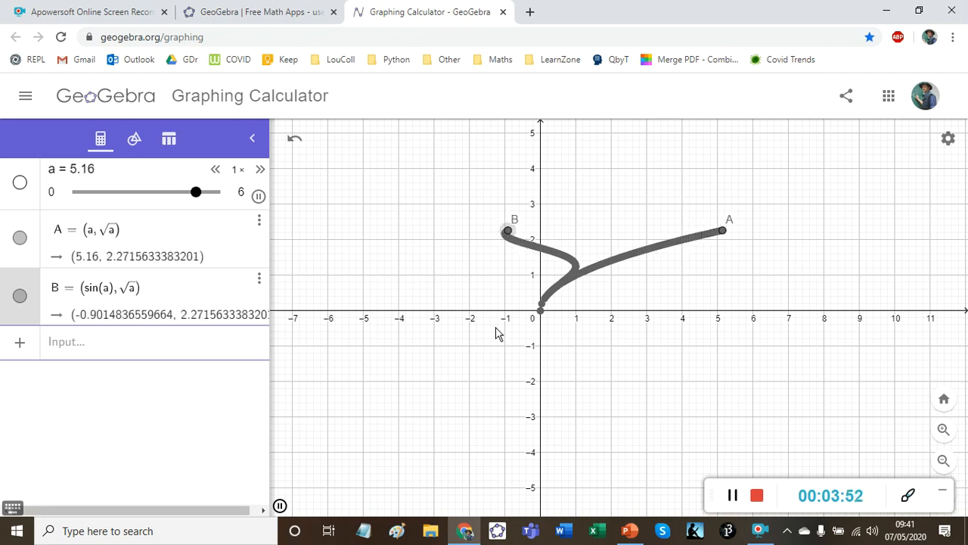
pyautogui.moveTo(196, 191); pyautogui.dragTo(85, 191)
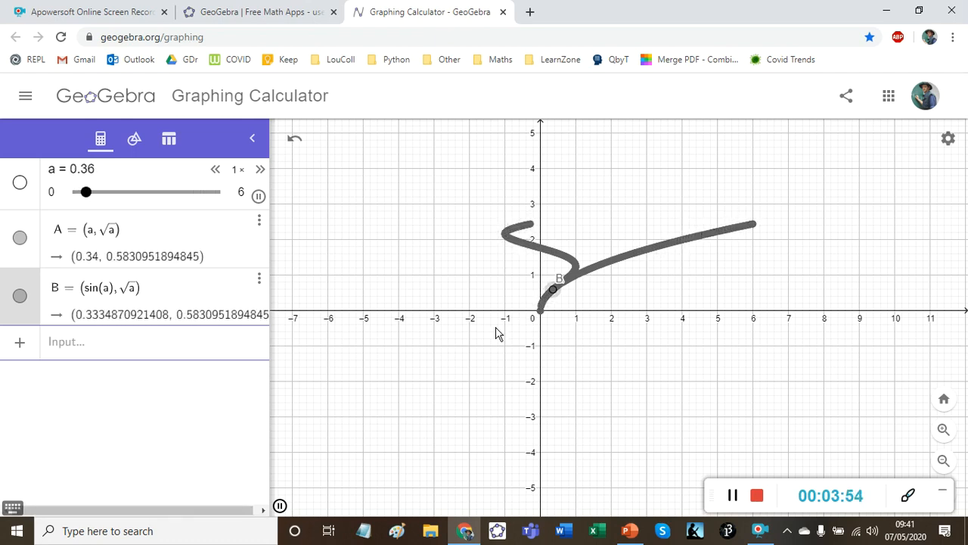
pyautogui.moveTo(84, 191); pyautogui.dragTo(113, 191)
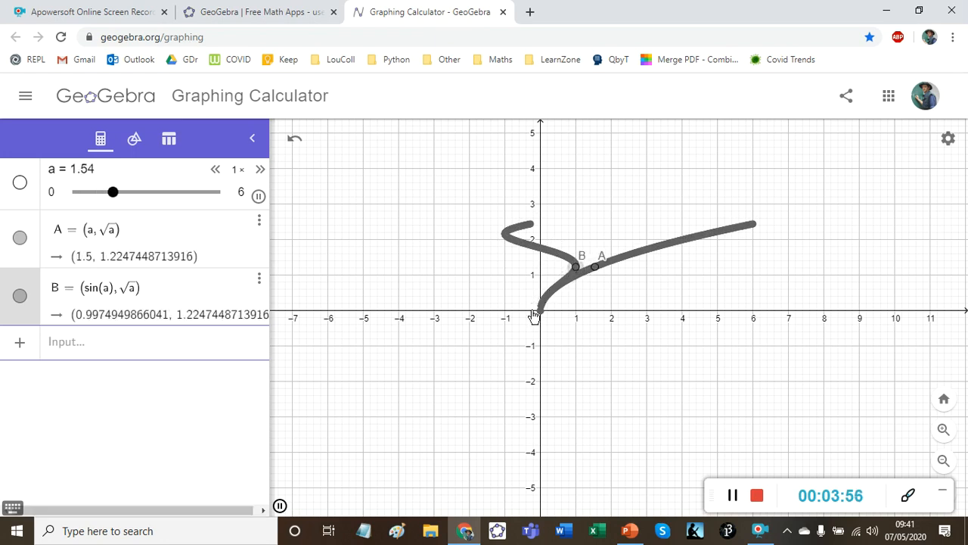
pyautogui.moveTo(113, 191); pyautogui.dragTo(139, 192)
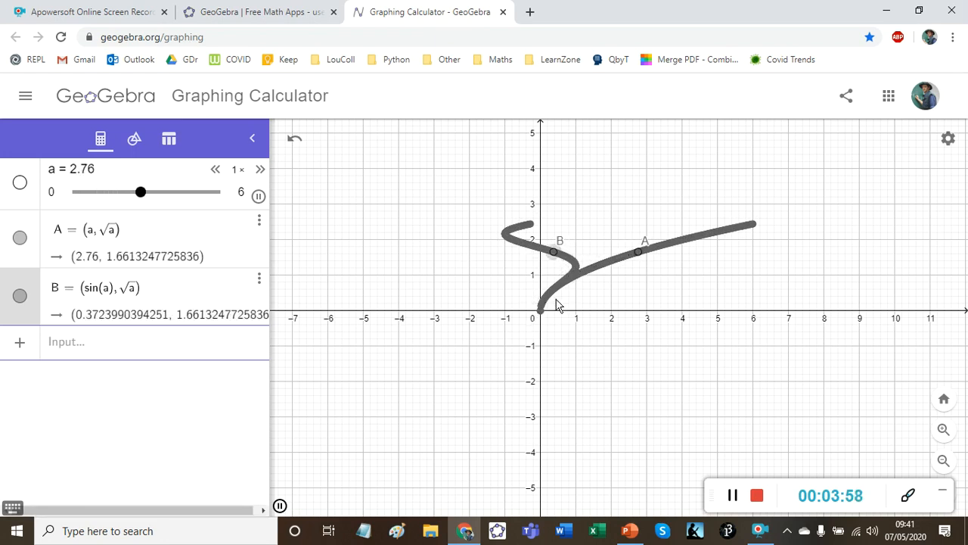
pyautogui.moveTo(140, 192); pyautogui.dragTo(168, 192)
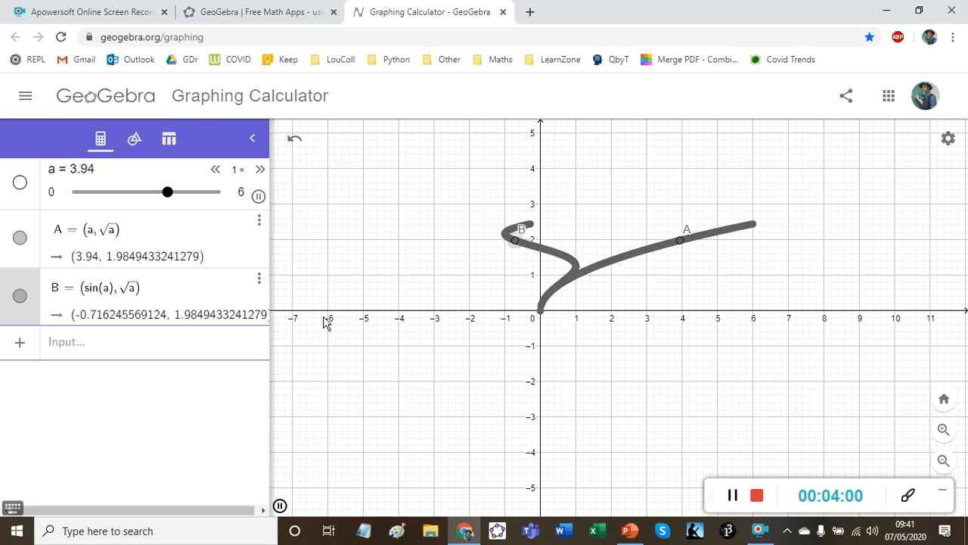
pyautogui.moveTo(167, 192); pyautogui.dragTo(196, 192)
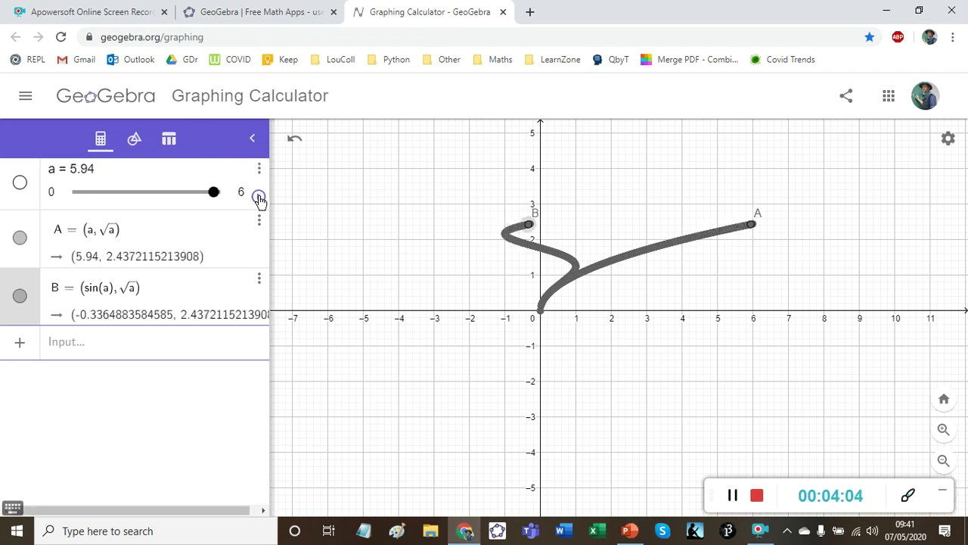
# Set slider a's maximum to 2pi, animate it at double speed, then stop near a = 4.96
pyautogui.click(259, 191)
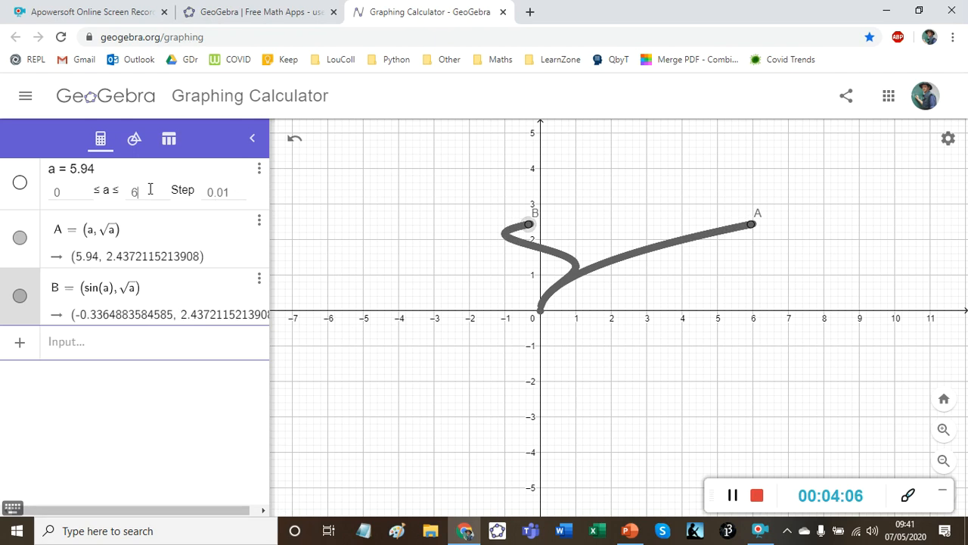
pyautogui.write('2pi')
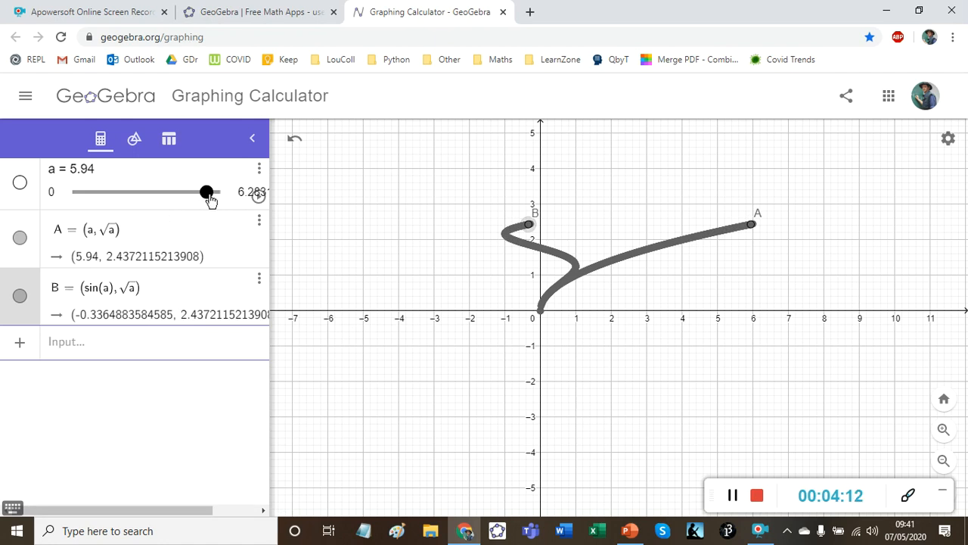
pyautogui.click(258, 195)
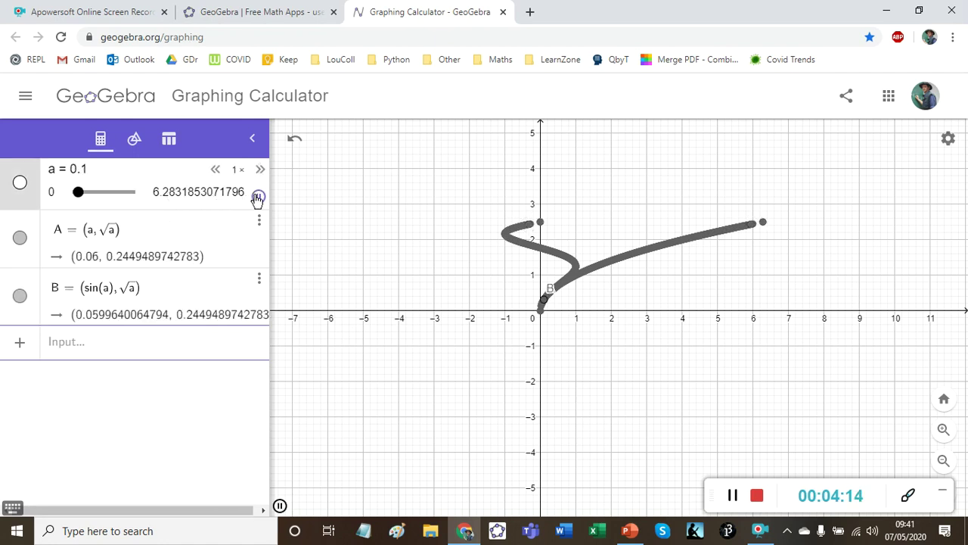
pyautogui.click(258, 192)
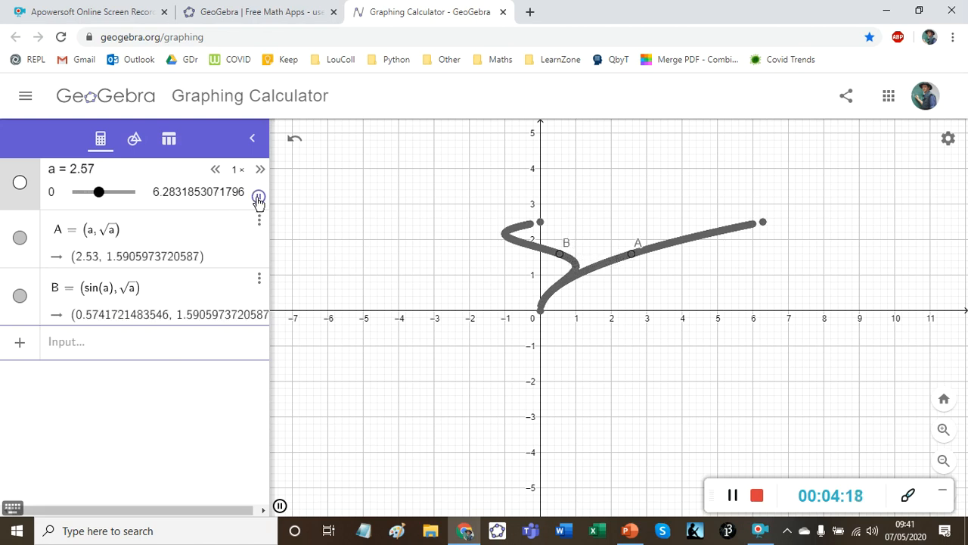
pyautogui.click(261, 169)
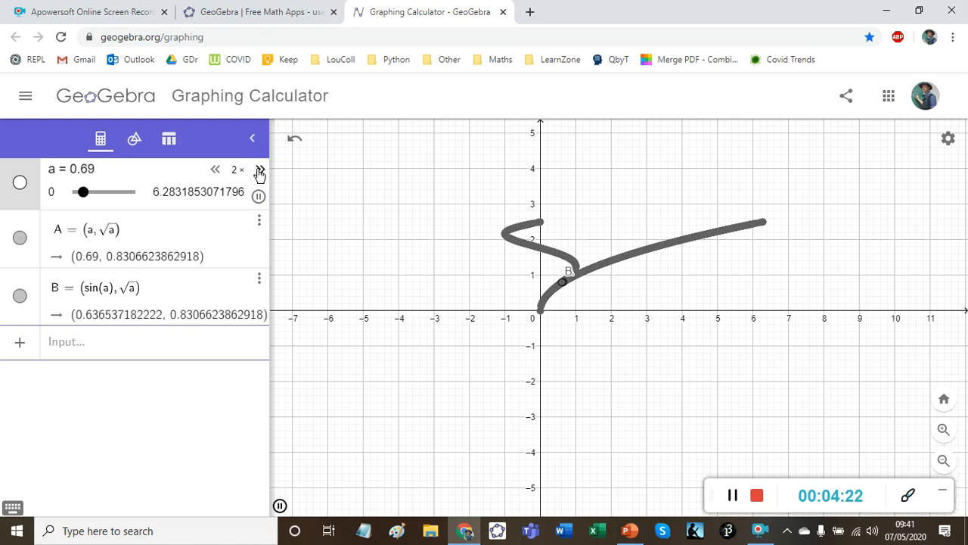
pyautogui.click(260, 168)
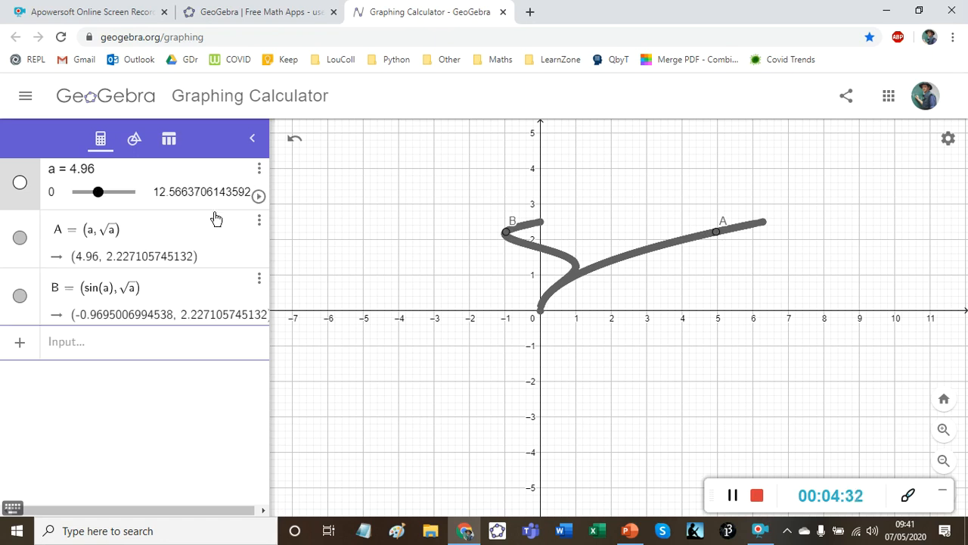
# Animate slider a over its 0 to 4π range, resetting it to 0 between runs so A and B trace further
pyautogui.click(259, 196)
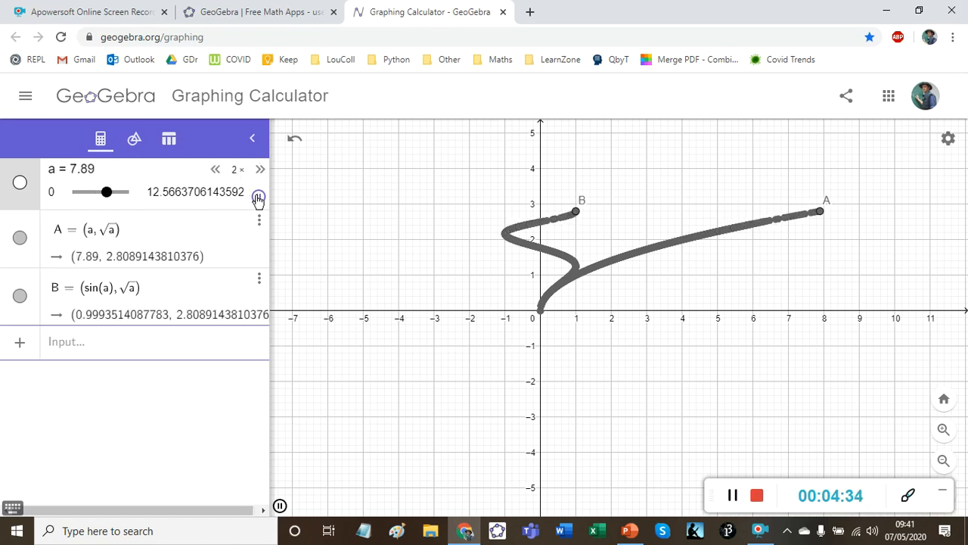
pyautogui.moveTo(105, 192); pyautogui.dragTo(78, 192)
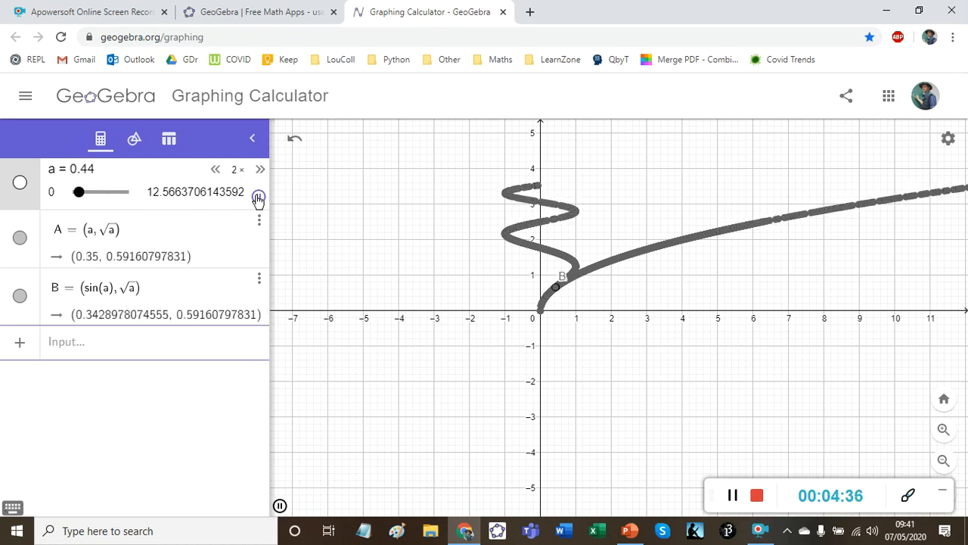
pyautogui.click(259, 195)
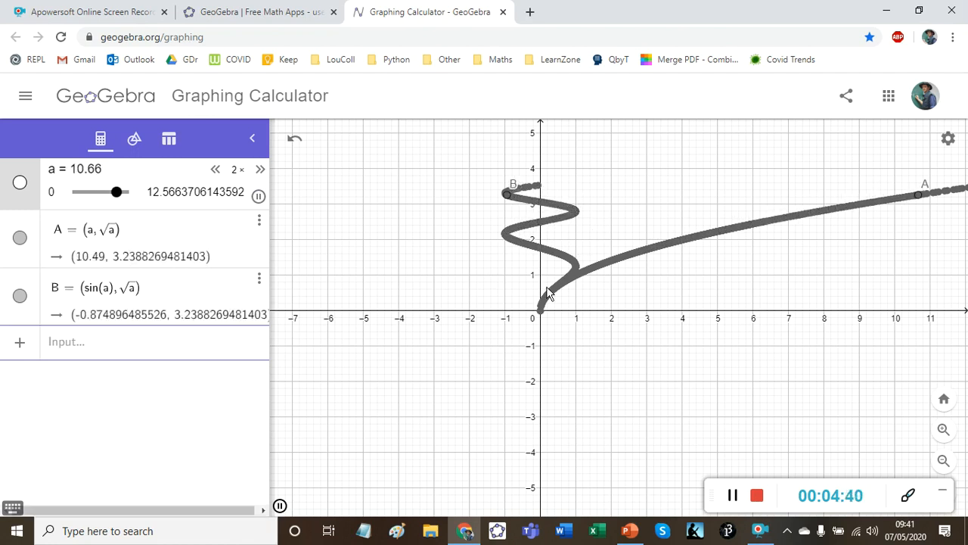
pyautogui.moveTo(117, 191); pyautogui.dragTo(88, 191)
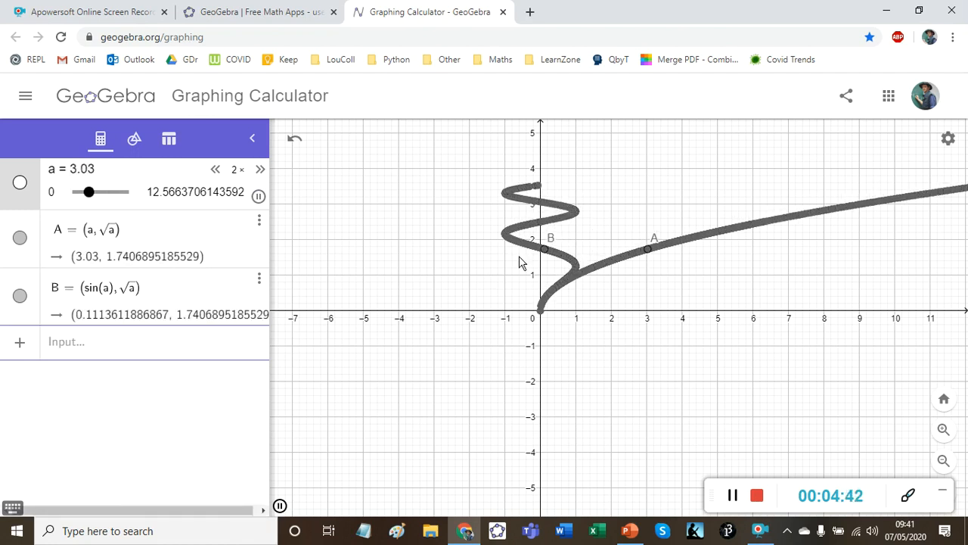
pyautogui.click(258, 196)
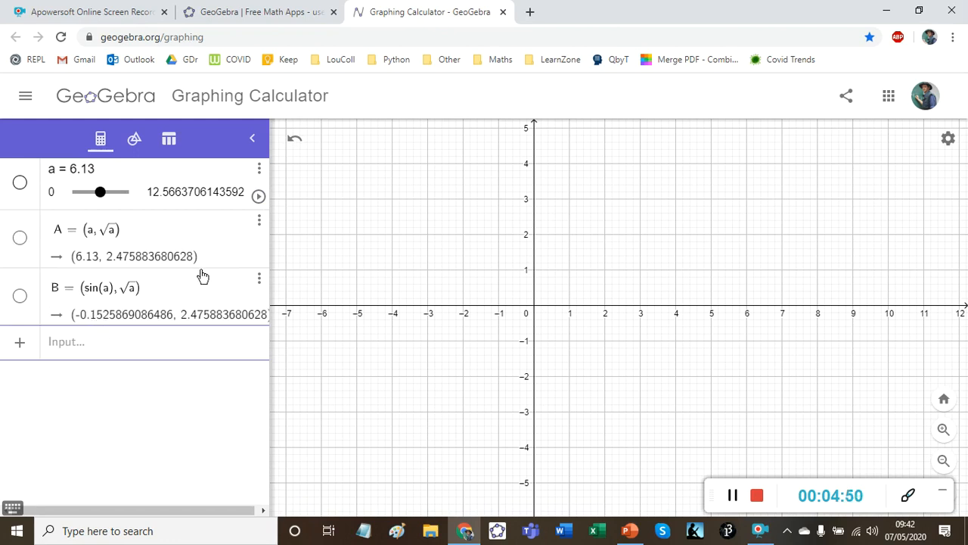
# Animate slider a from 0 so point C = (cos(a), sin(a)) runs around the unit circle, then pause
pyautogui.click(258, 196)
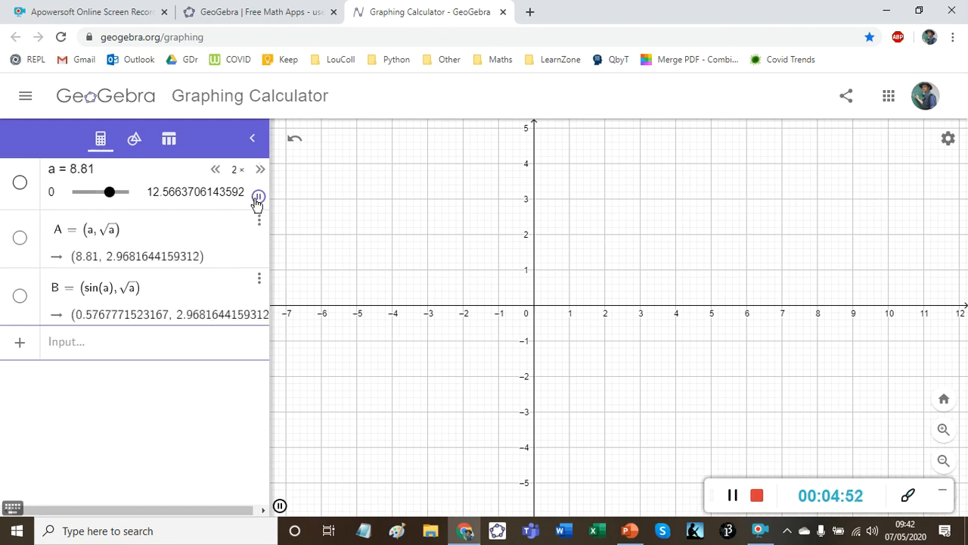
pyautogui.click(258, 197)
pyautogui.write('C = (cos(a), sin(a))')
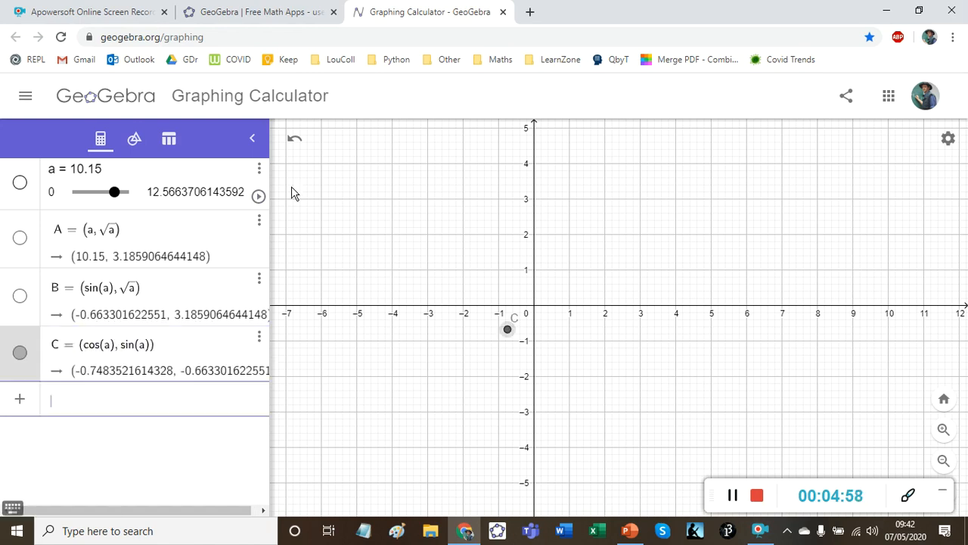
pyautogui.moveTo(116, 192); pyautogui.dragTo(77, 192)
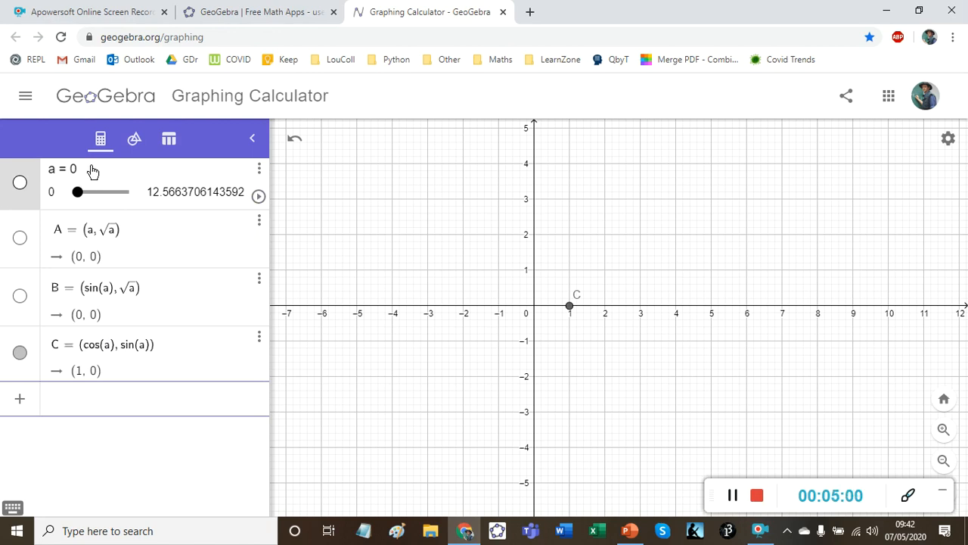
pyautogui.click(259, 196)
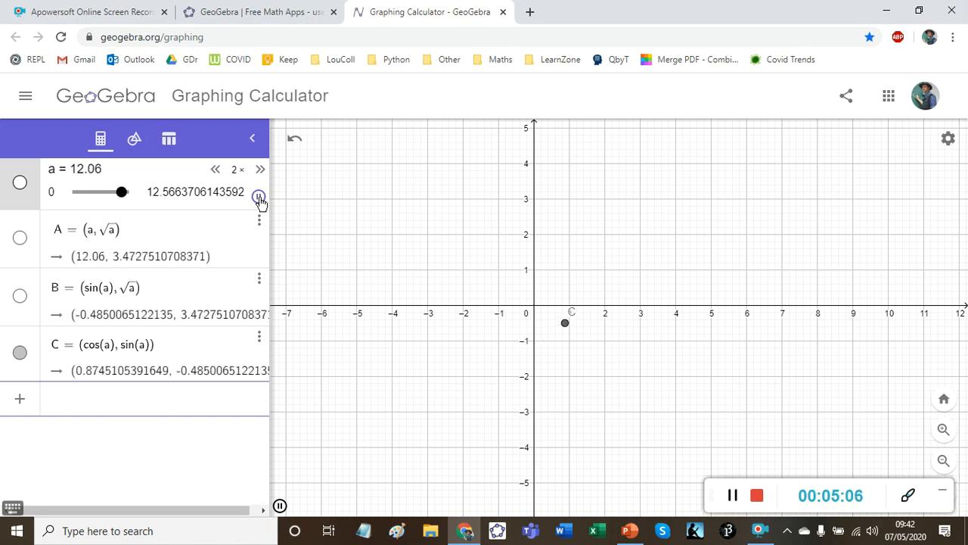
pyautogui.moveTo(122, 191); pyautogui.dragTo(93, 191)
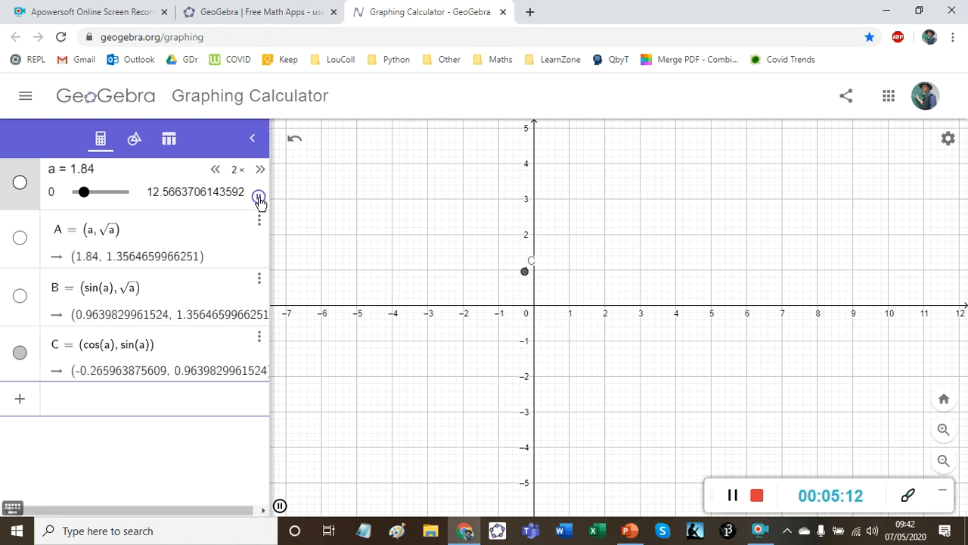
pyautogui.click(259, 195)
pyautogui.write('4')
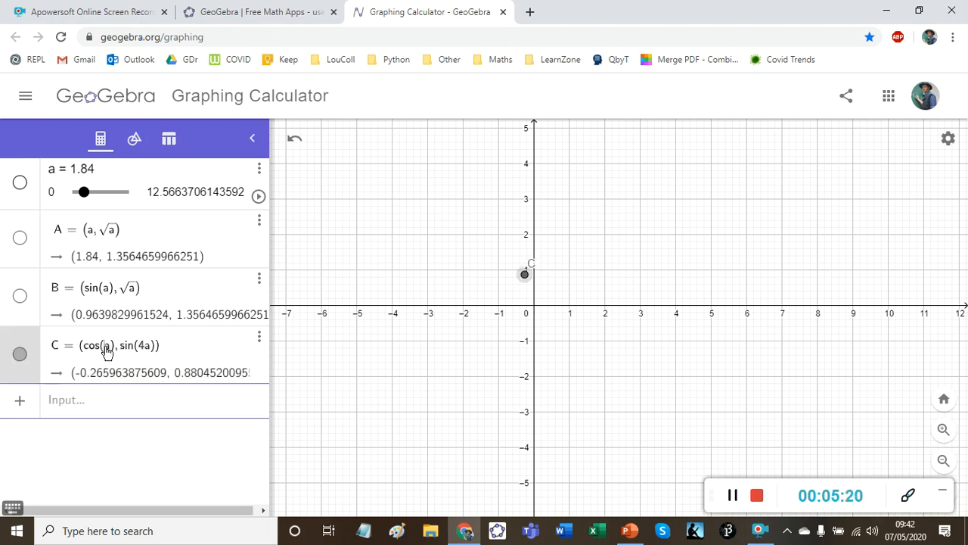
# Redefine C as (cos(4a), sin(a)), run the animation briefly and reset slider a to 0
pyautogui.click(258, 196)
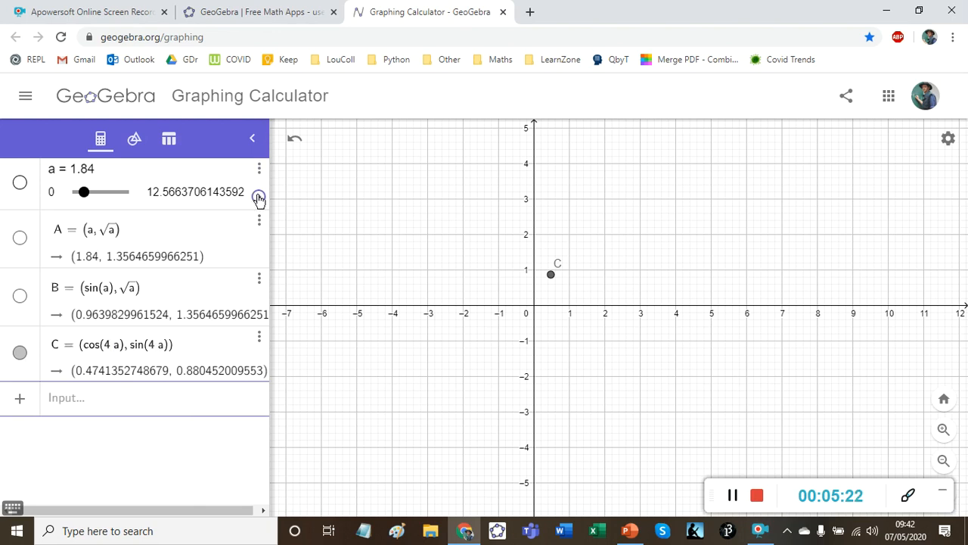
pyautogui.click(259, 191)
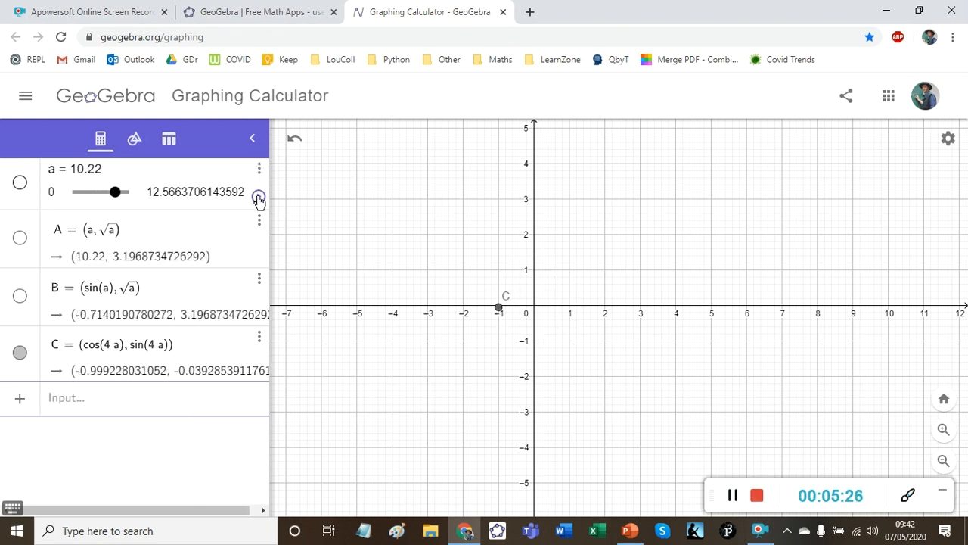
pyautogui.click(259, 195)
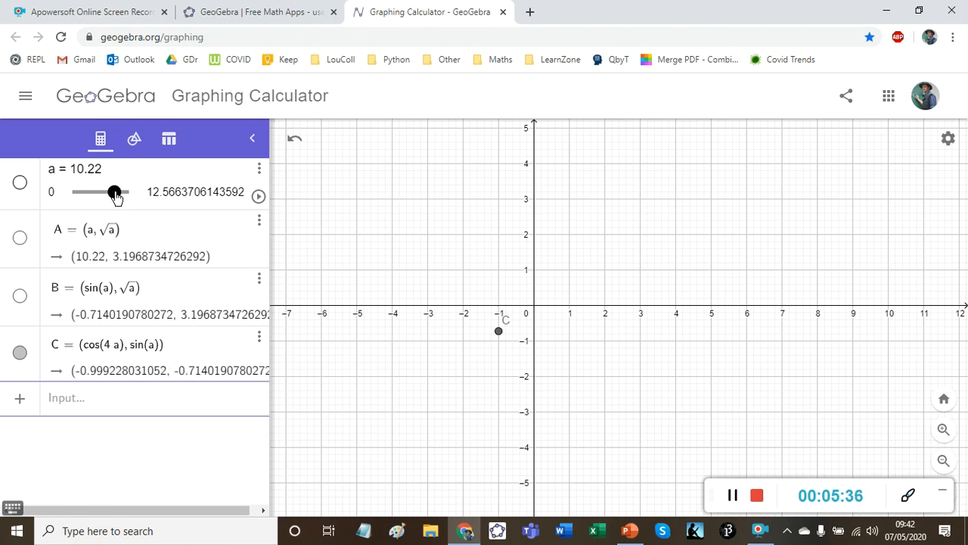
pyautogui.moveTo(114, 192); pyautogui.dragTo(77, 192)
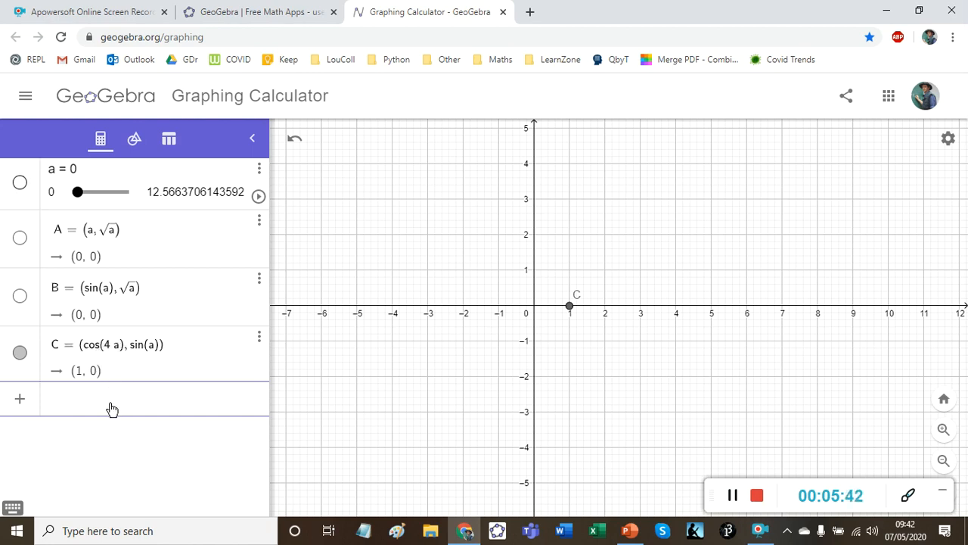
# Plot f(x) = cos(x) and g(x) = cos(4x) for comparison
pyautogui.write('cos(x)')
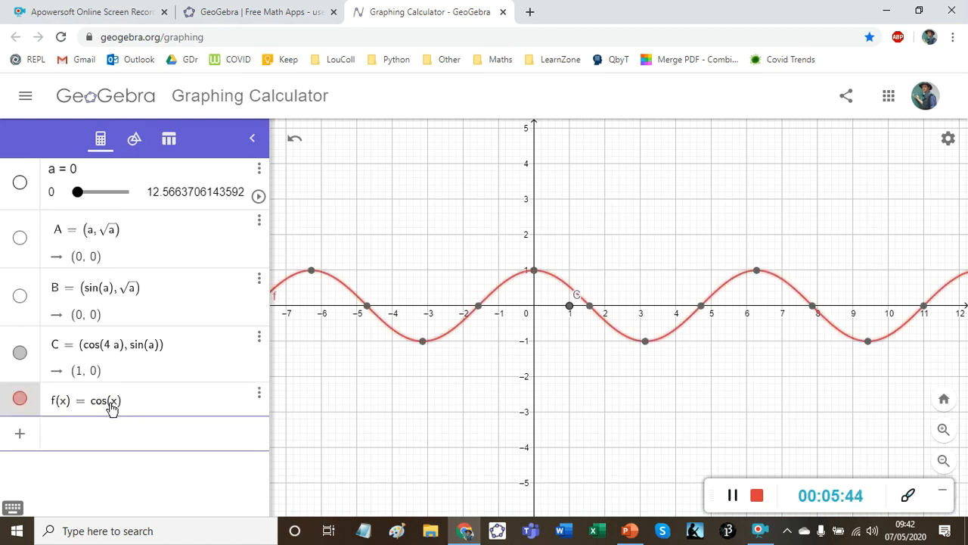
pyautogui.write('cos(4 x')
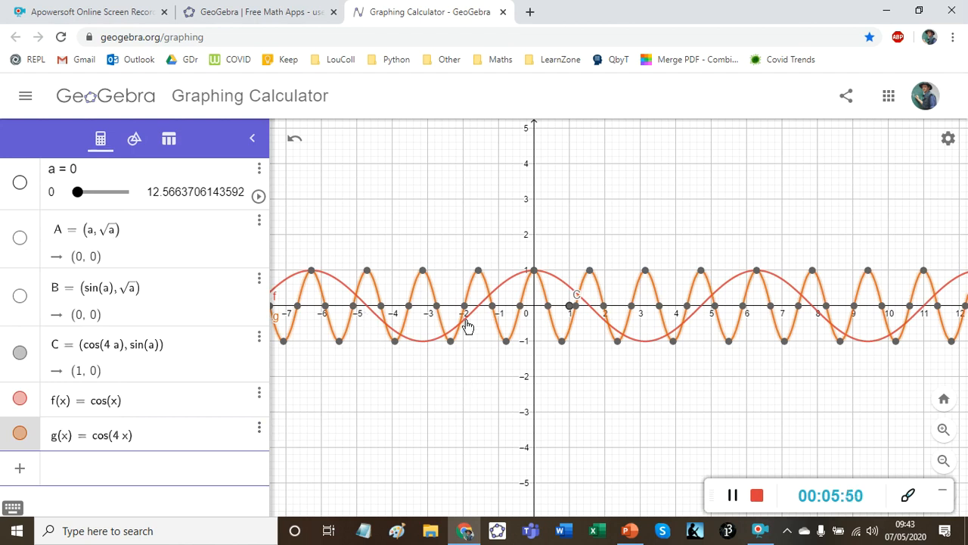
pyautogui.moveTo(249, 441)
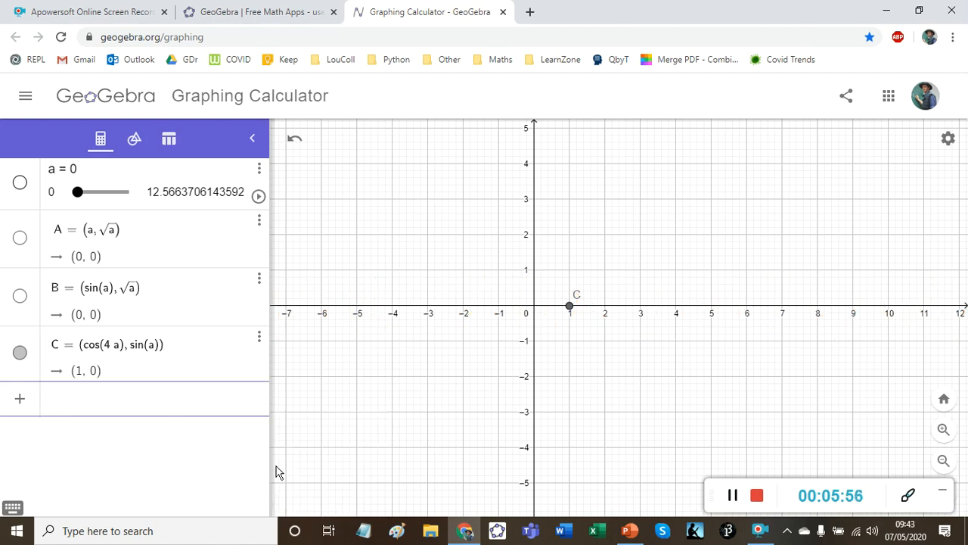
# Animate slider a at reduced speed so C = (cos(4a), sin(a)) traces its wavy path
pyautogui.click(258, 196)
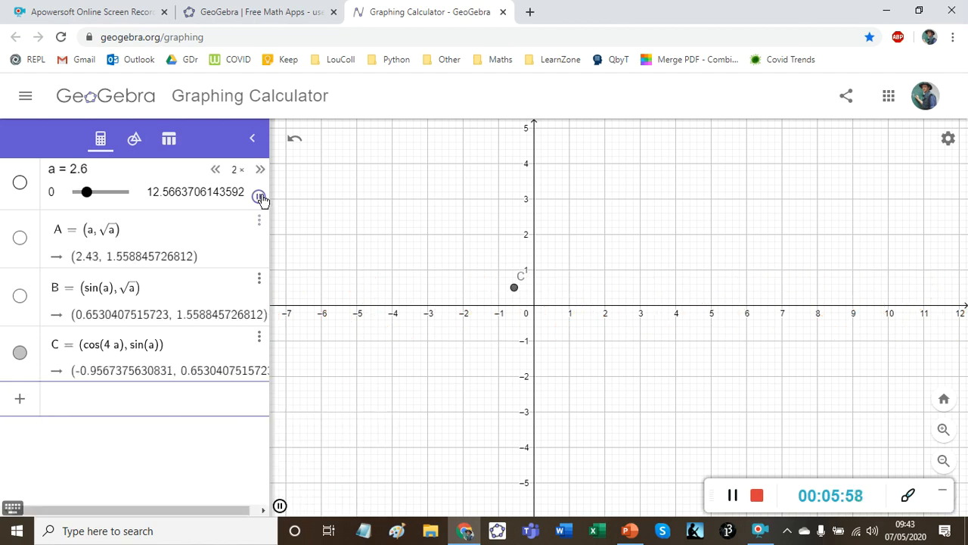
pyautogui.click(260, 196)
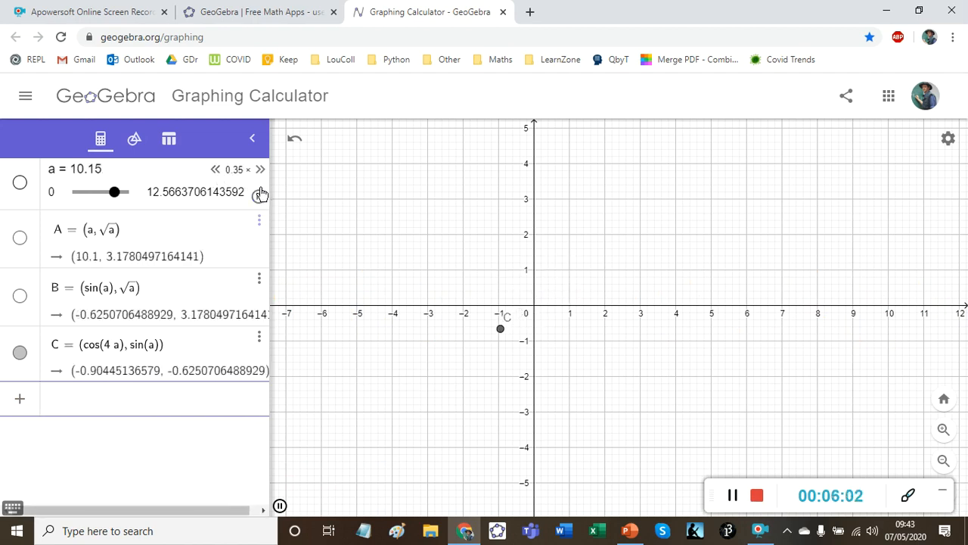
pyautogui.rightClick(500, 329)
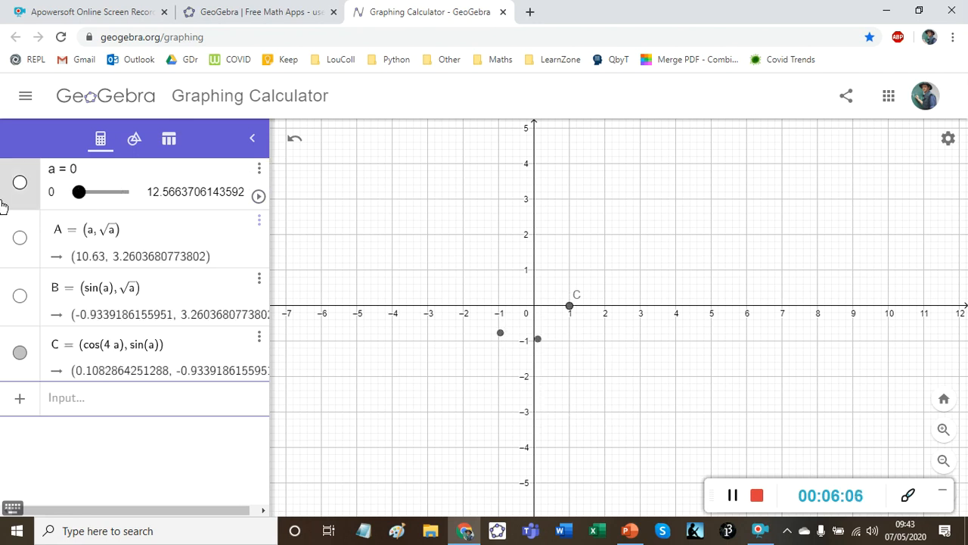
pyautogui.click(258, 197)
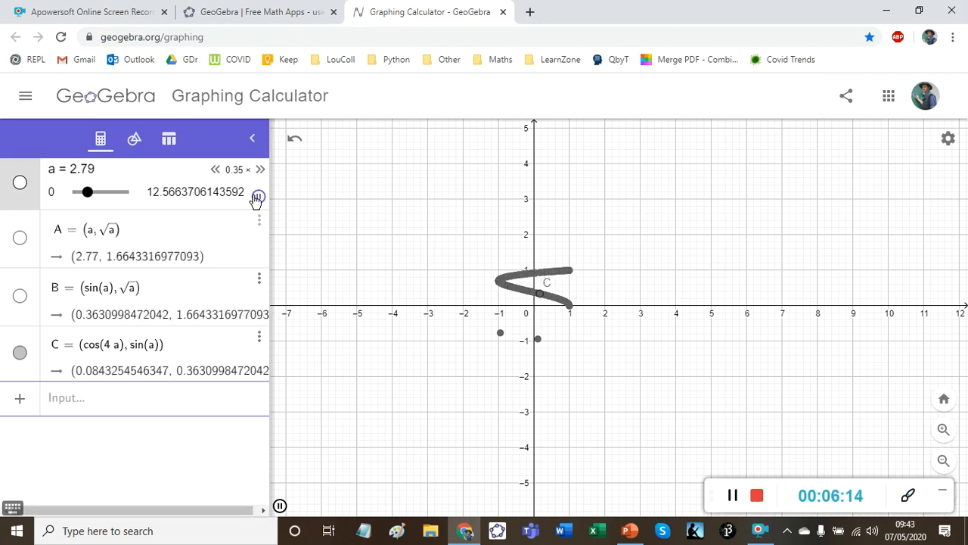
pyautogui.click(257, 198)
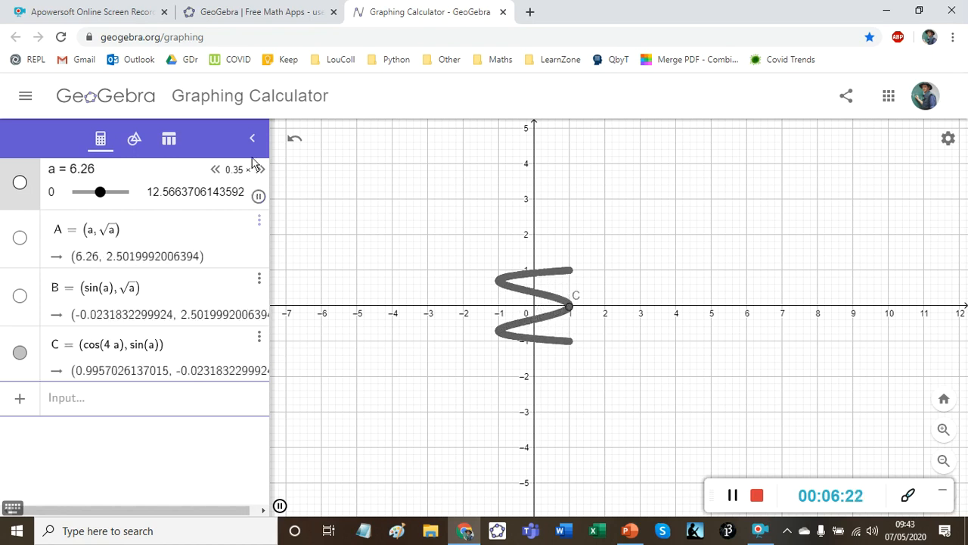
# Speed the animation back up, let the trace finish and stop slider a
pyautogui.click(260, 169)
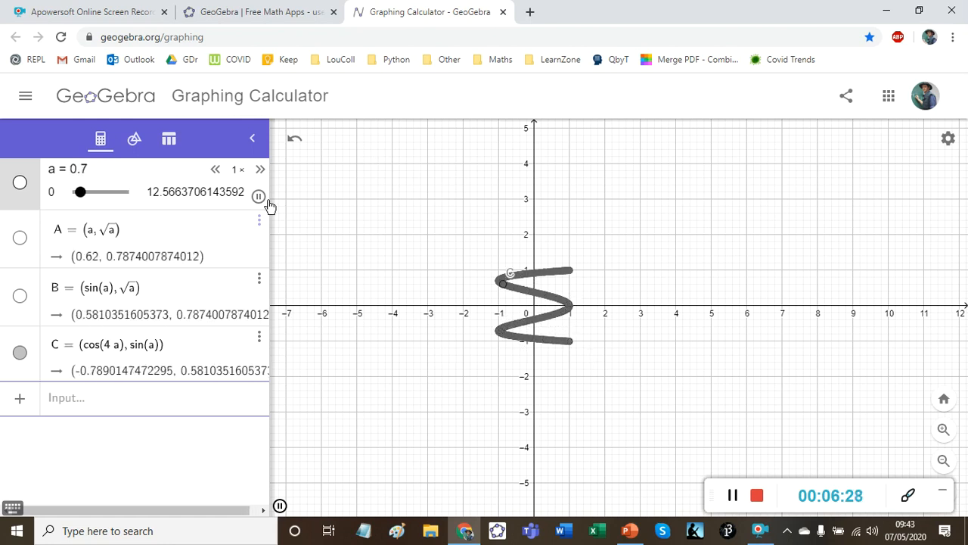
pyautogui.click(259, 195)
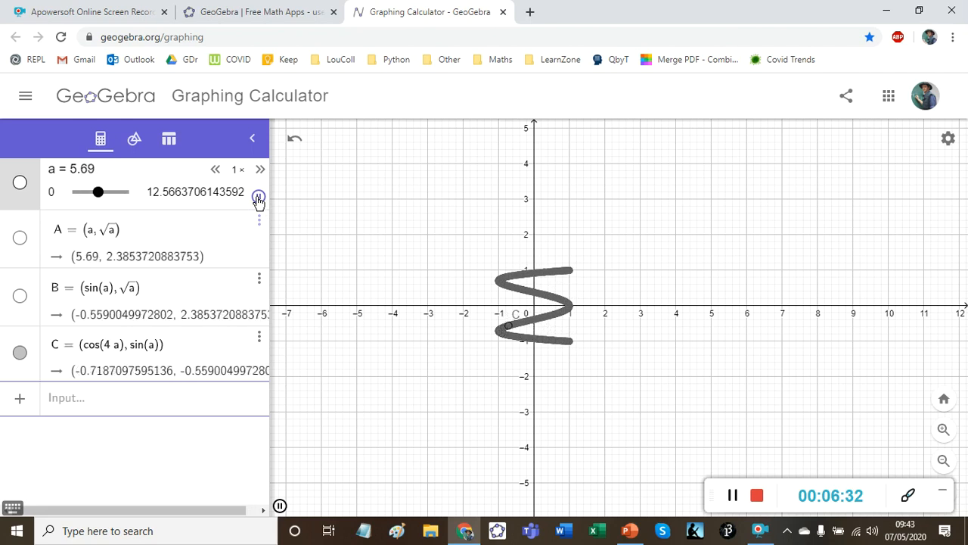
pyautogui.click(258, 198)
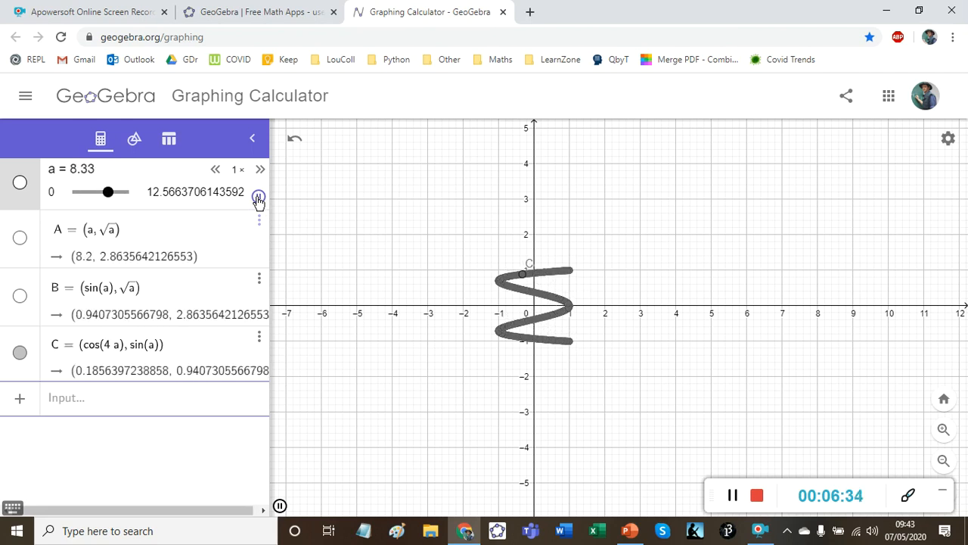
pyautogui.click(259, 196)
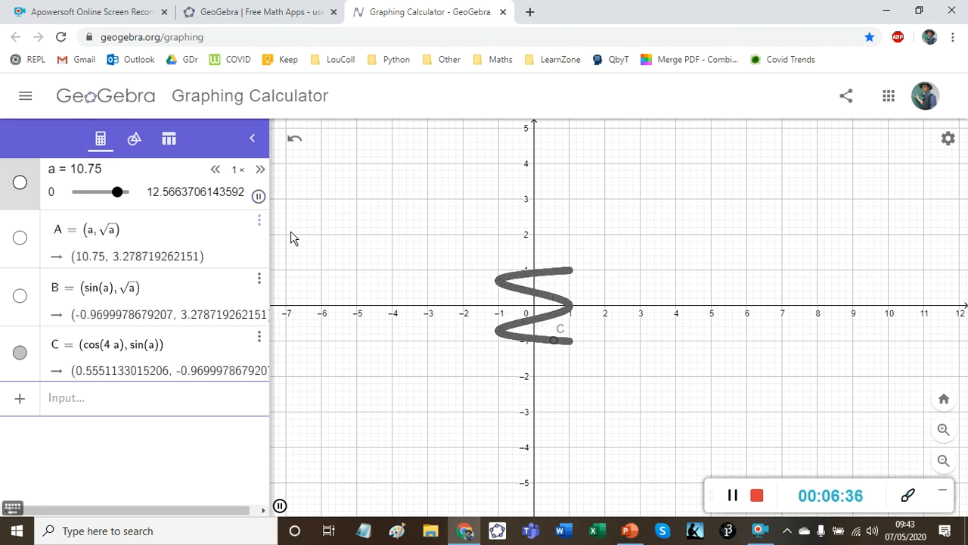
pyautogui.click(260, 197)
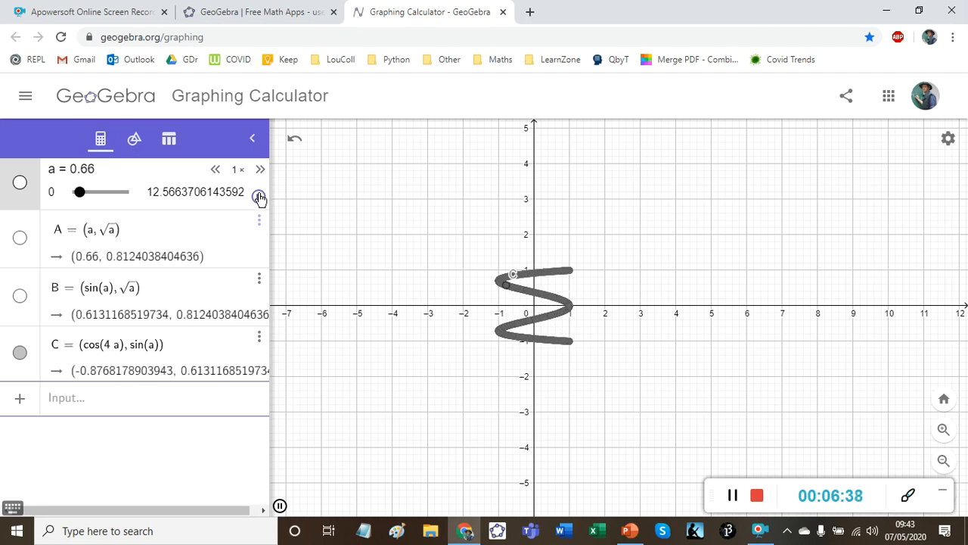
pyautogui.click(259, 195)
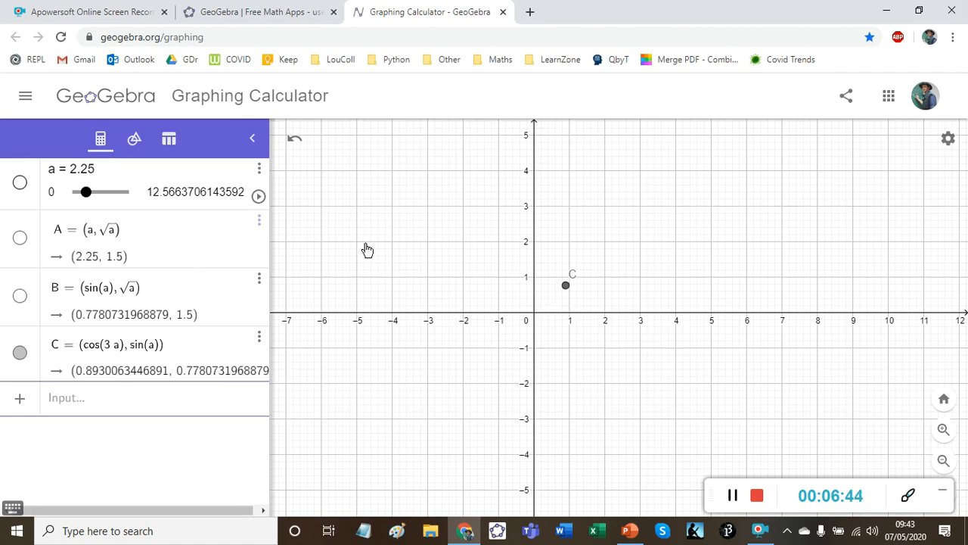
# Animate slider a so C = (cos(3a), sin(a)) draws its full crossing trace, then pause
pyautogui.click(258, 196)
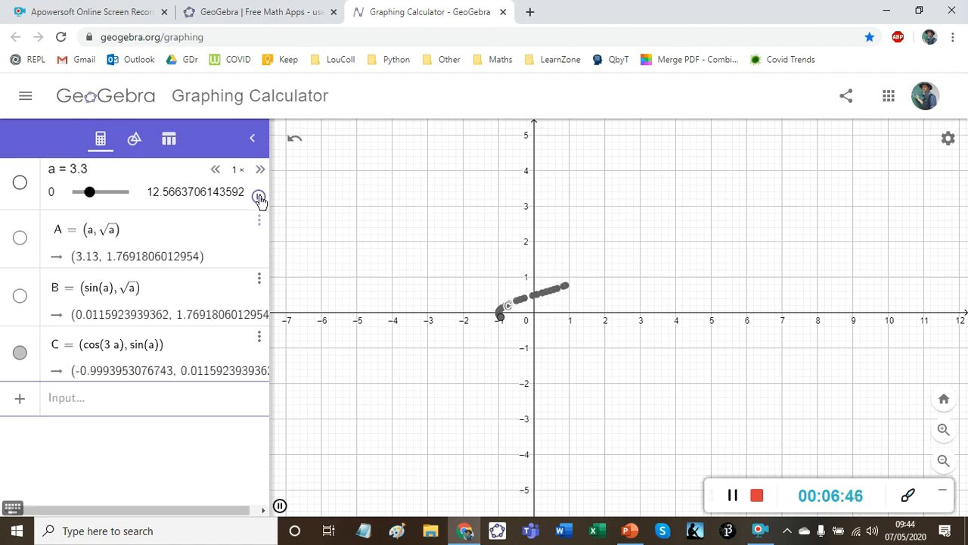
pyautogui.click(259, 192)
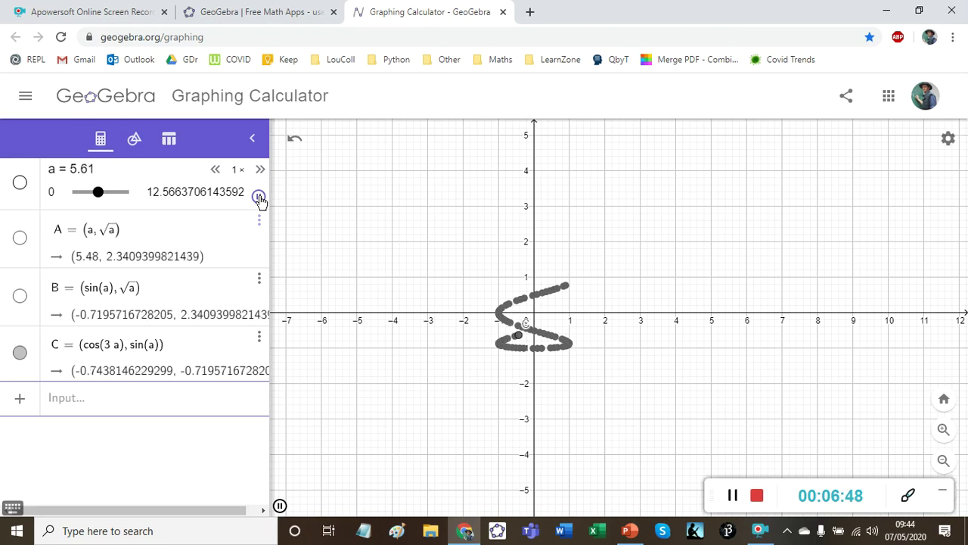
pyautogui.click(259, 191)
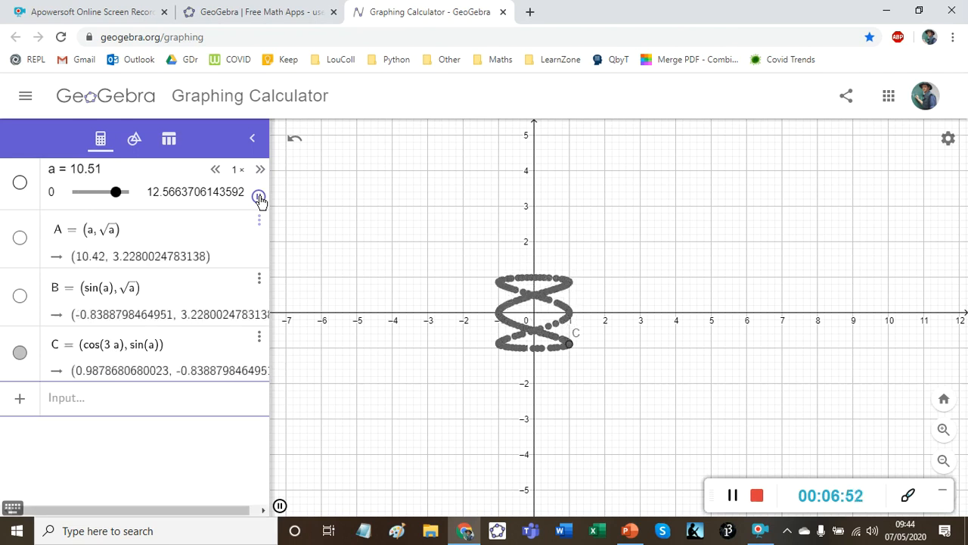
pyautogui.click(259, 196)
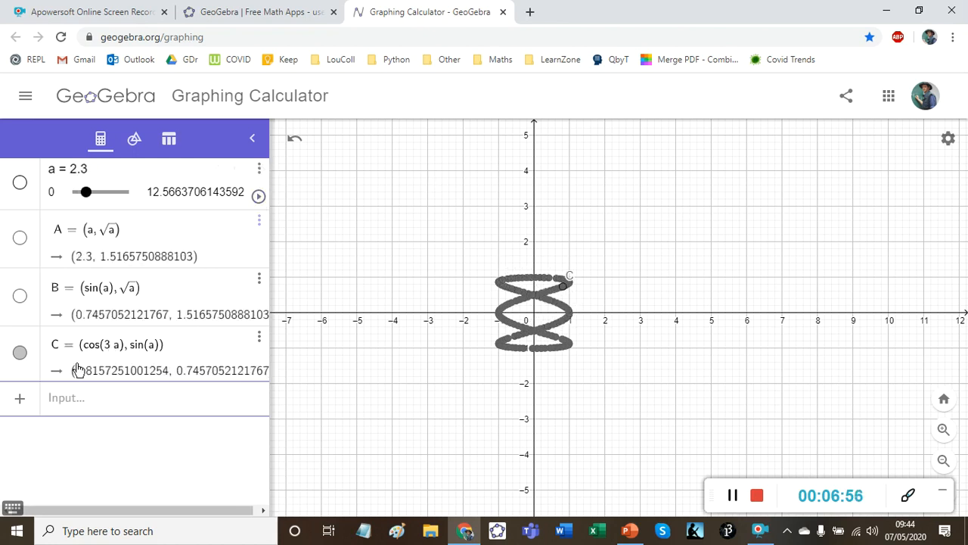
pyautogui.moveTo(149, 353)
pyautogui.write('2 ')
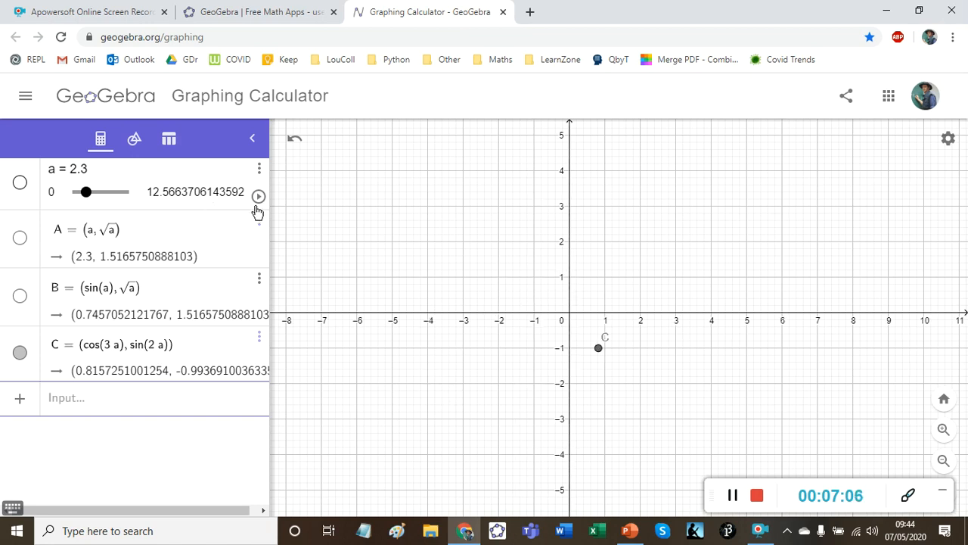
# Animate a so C = (cos(3a), sin(2a)) traces its knotted figure, zooming in before pausing
pyautogui.click(259, 196)
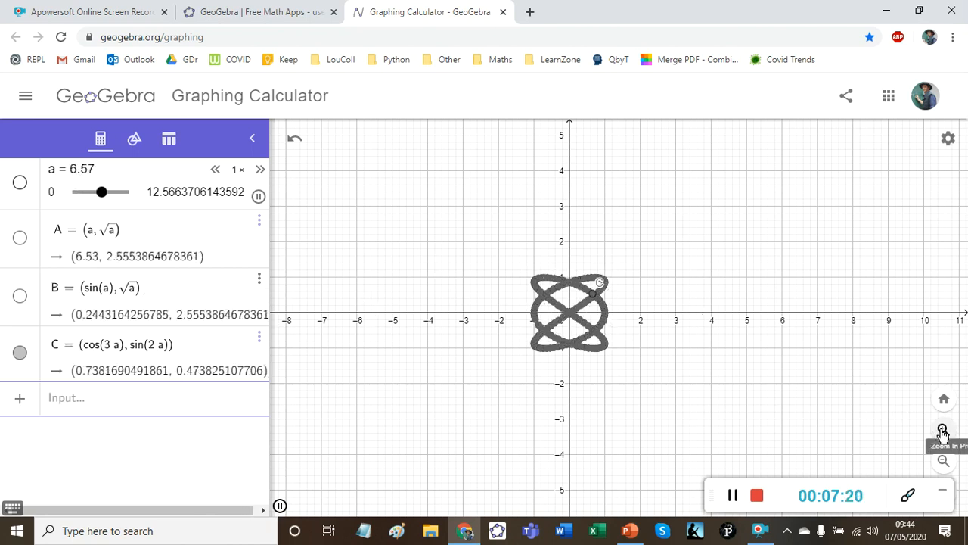
pyautogui.click(943, 429)
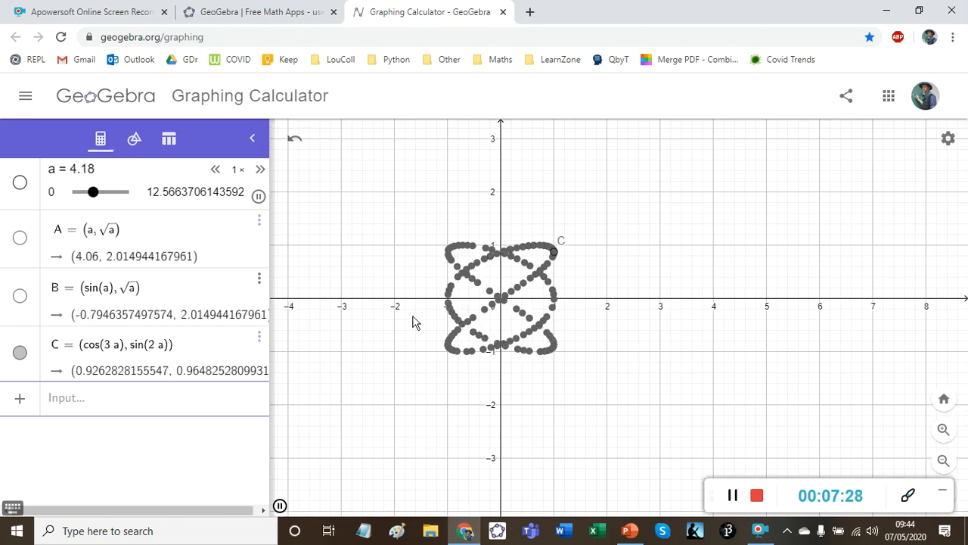
pyautogui.click(258, 196)
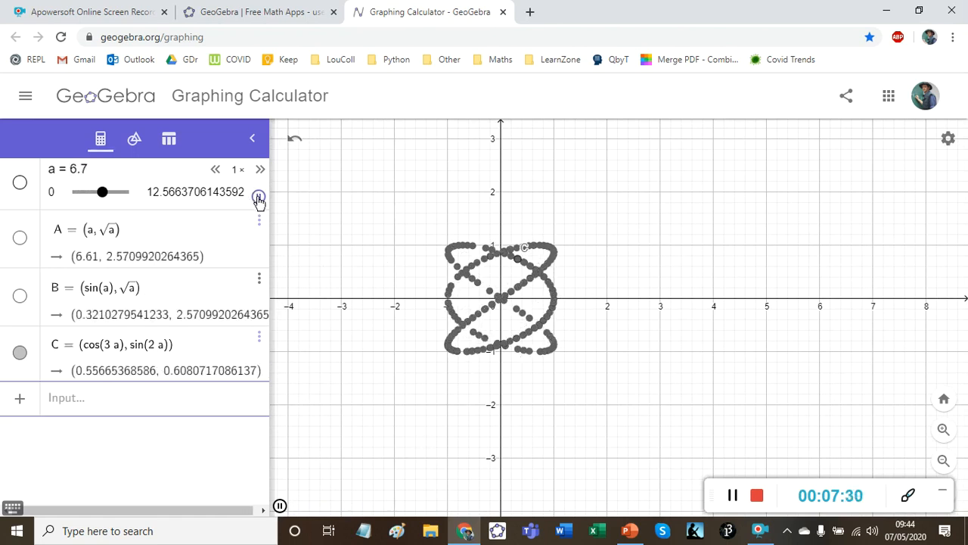
pyautogui.click(259, 195)
pyautogui.write('(cos(')
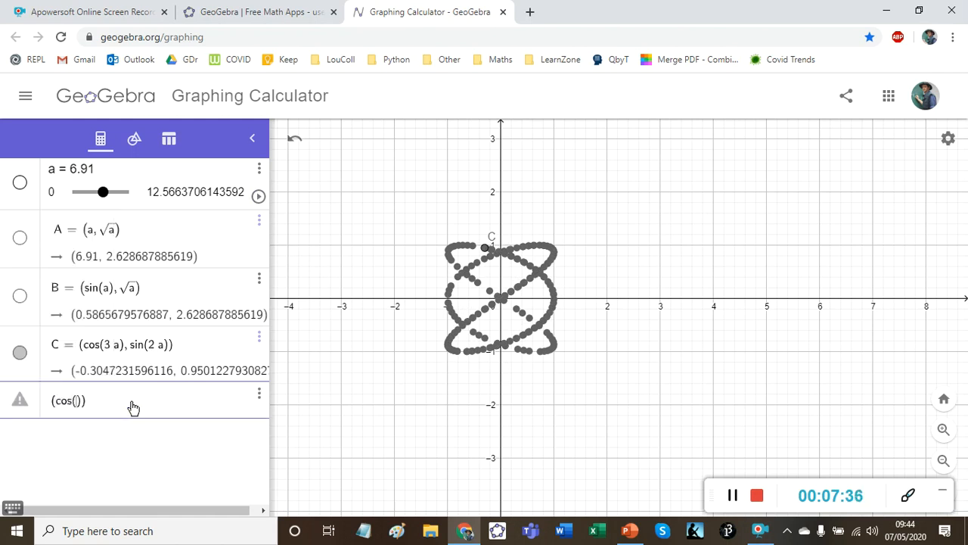
# Enter curve b = (cos(3t), sin(2t)) for t from 0 to 2π and adjust slider a
pyautogui.write('3t),')
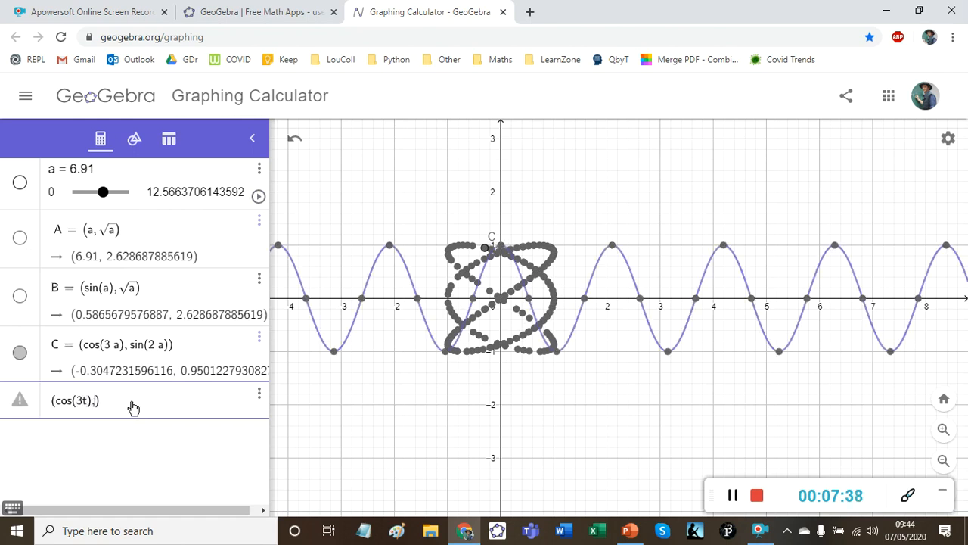
pyautogui.write('sin(')
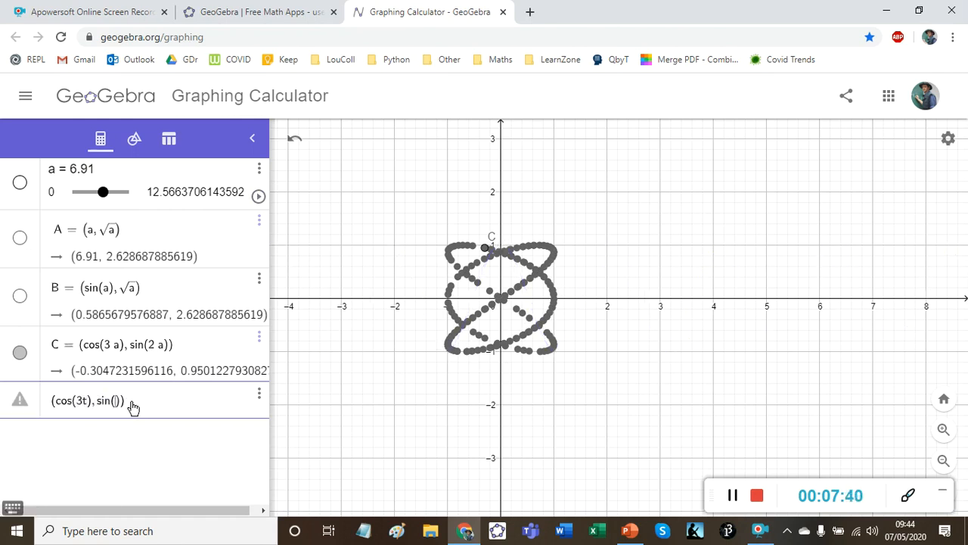
pyautogui.write('2t')
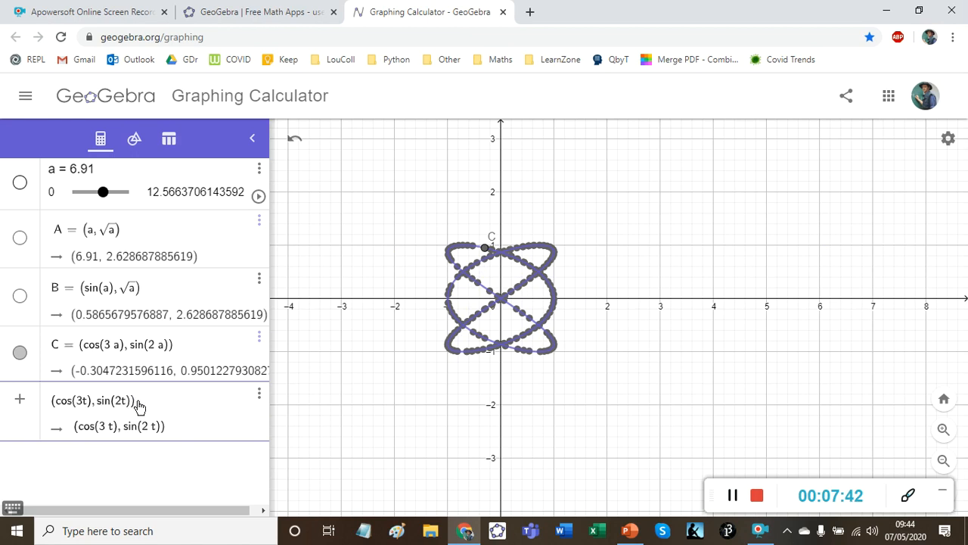
pyautogui.press('Return')
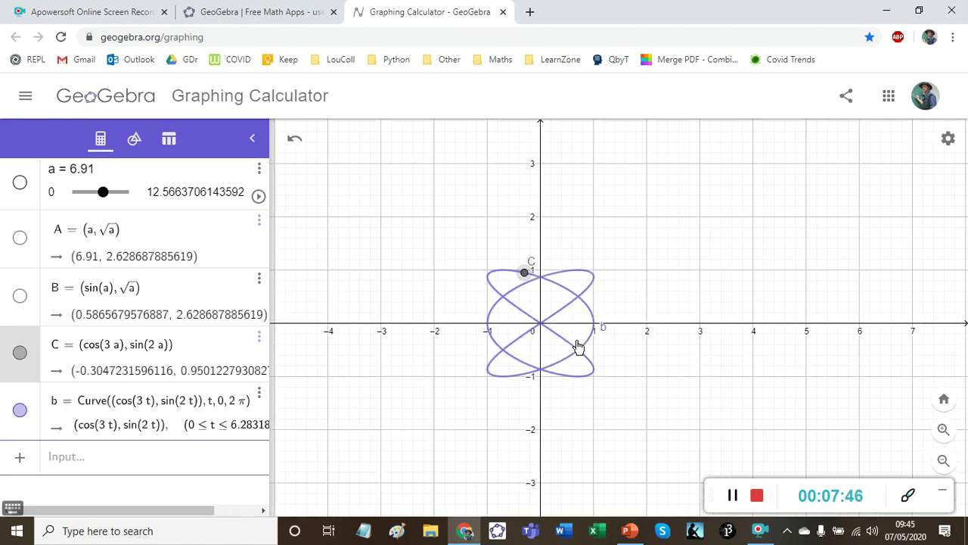
pyautogui.click(259, 196)
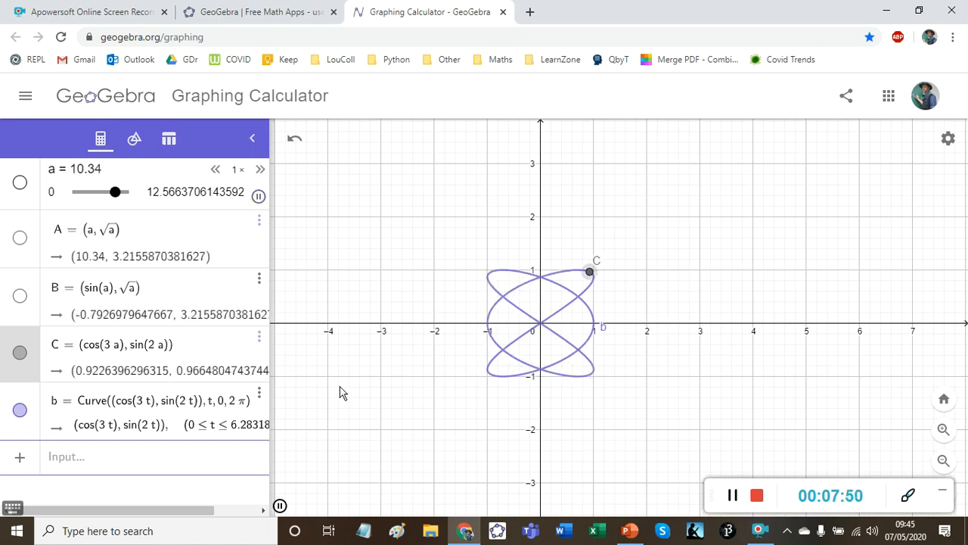
pyautogui.moveTo(117, 191); pyautogui.dragTo(79, 191)
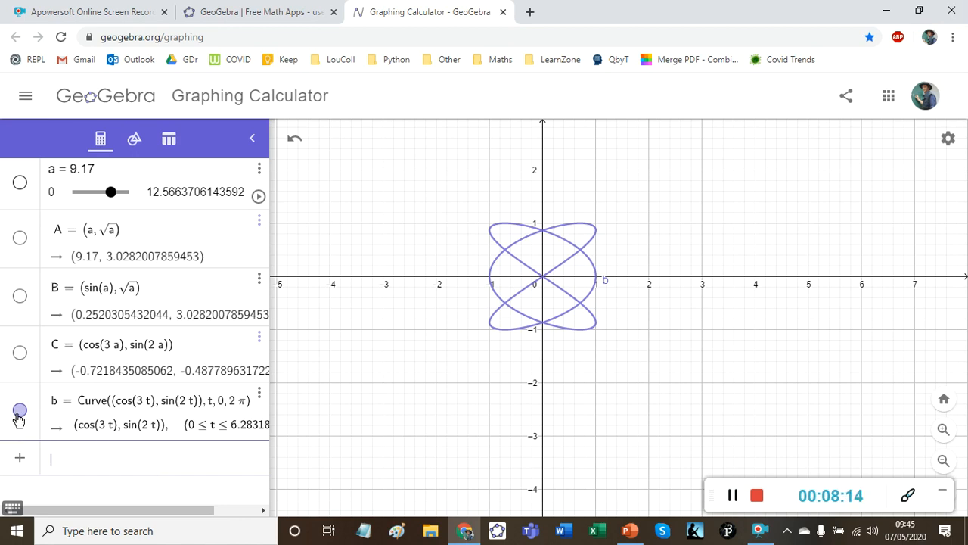
# Hide curve b and enter curve c = (cos(k t), sin(t)) with a new slider k
pyautogui.click(19, 409)
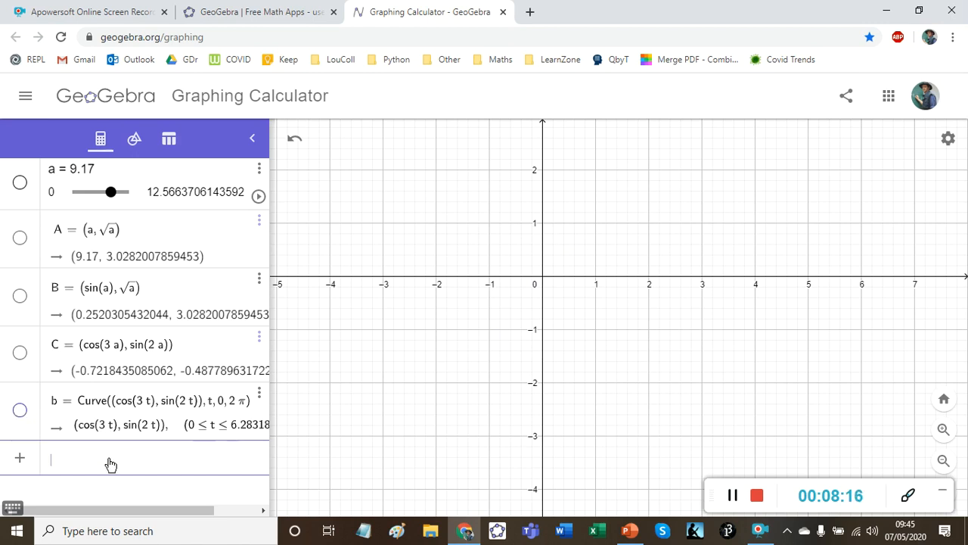
pyautogui.write('cos())')
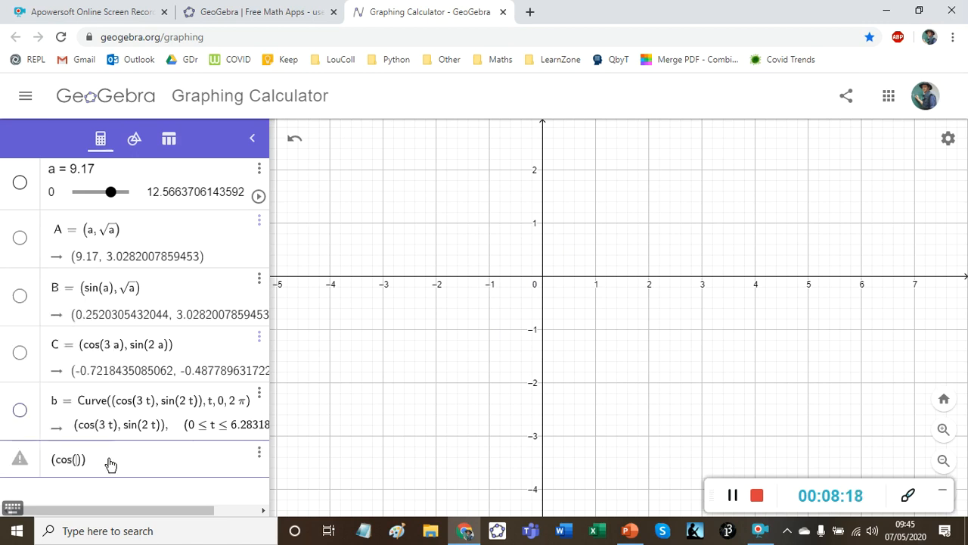
pyautogui.write('k · t')
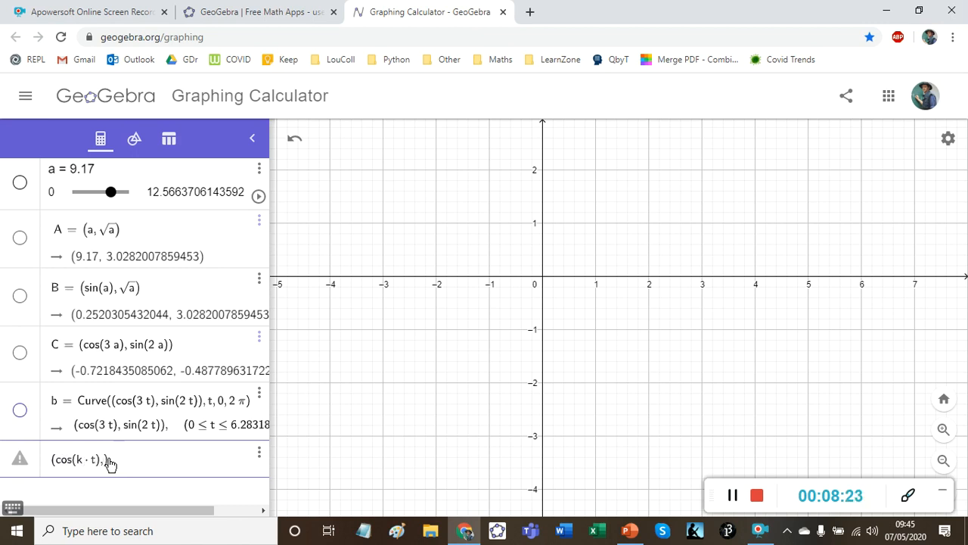
pyautogui.write('sin(t')
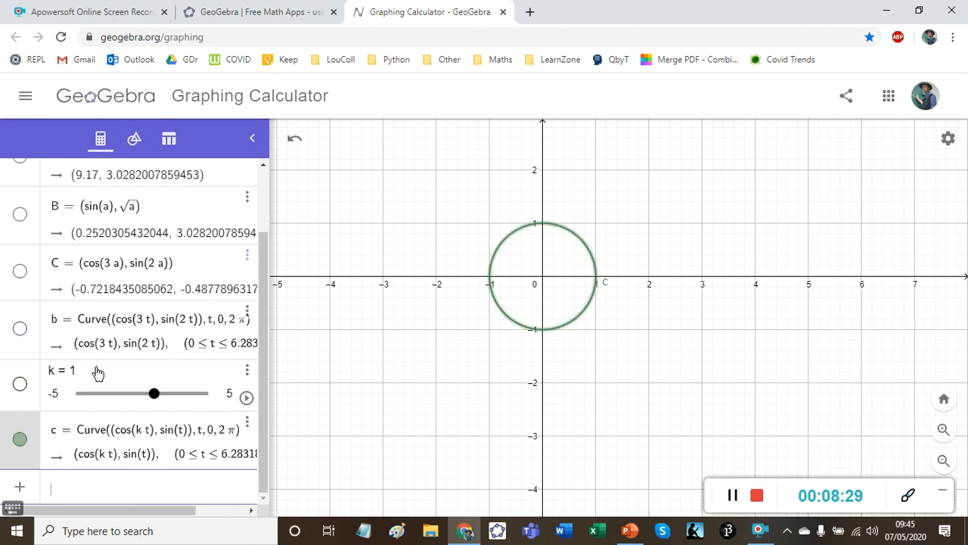
pyautogui.moveTo(190, 463)
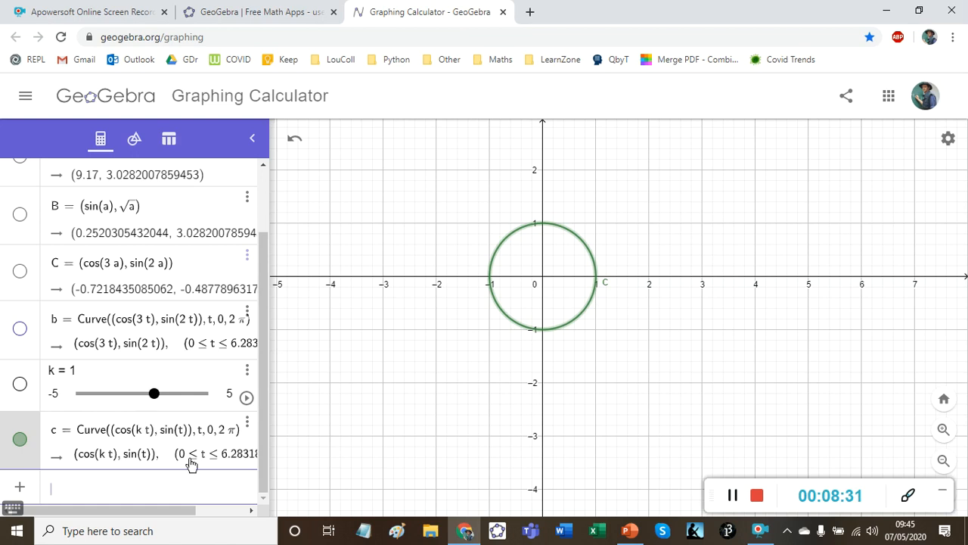
pyautogui.moveTo(239, 462)
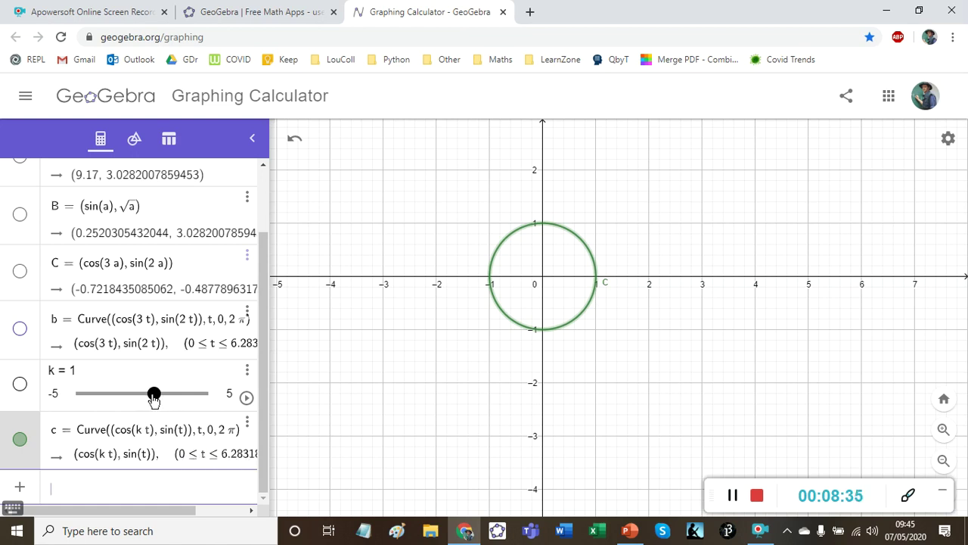
# Set curve c's upper limit to 8π and slider k's minimum to 0
pyautogui.click(246, 397)
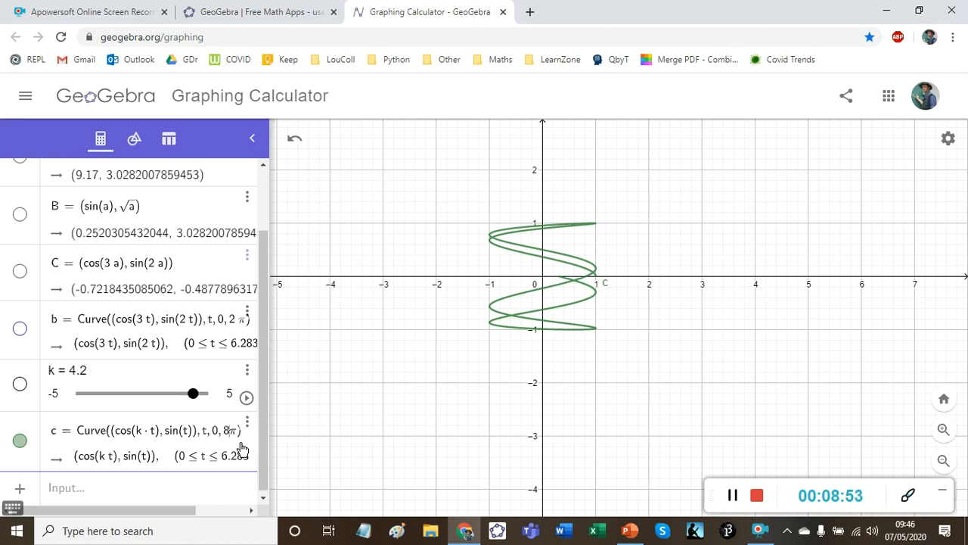
pyautogui.click(246, 397)
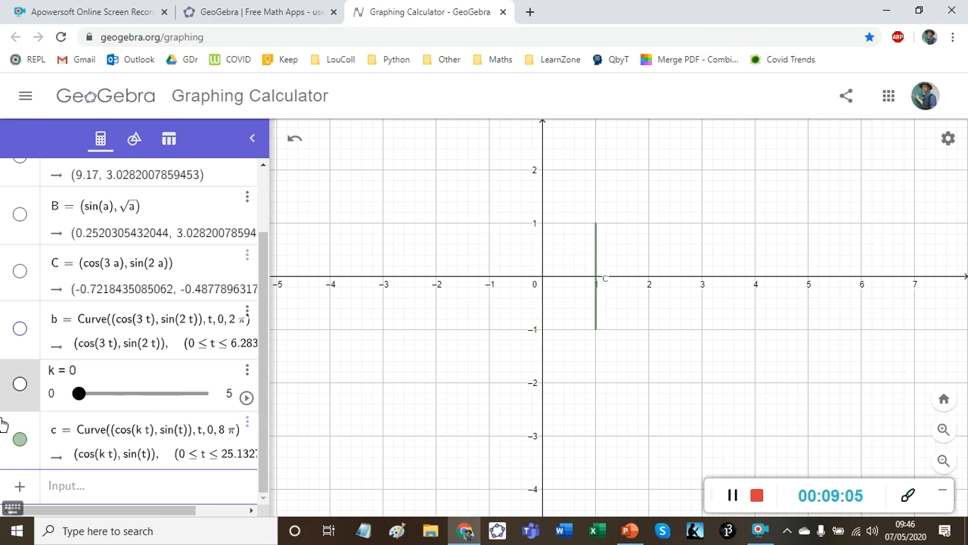
# Animate slider k at adjusted speed to morph curve c, stop it and open k's min/max/step settings
pyautogui.click(246, 398)
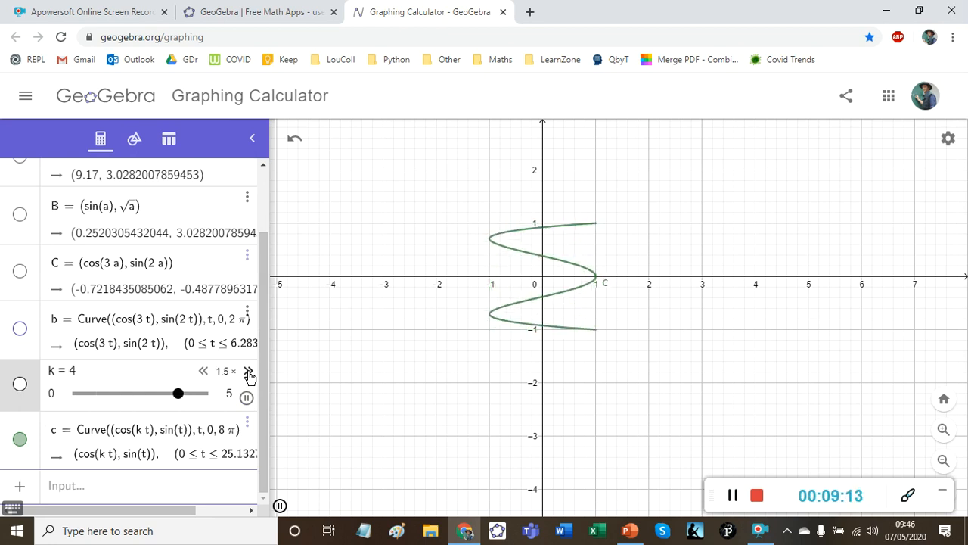
pyautogui.click(248, 370)
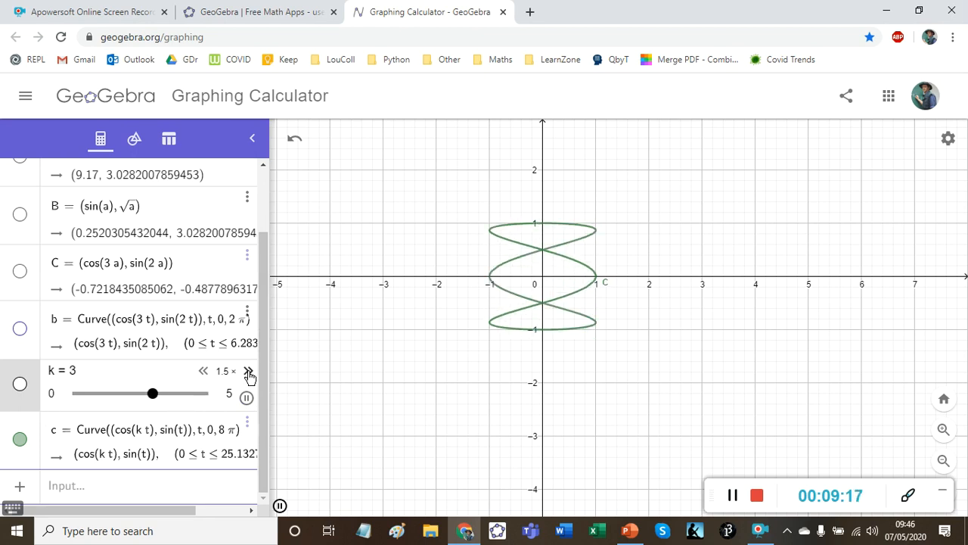
pyautogui.click(202, 370)
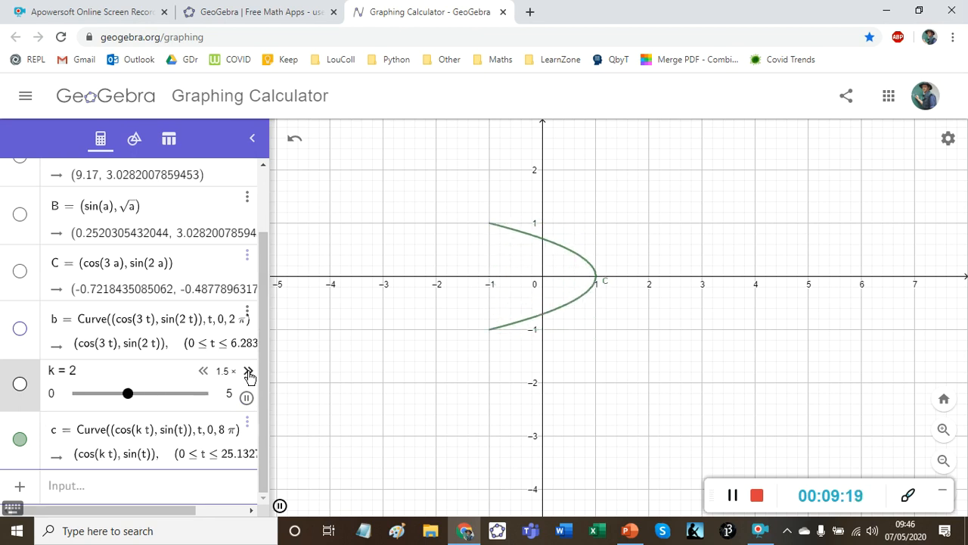
pyautogui.click(246, 397)
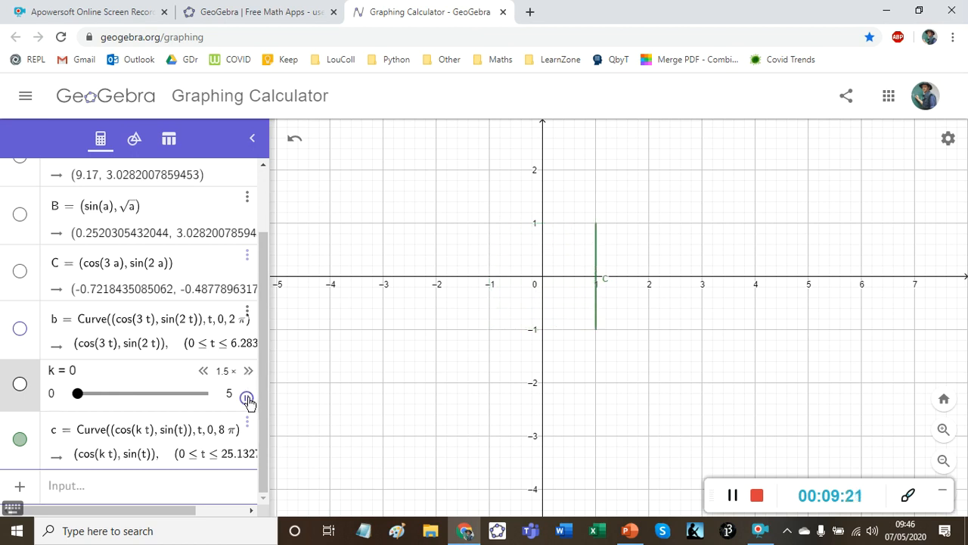
pyautogui.click(248, 396)
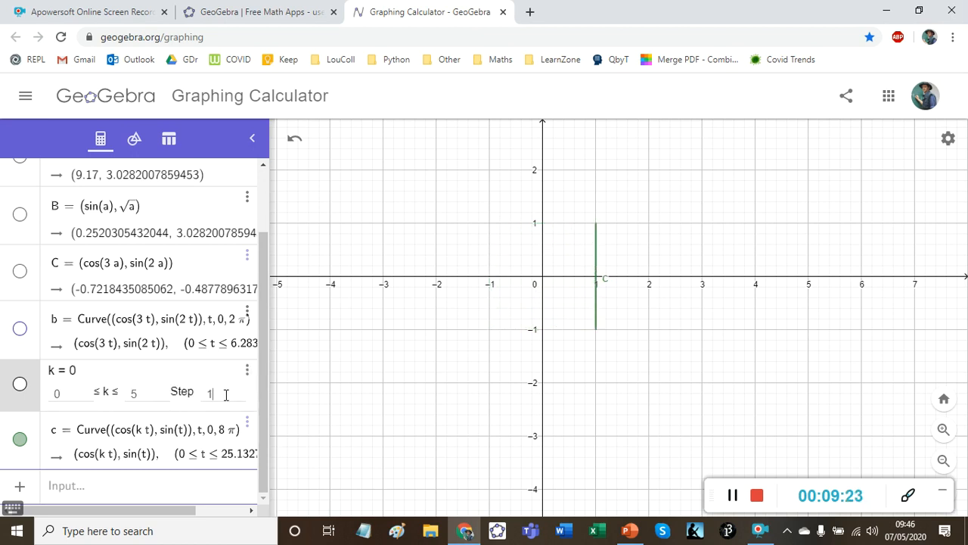